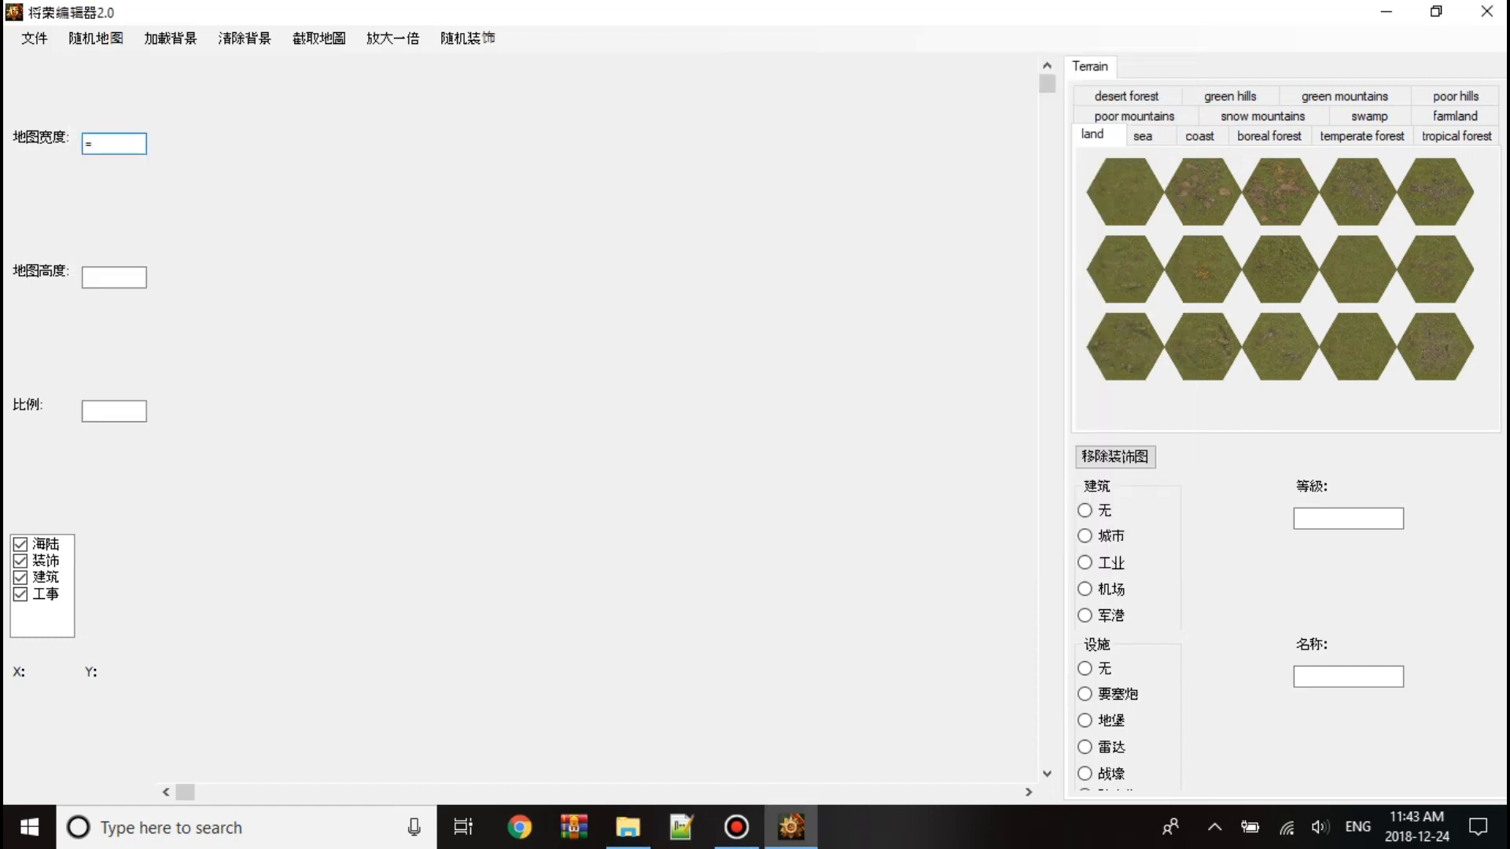
# Start loading a battle file and browse Desktop > Badiu mods > 将栗时世四 > 将栗地形32.
pyautogui.click(33, 39)
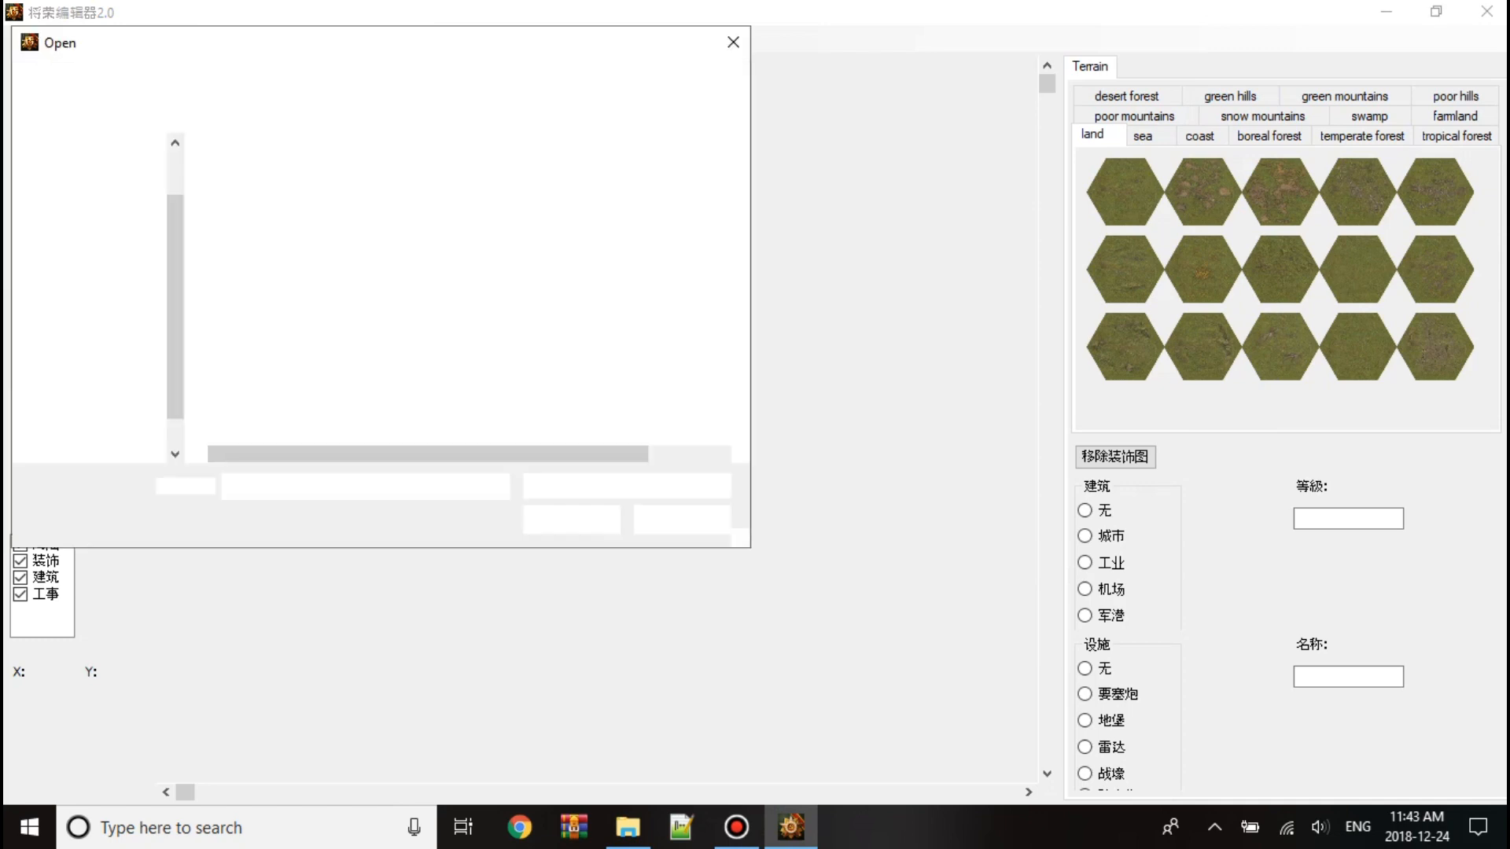
pyautogui.click(733, 42)
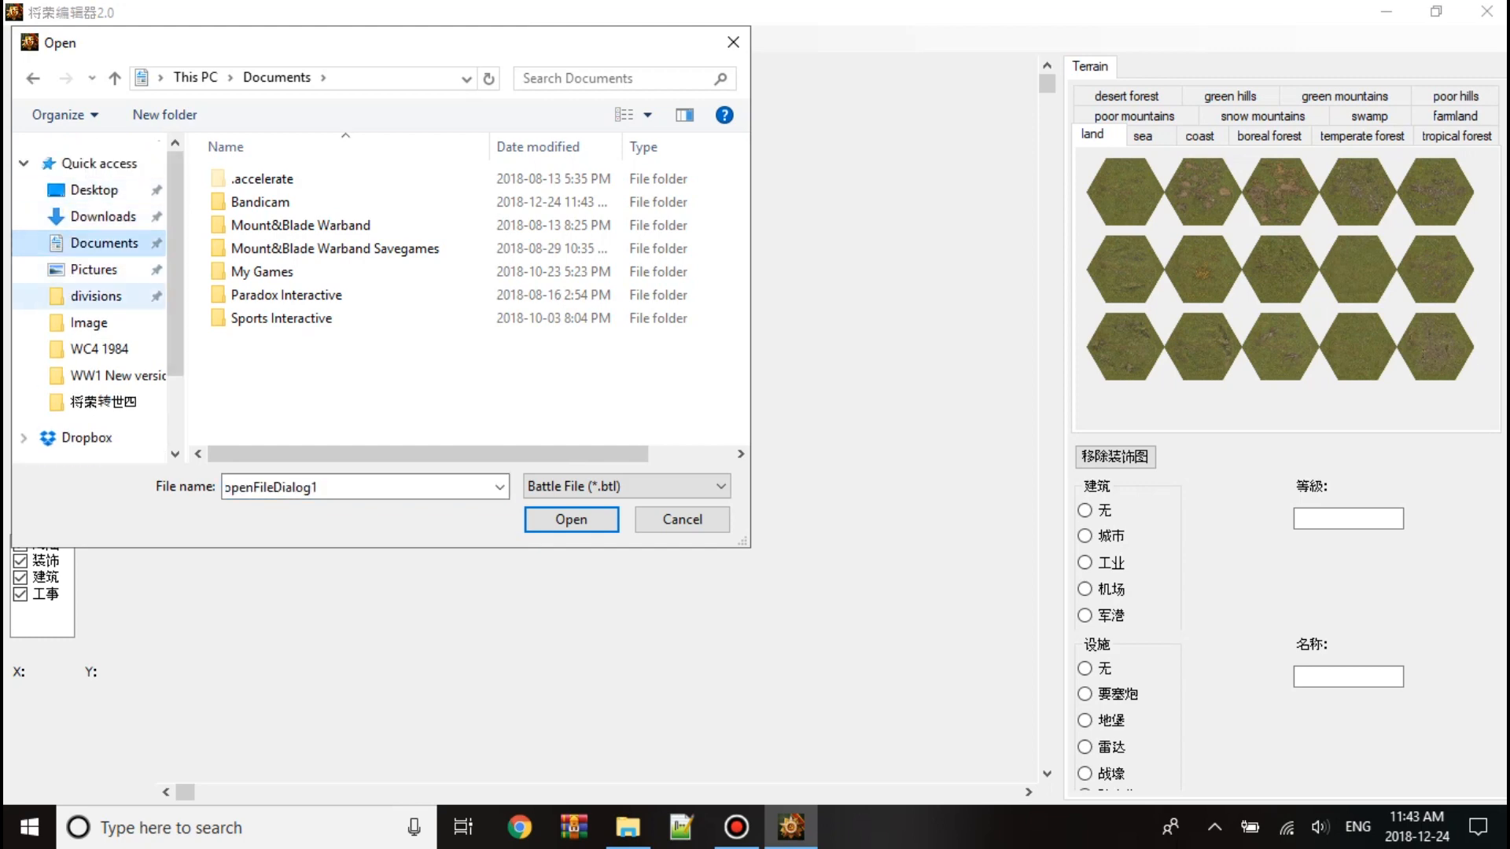
pyautogui.click(103, 216)
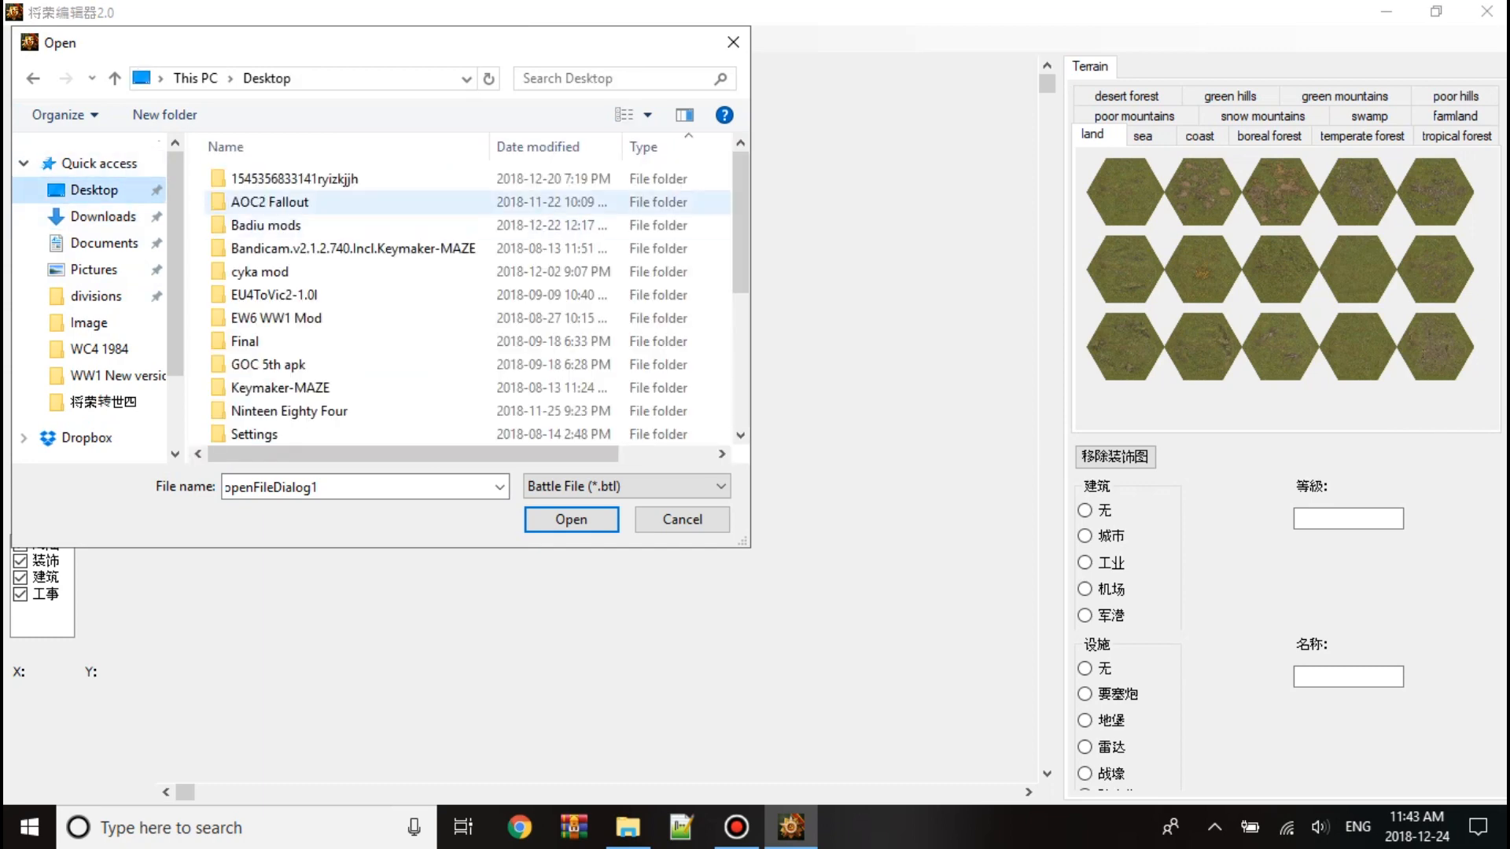
pyautogui.click(258, 271)
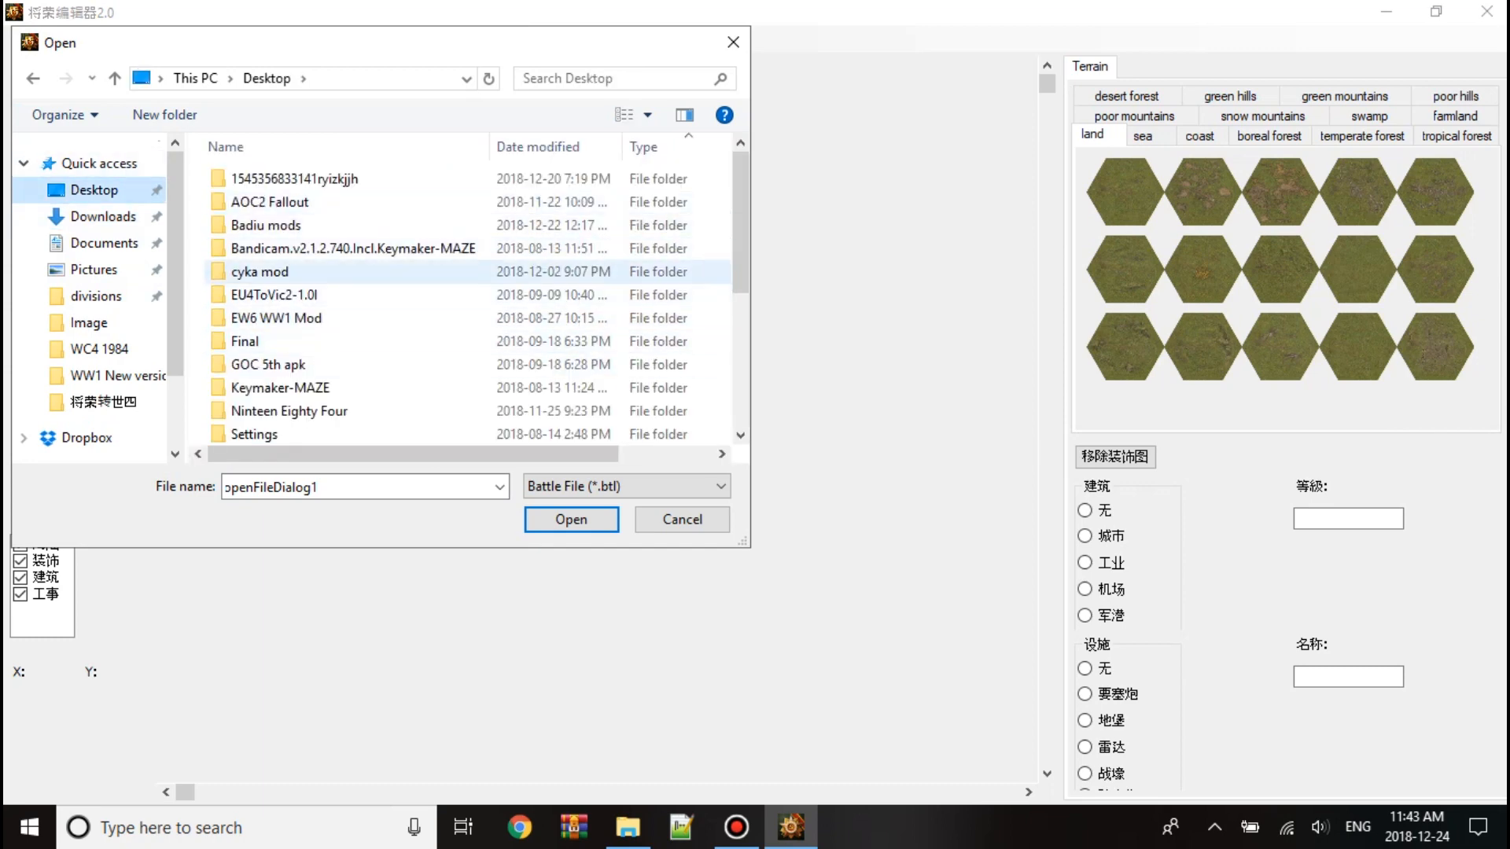
pyautogui.doubleClick(265, 224)
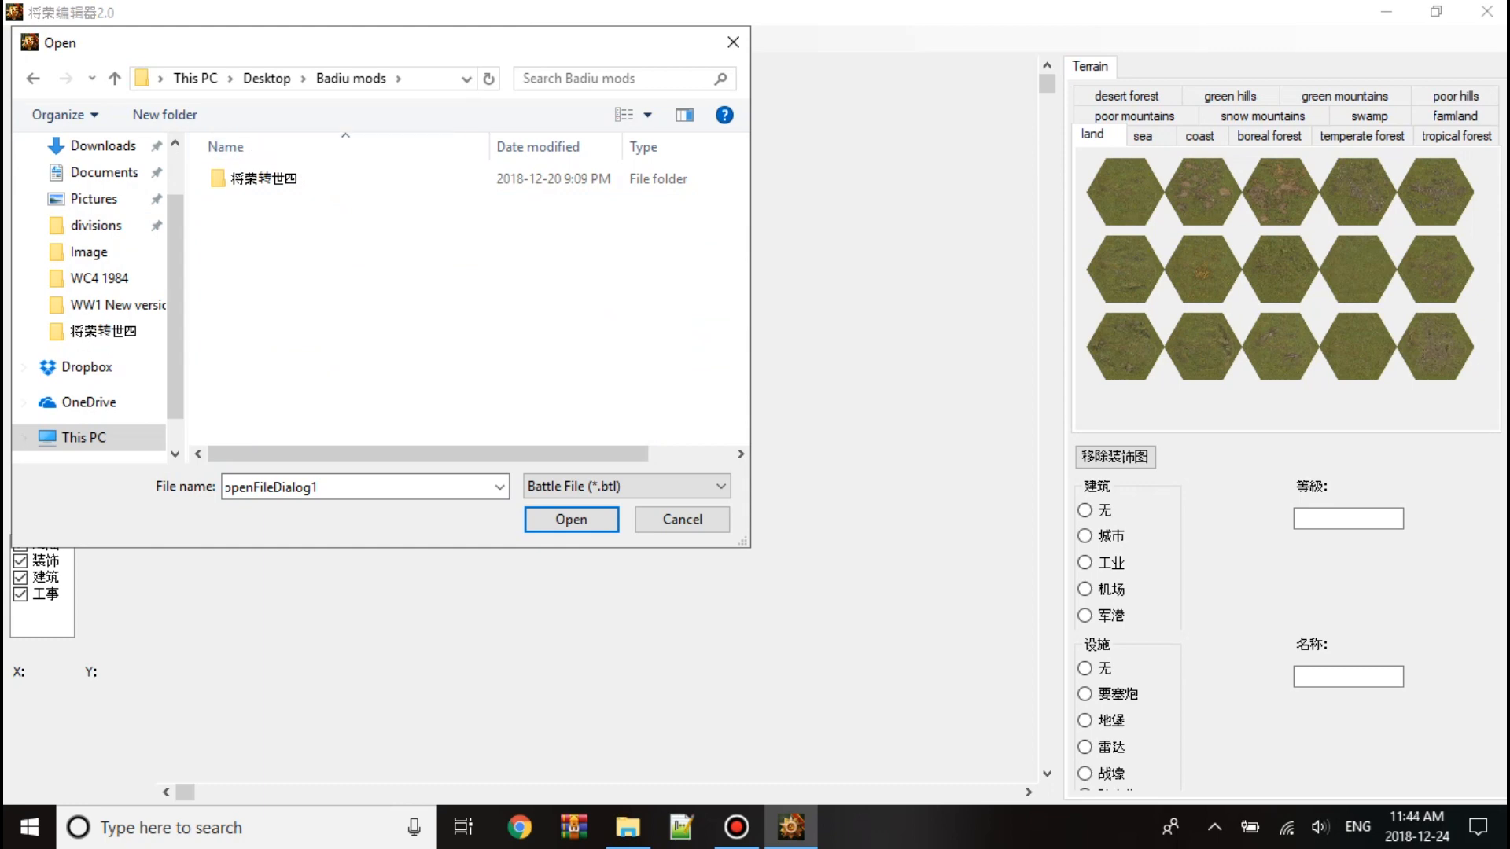
pyautogui.doubleClick(265, 179)
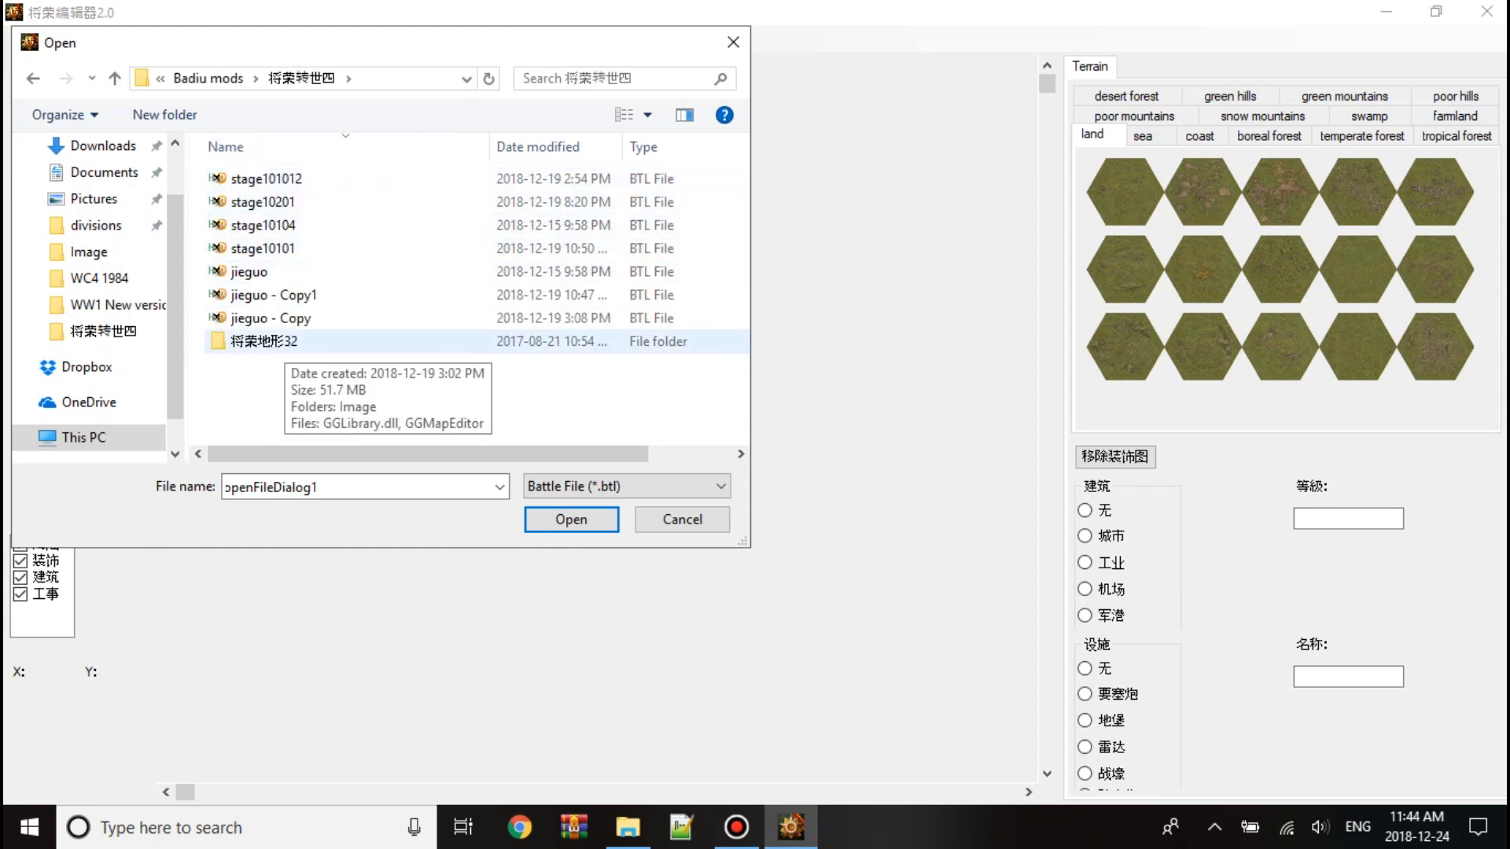
pyautogui.doubleClick(262, 340)
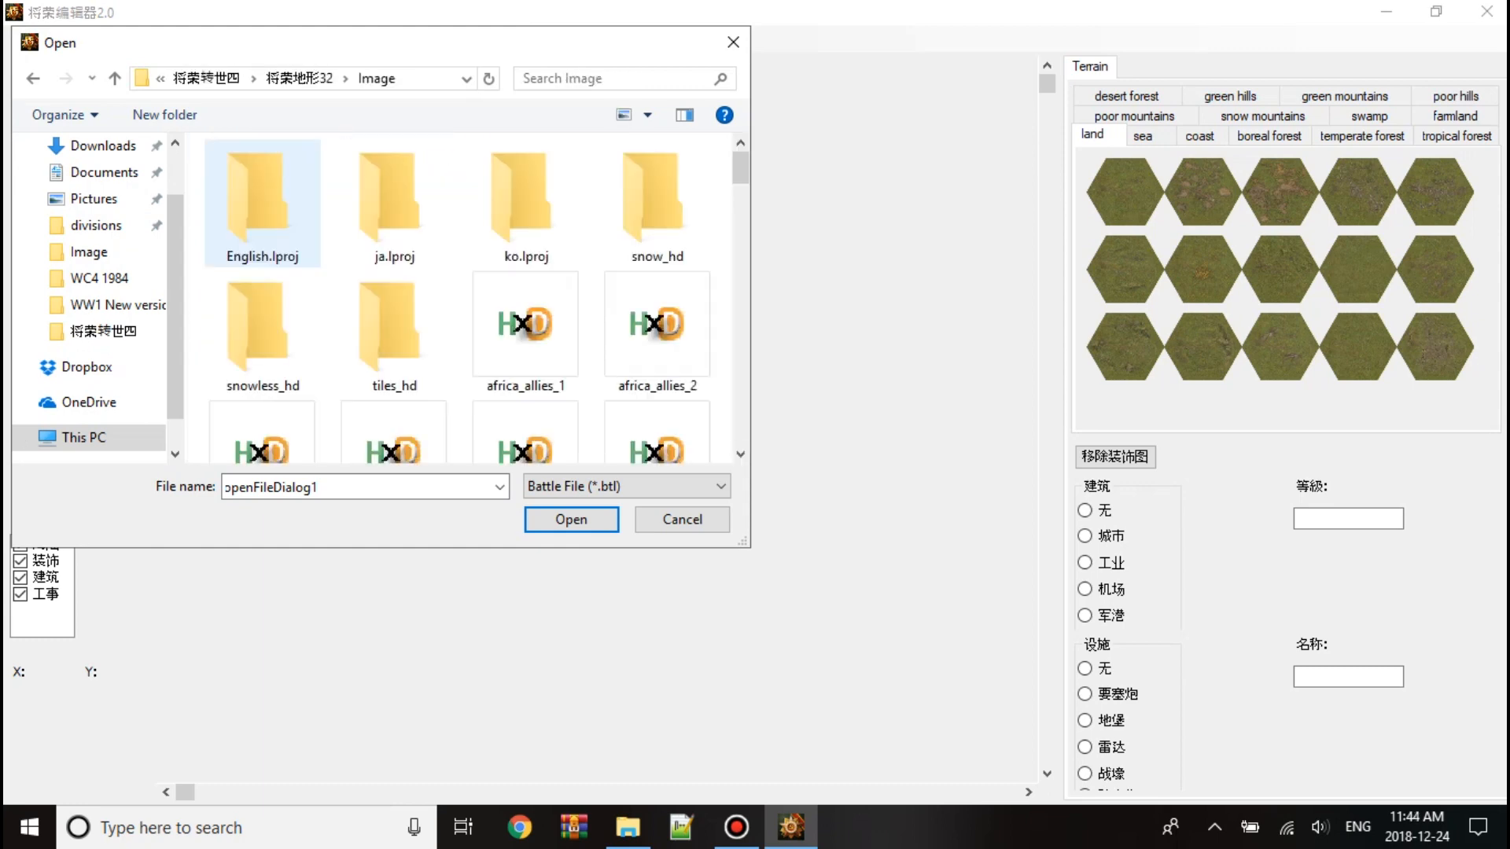
# Scroll the Image folder, select a battle file and load it into the editor.
pyautogui.scroll(-3)
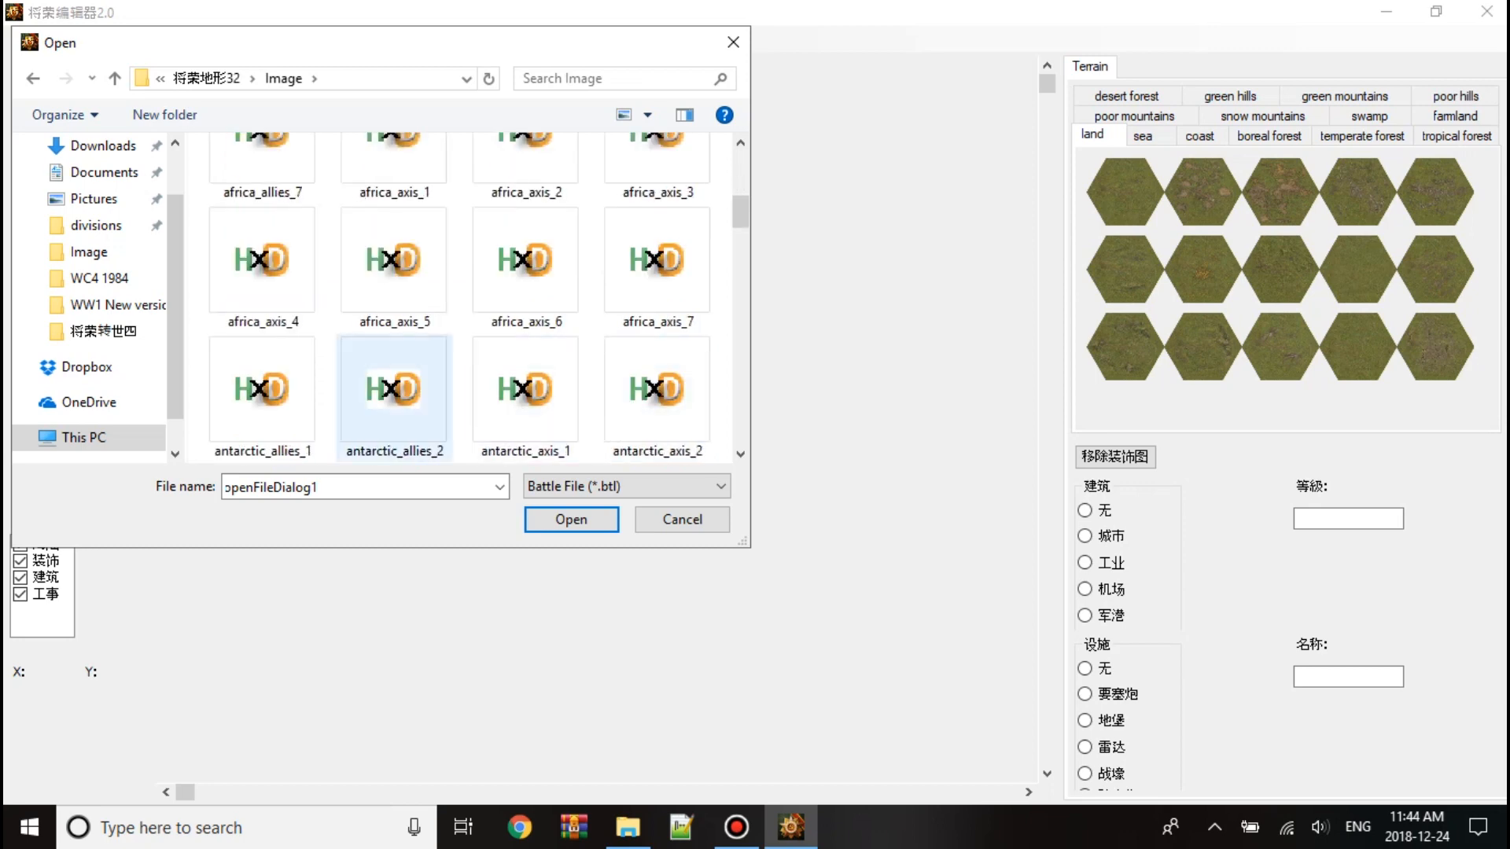
pyautogui.click(525, 390)
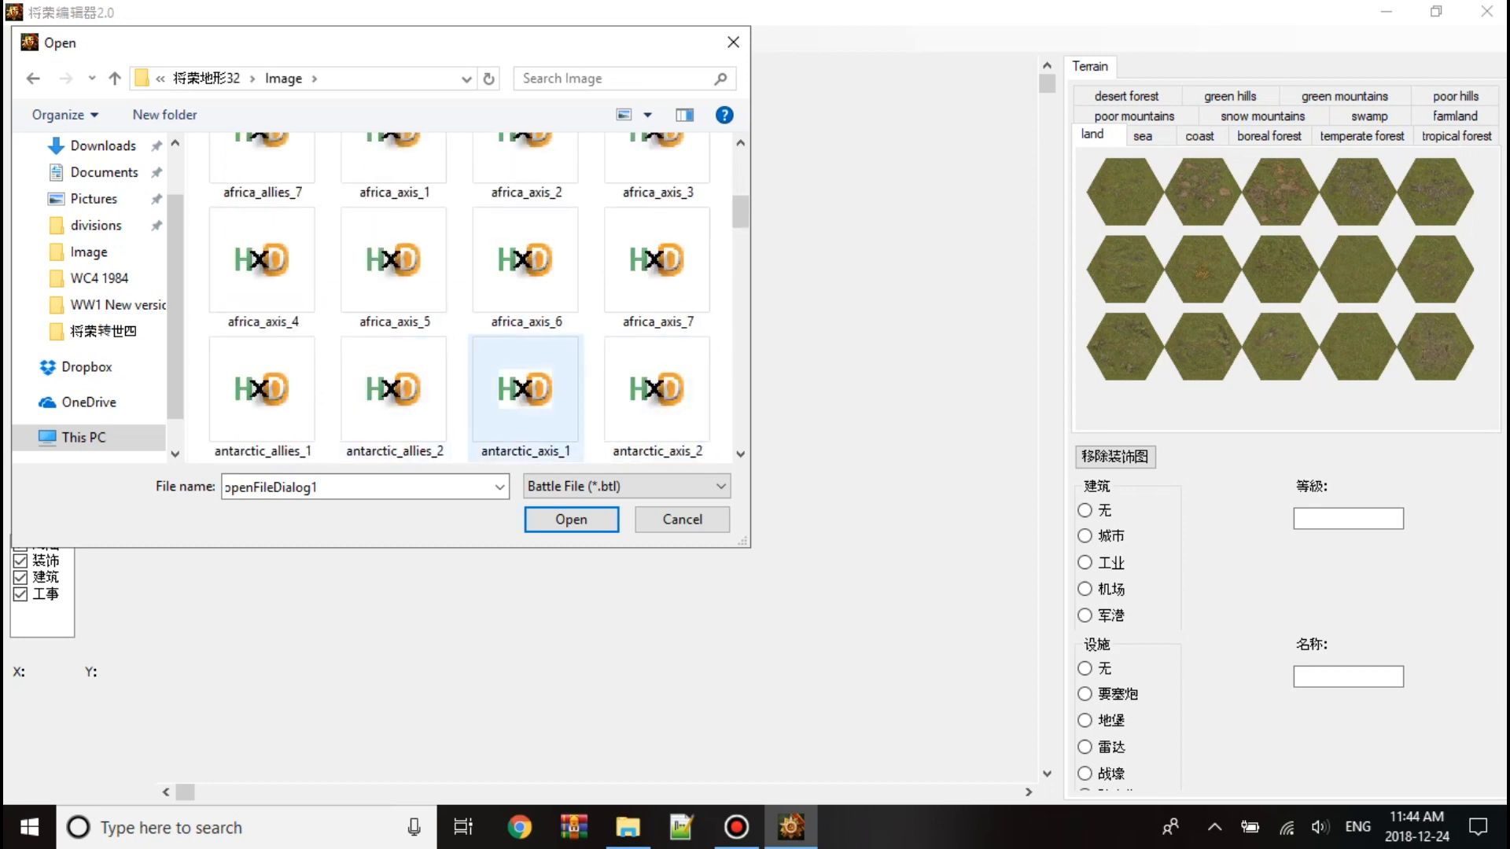
pyautogui.scroll(-3)
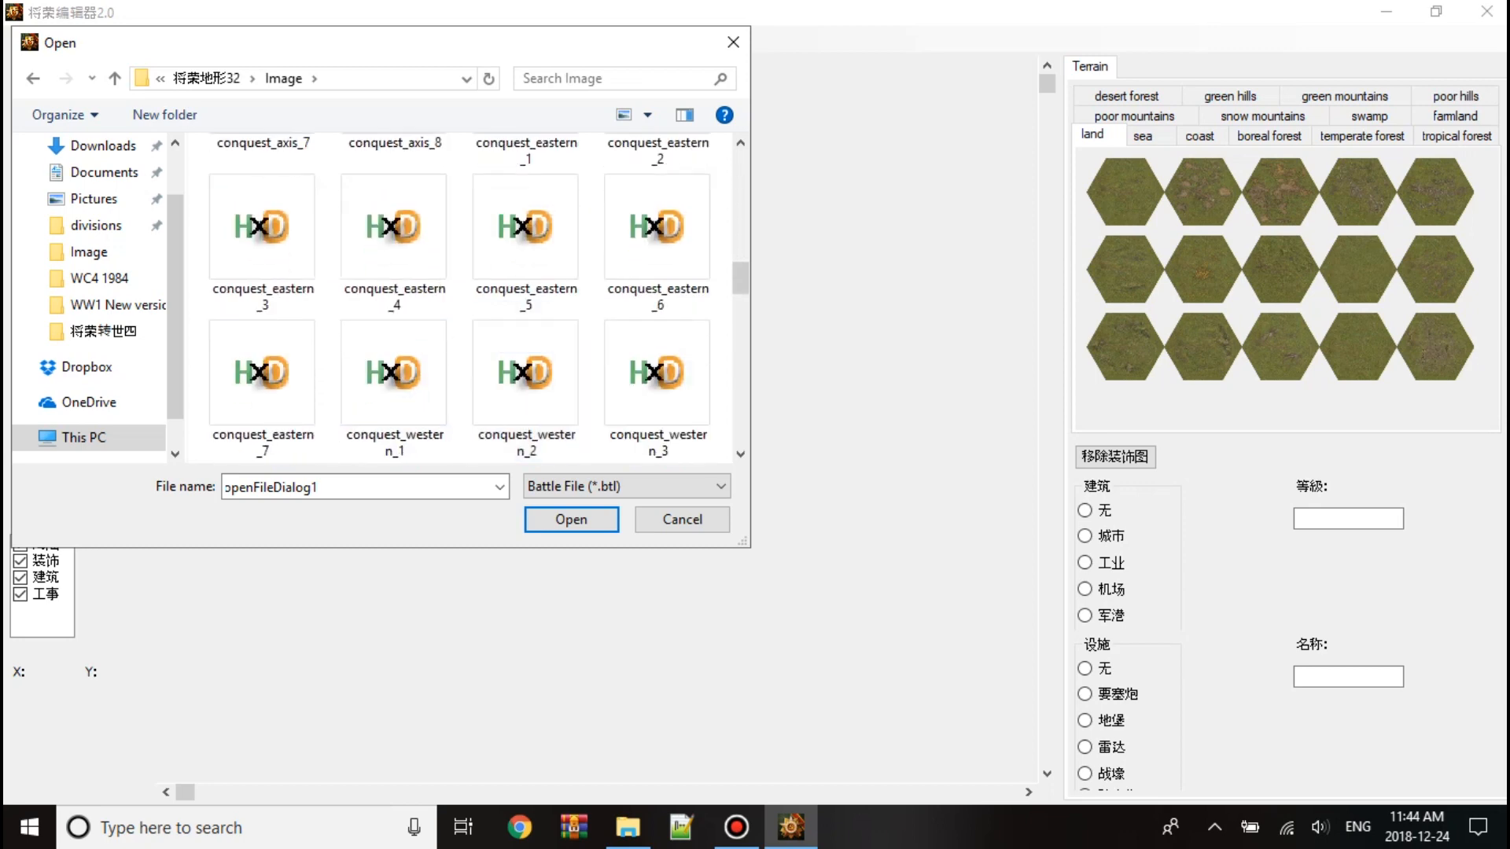
pyautogui.scroll(-3)
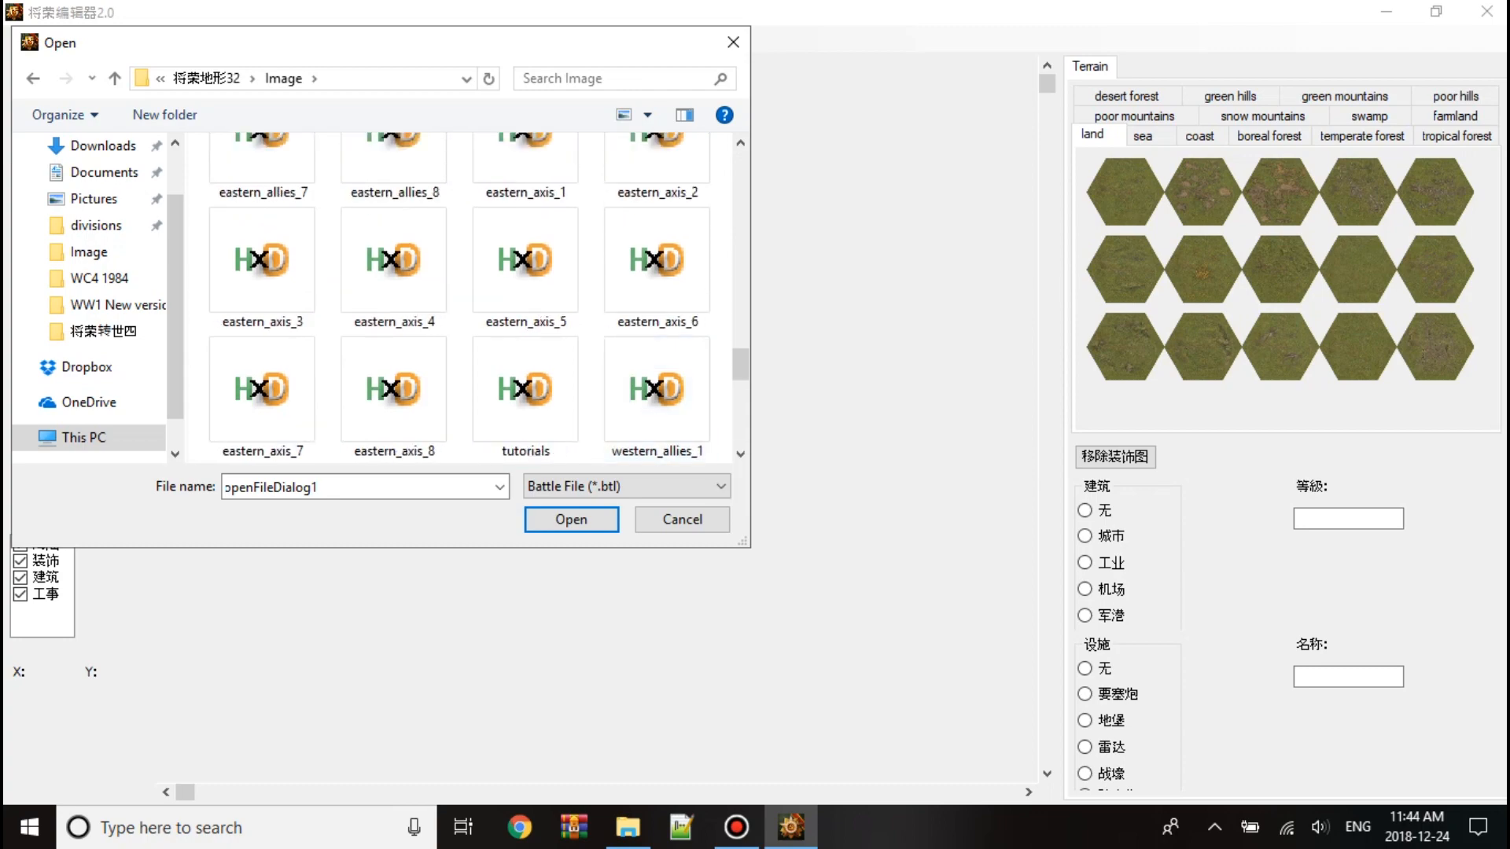
pyautogui.click(570, 519)
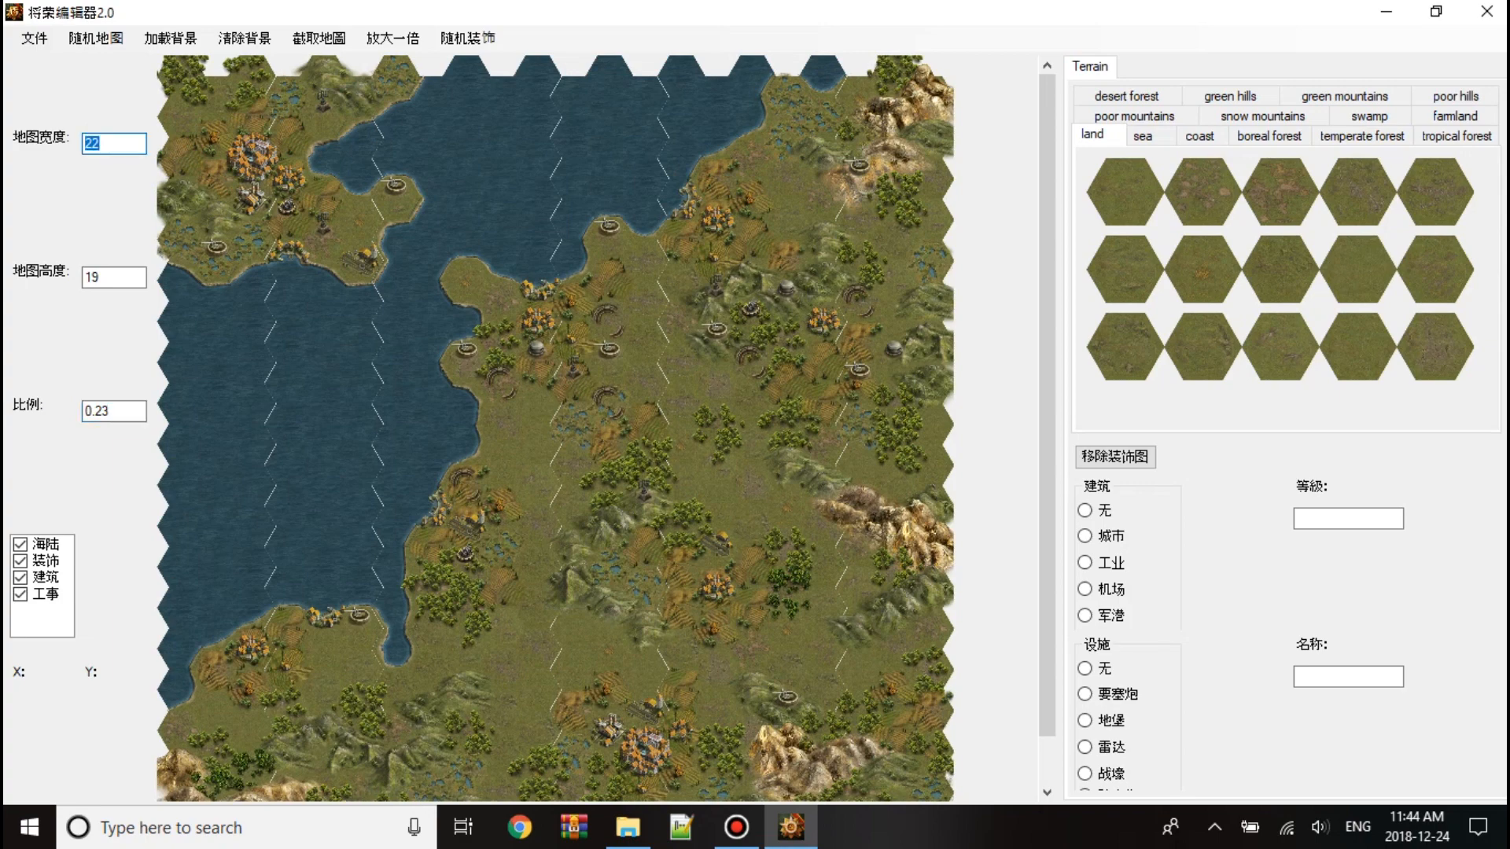
# Resize the map to width 24 and height 22.
pyautogui.write('24')
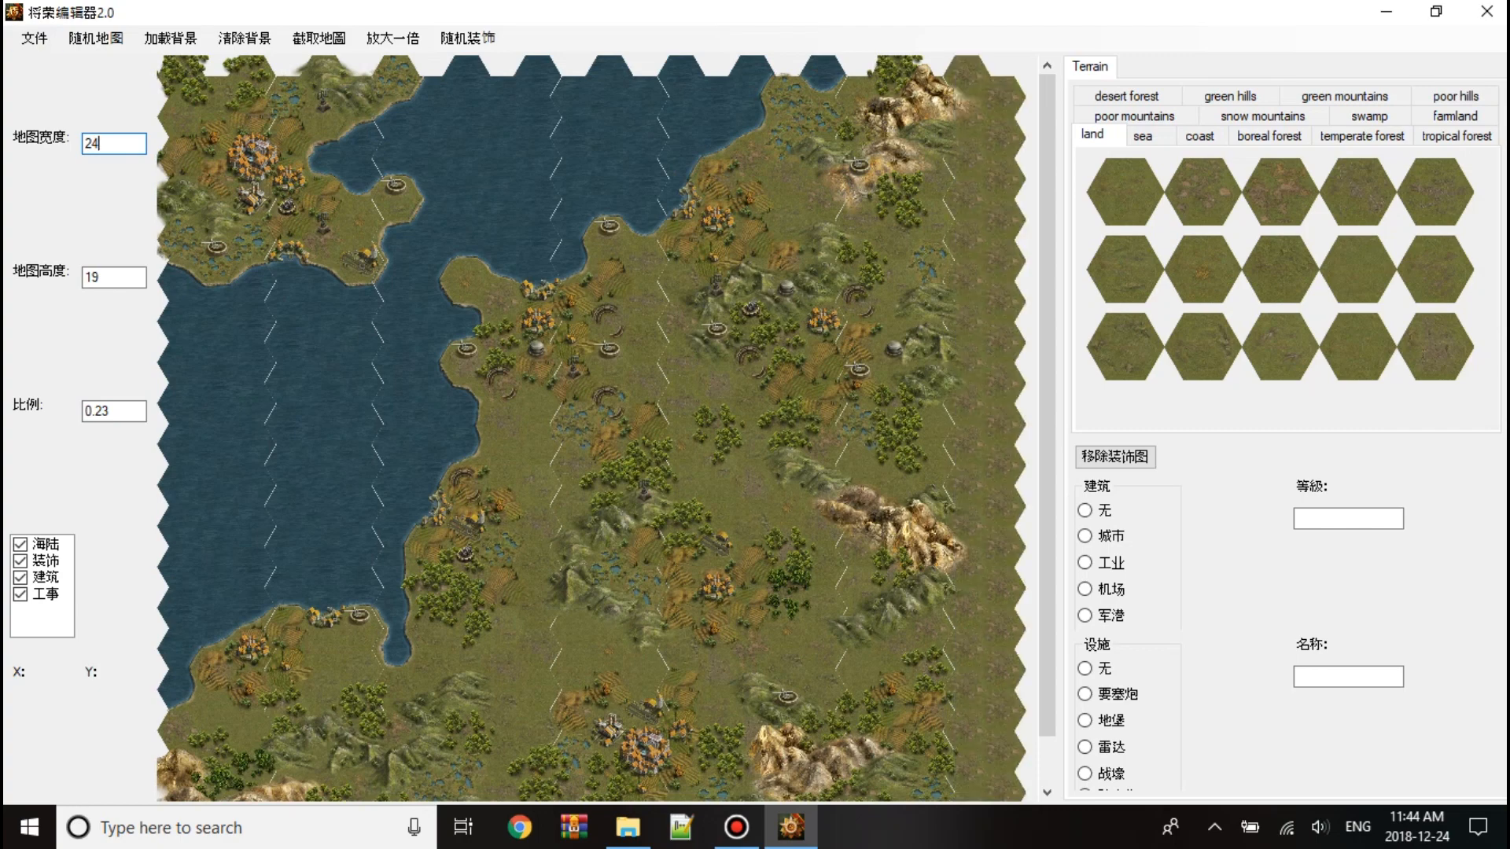
pyautogui.click(114, 278)
pyautogui.write('20')
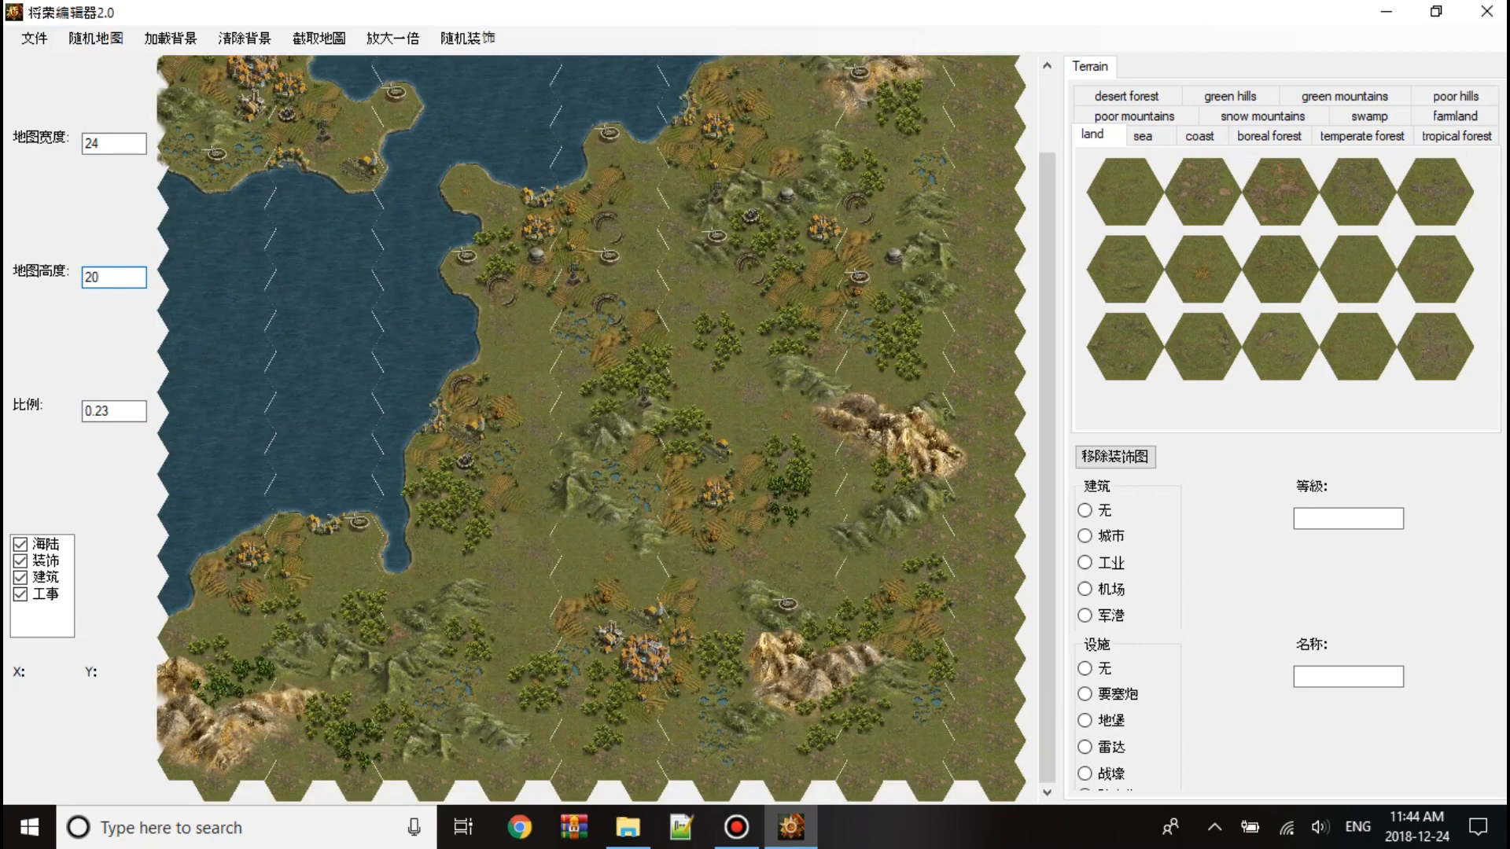
pyautogui.click(114, 278)
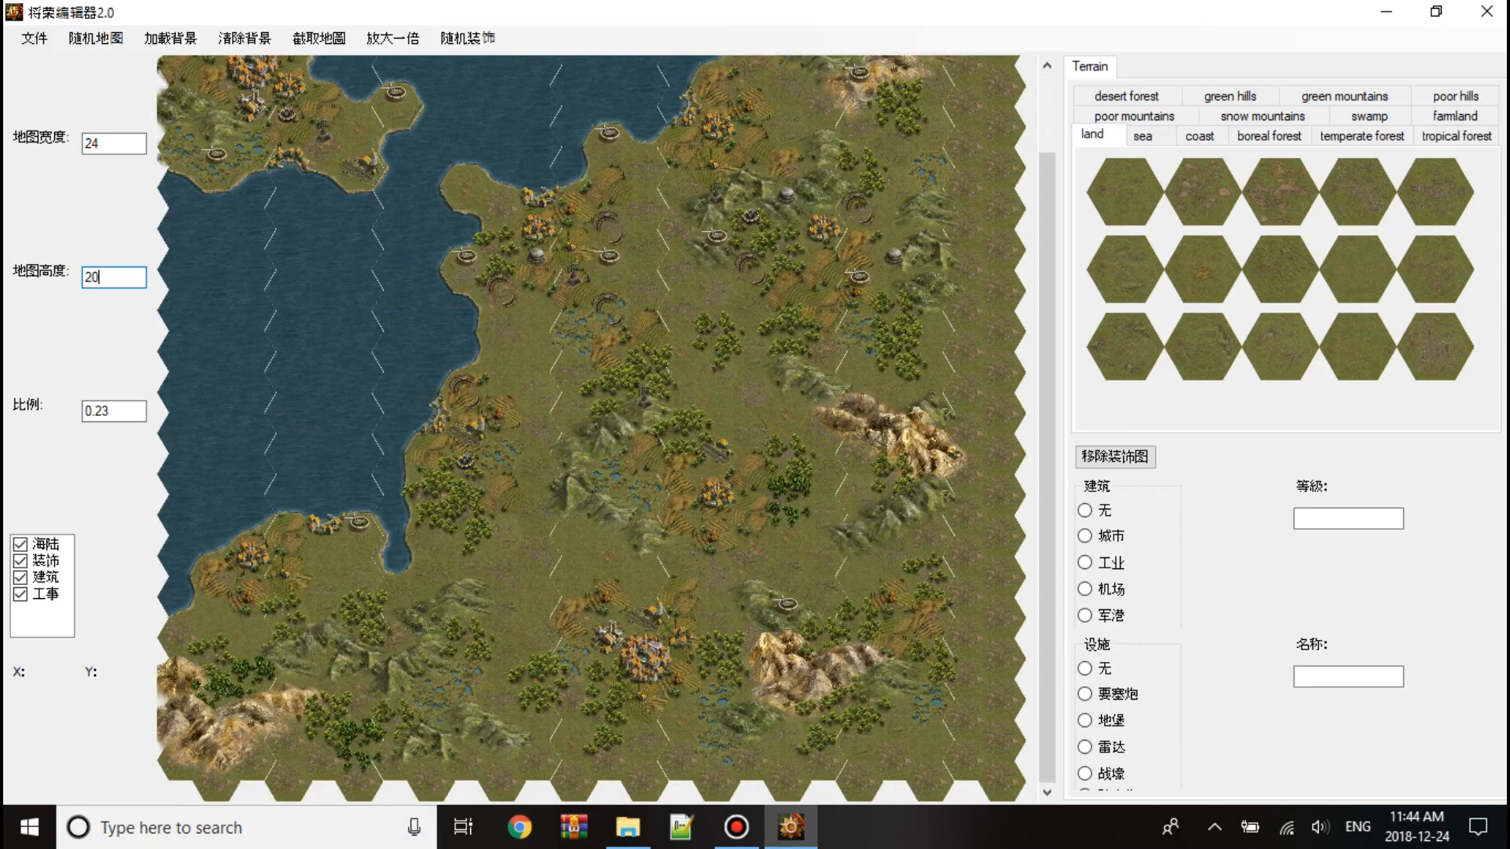
pyautogui.write('22')
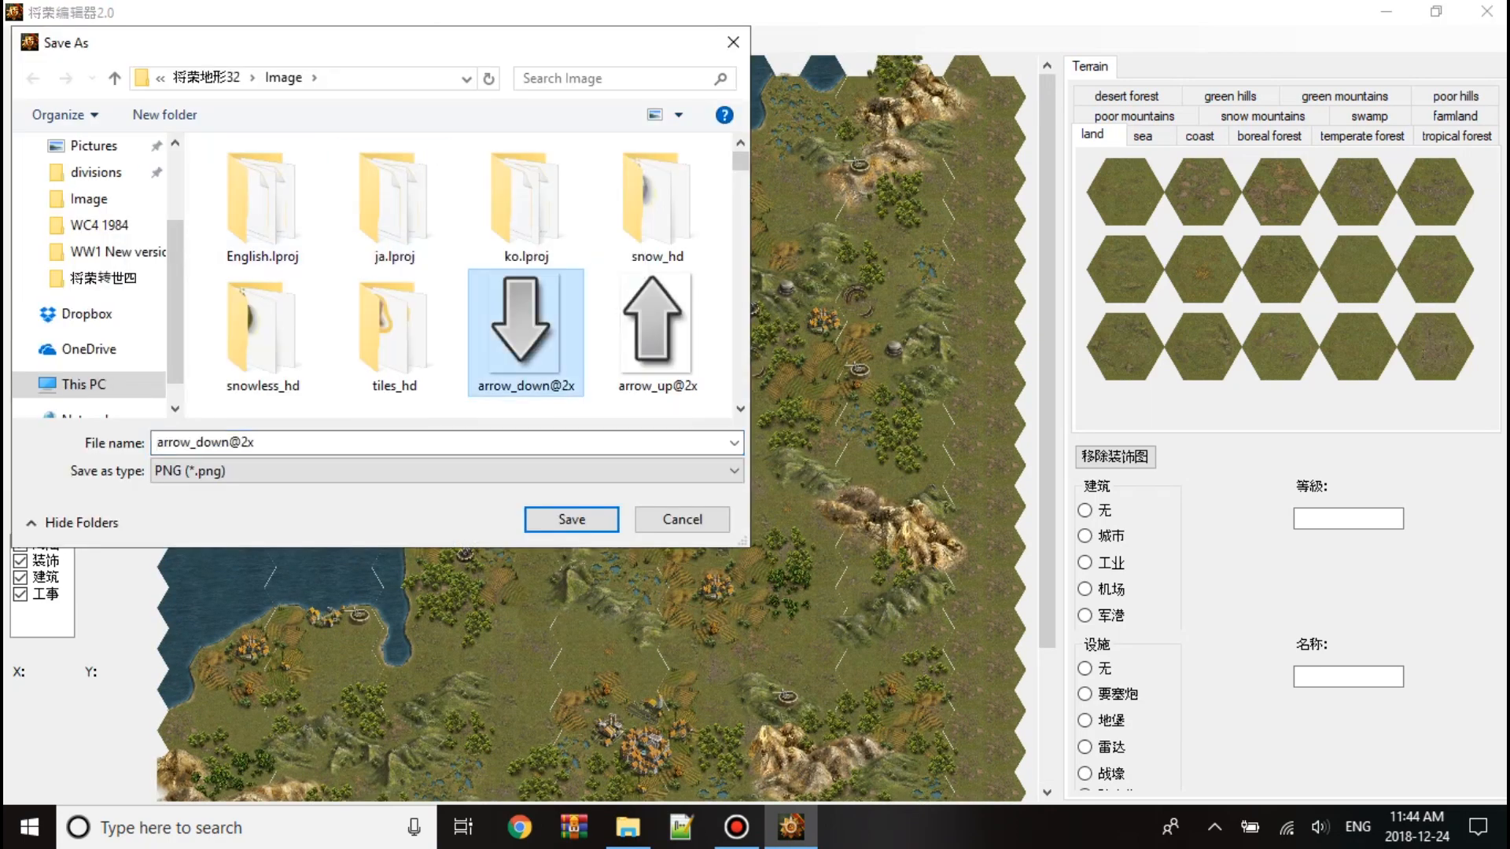
pyautogui.click(571, 519)
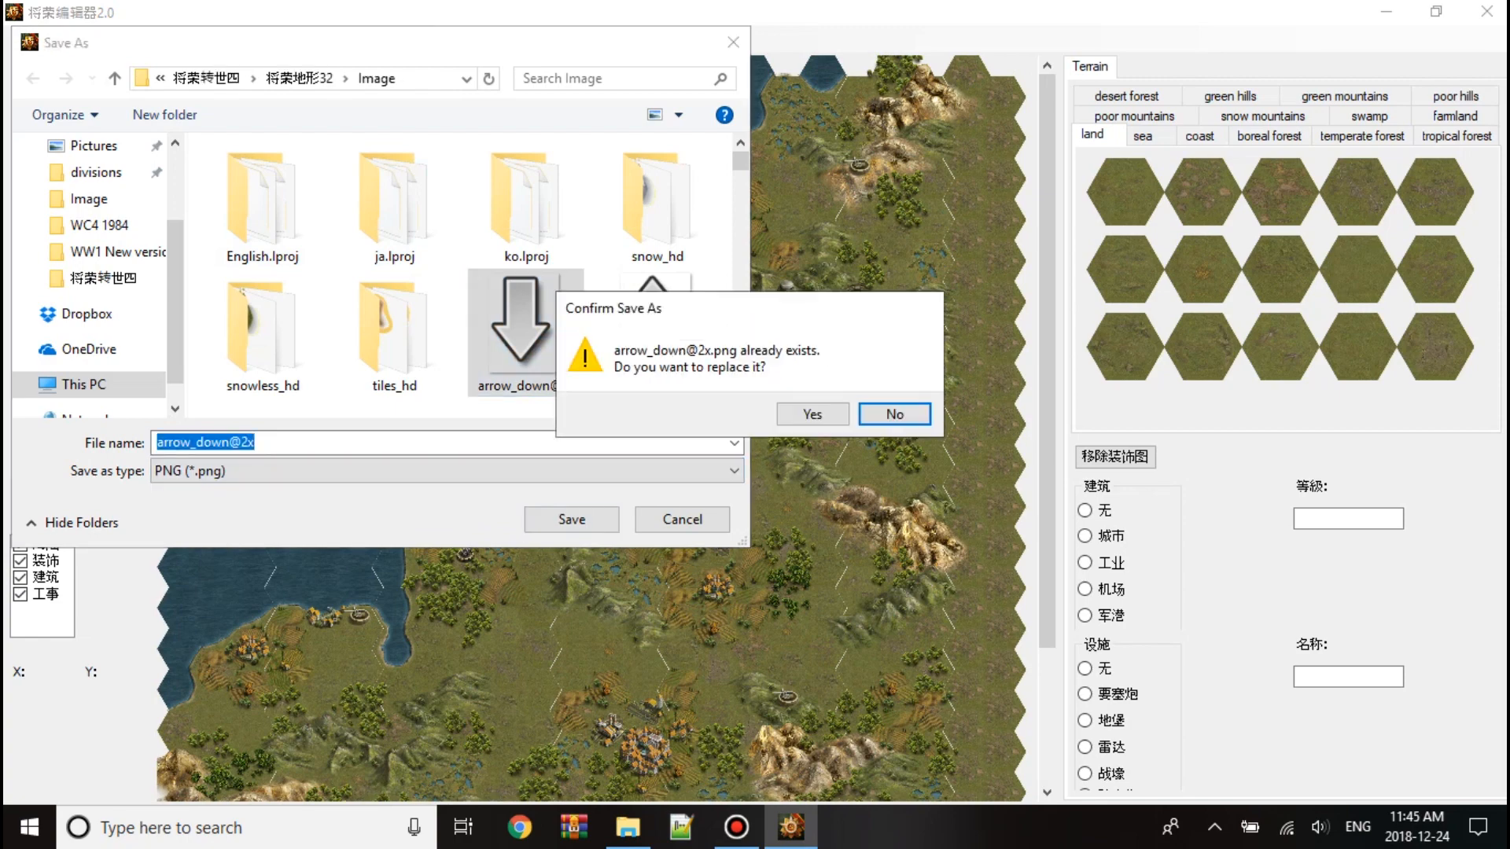
pyautogui.click(810, 414)
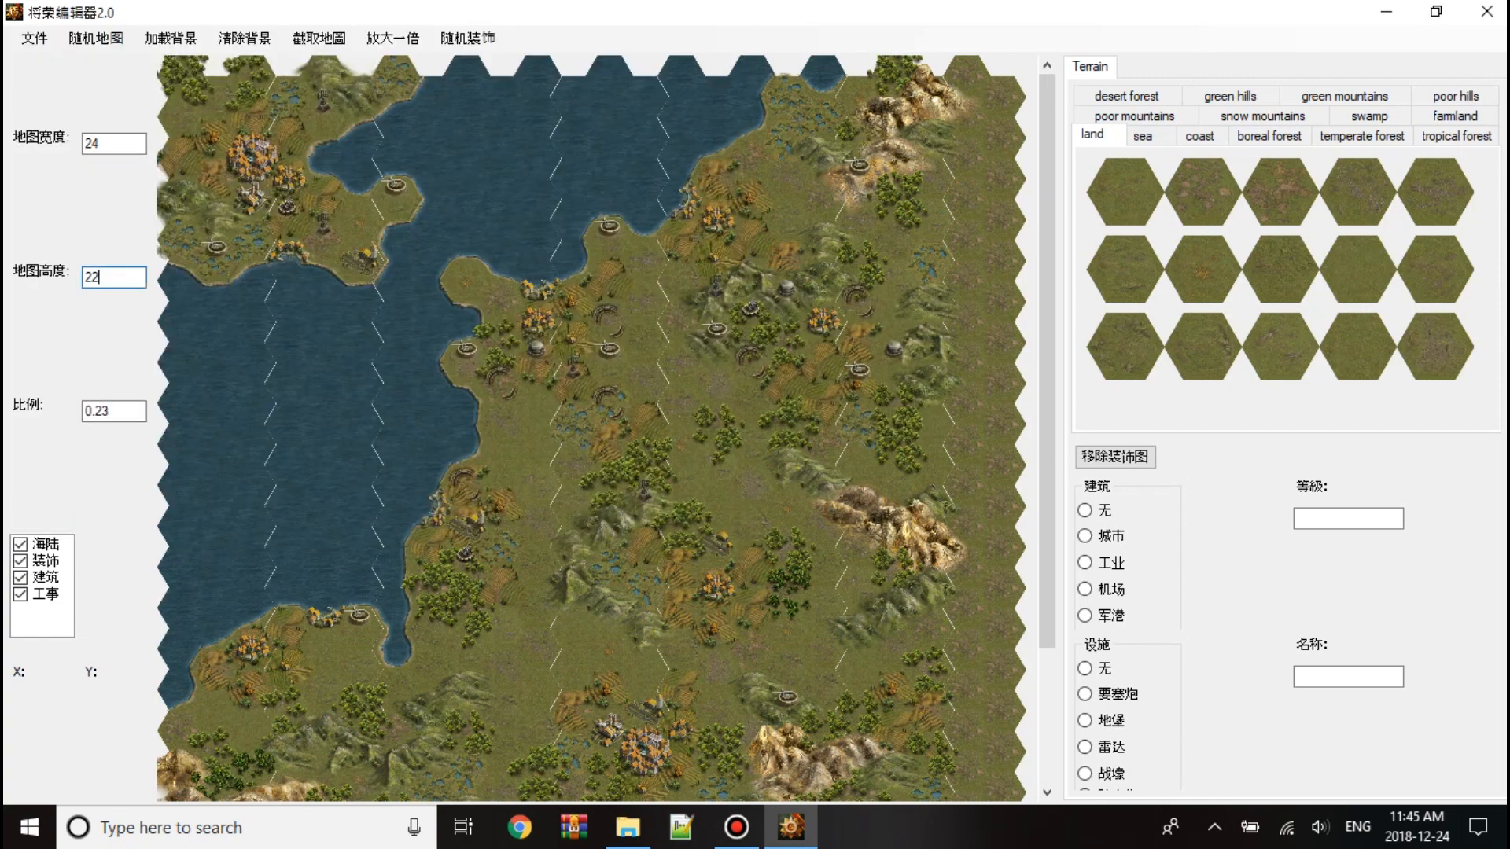
pyautogui.click(1433, 12)
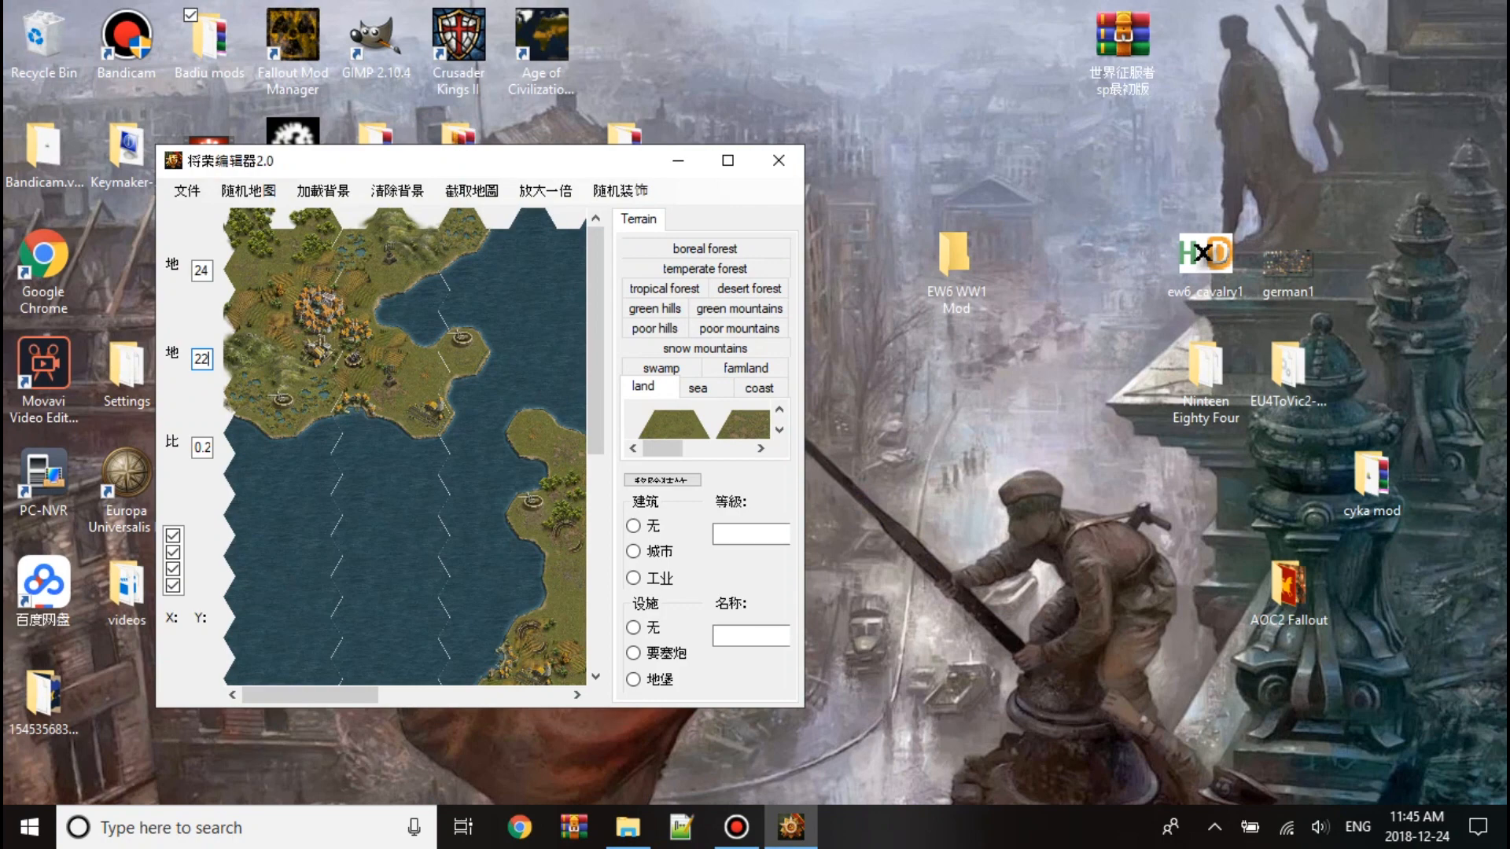
pyautogui.click(248, 190)
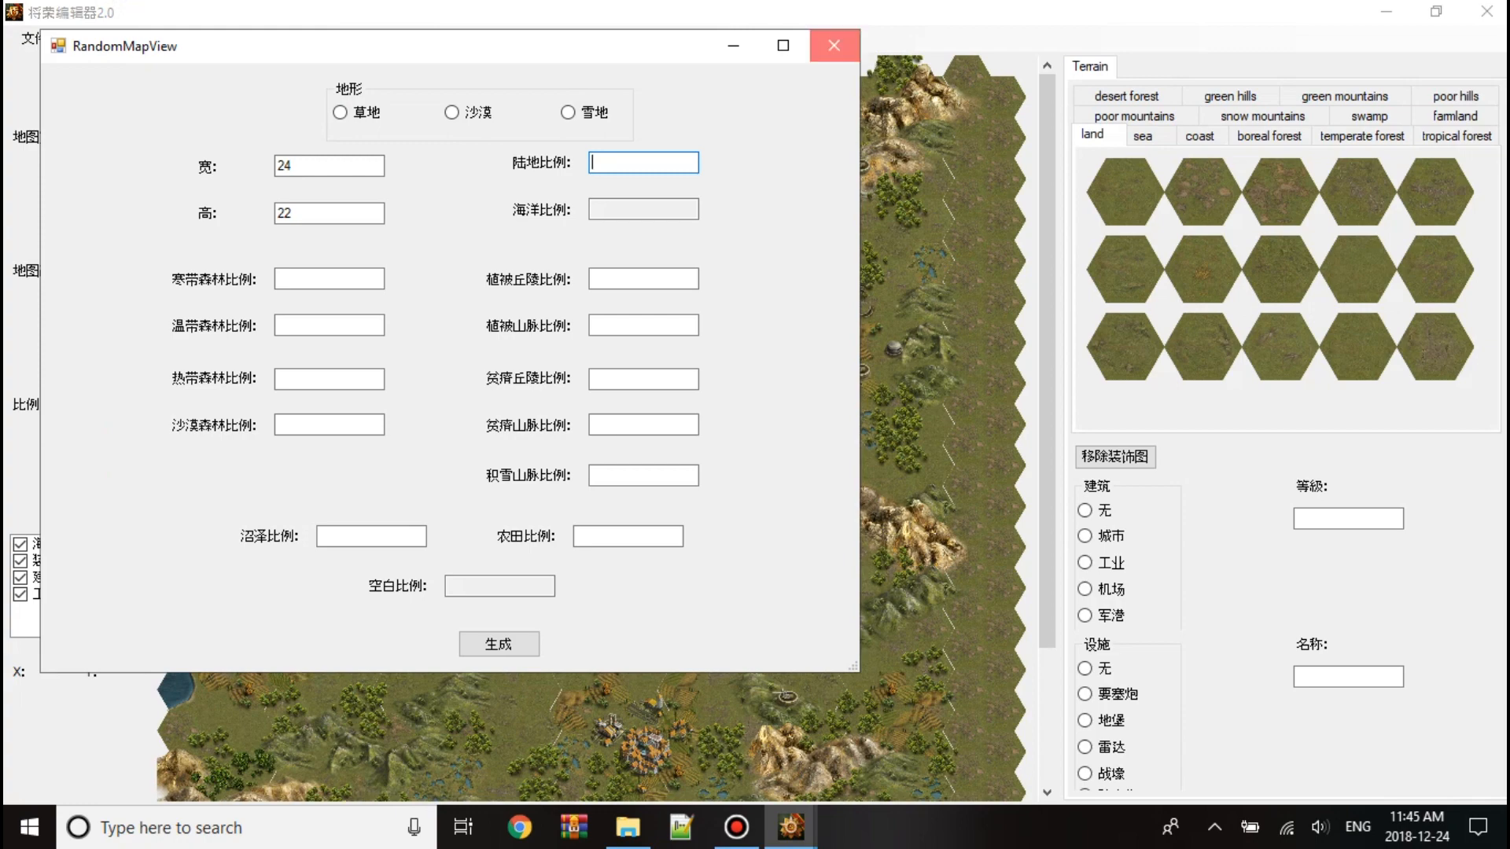
pyautogui.click(499, 643)
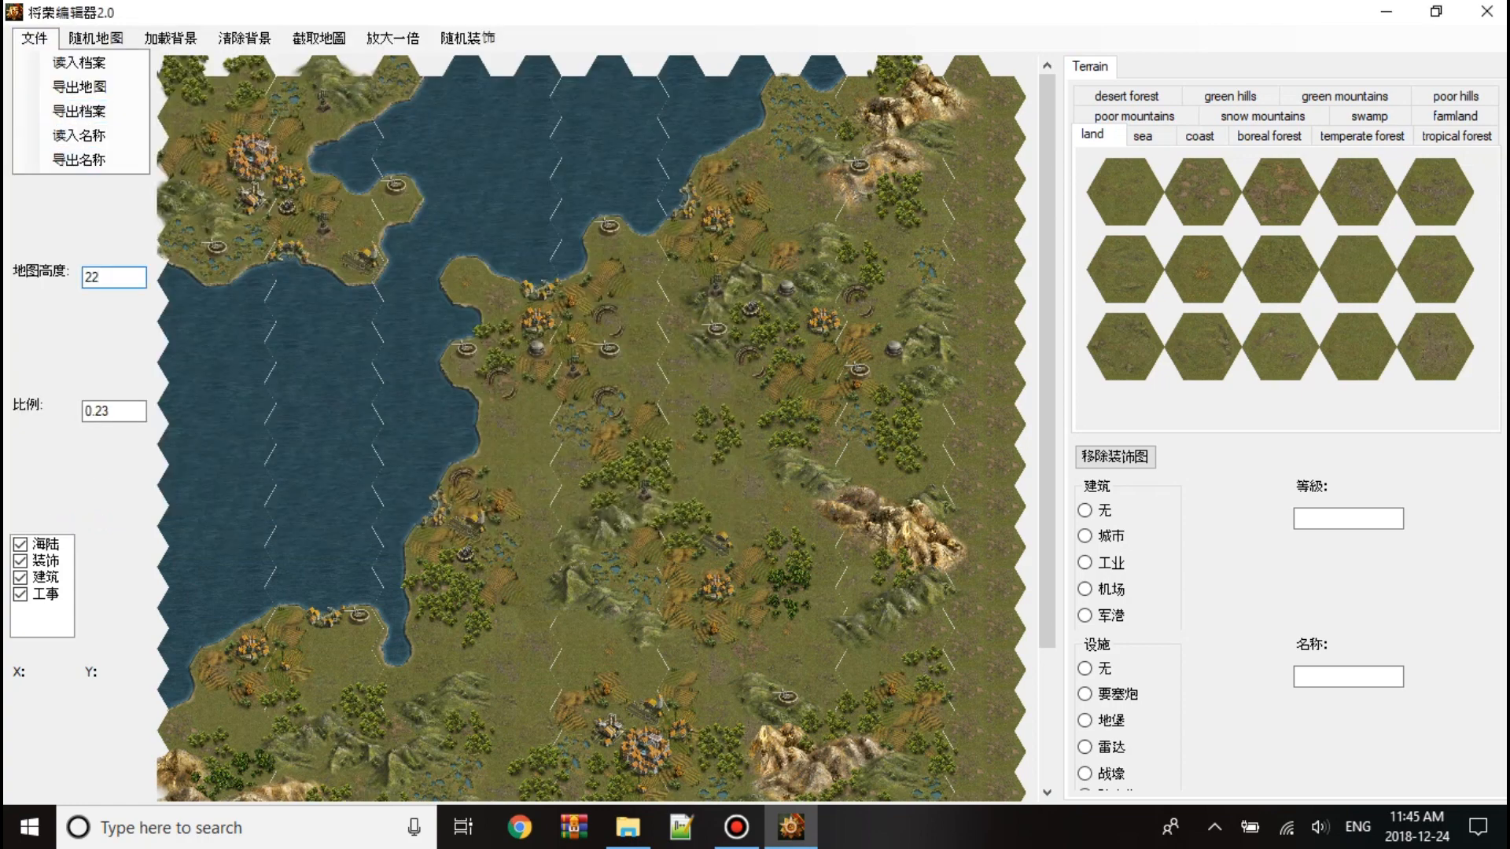
pyautogui.click(79, 136)
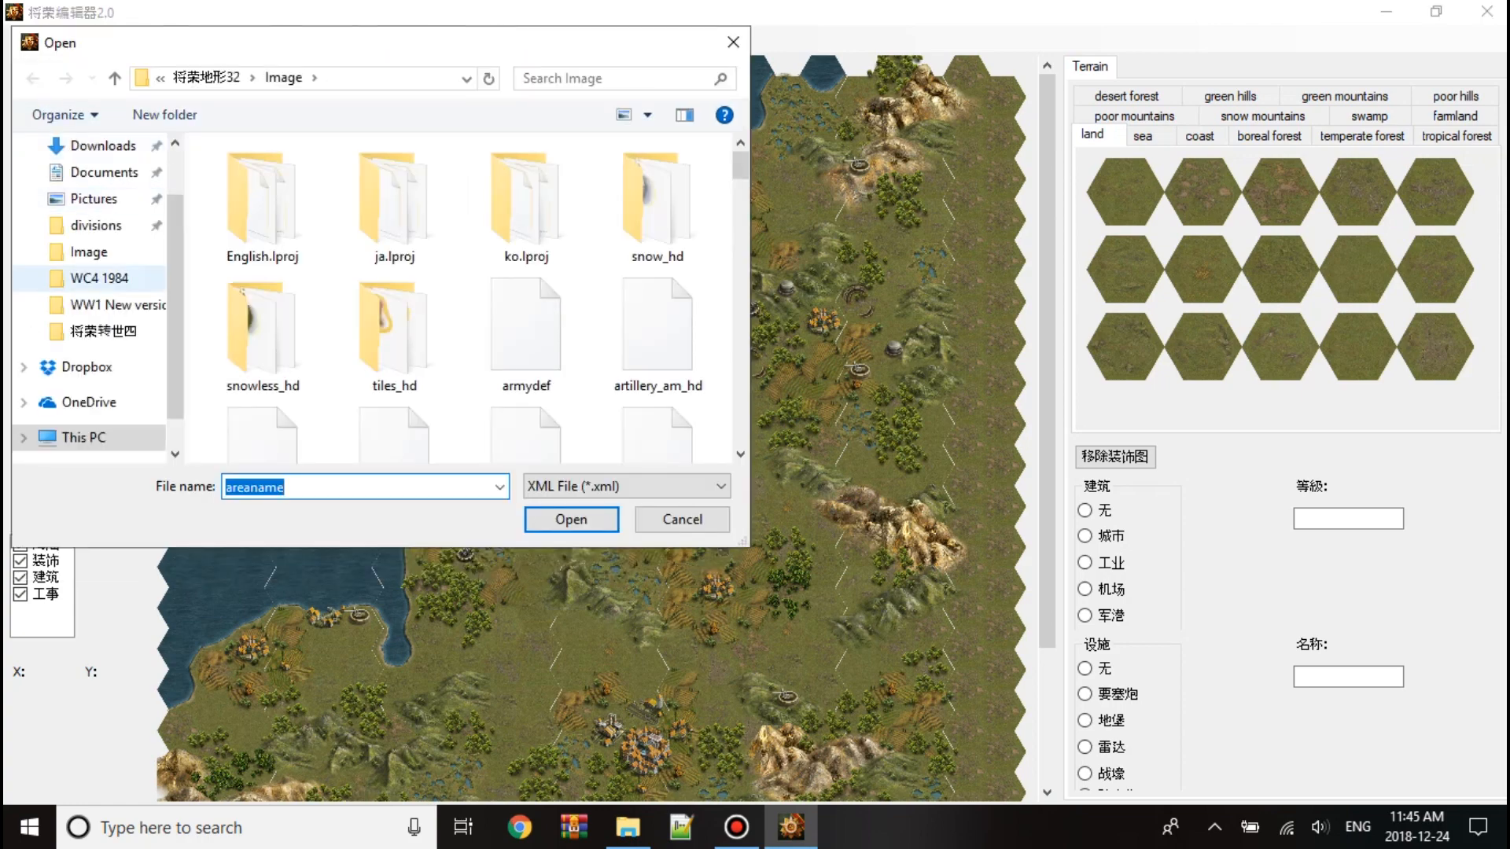
pyautogui.click(570, 519)
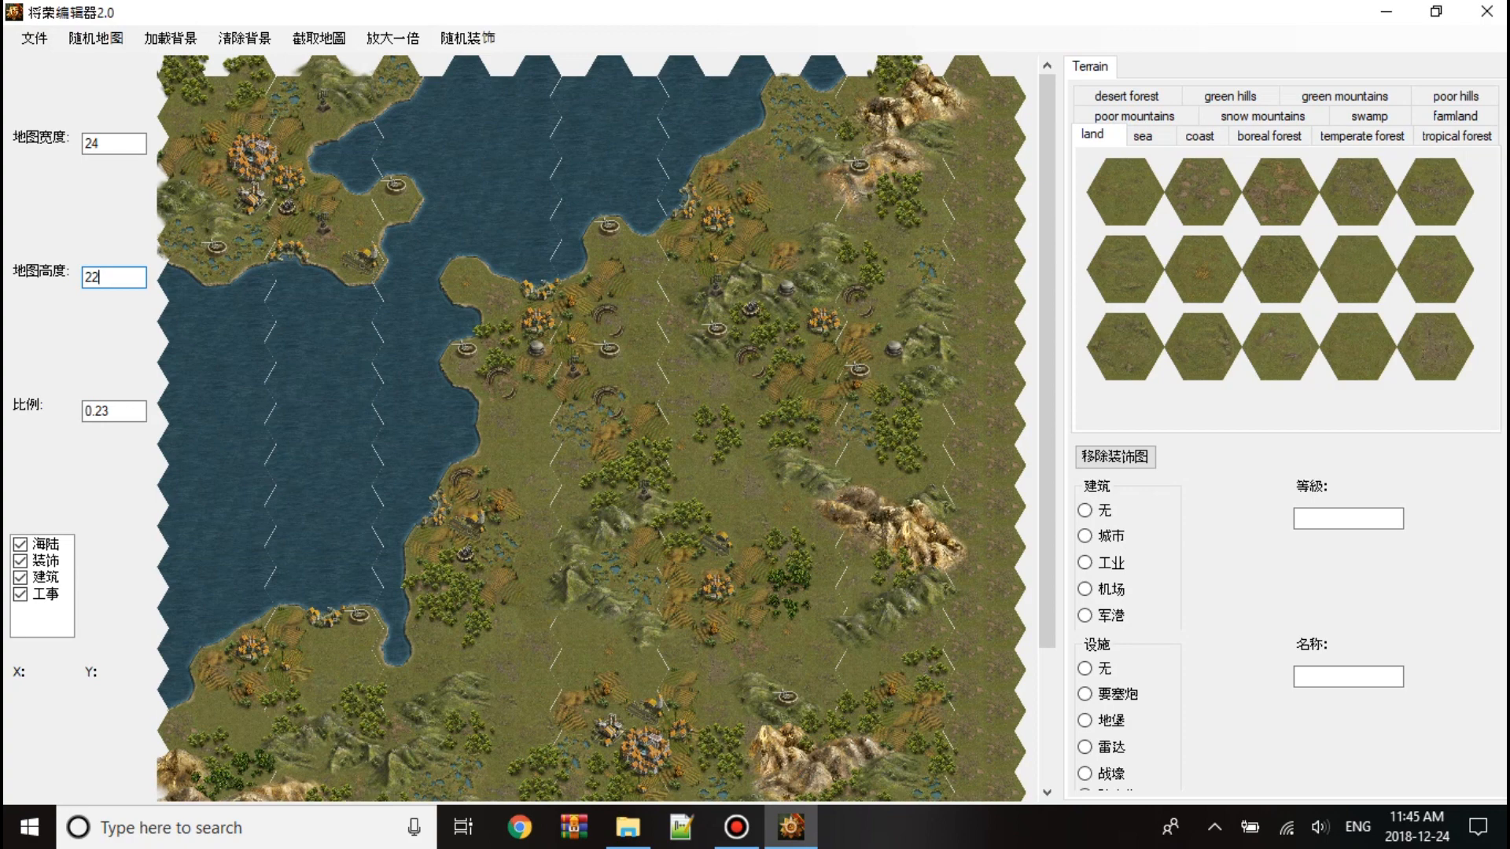
pyautogui.click(33, 39)
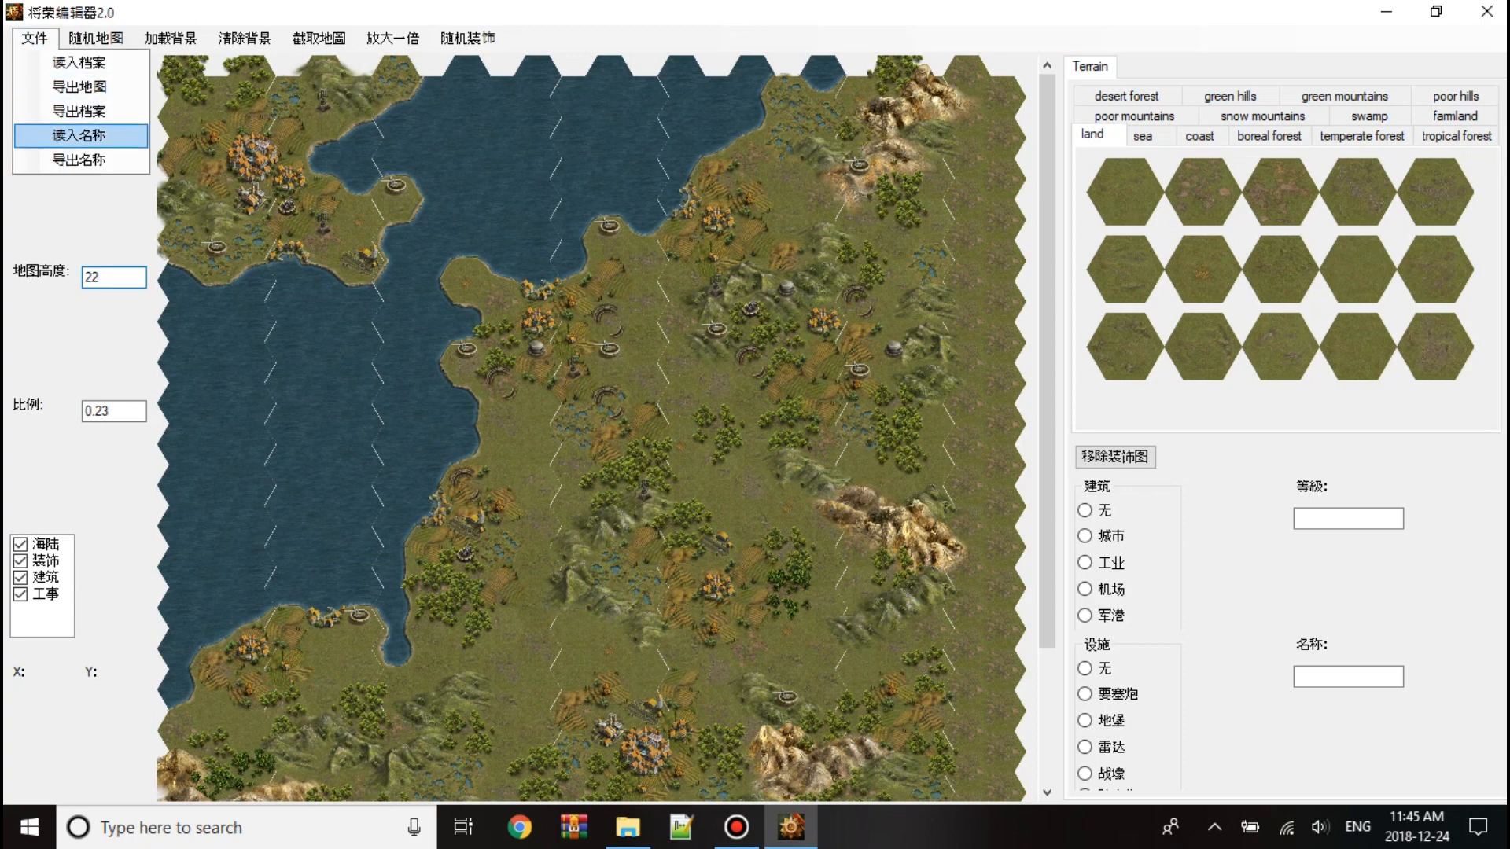
pyautogui.click(80, 160)
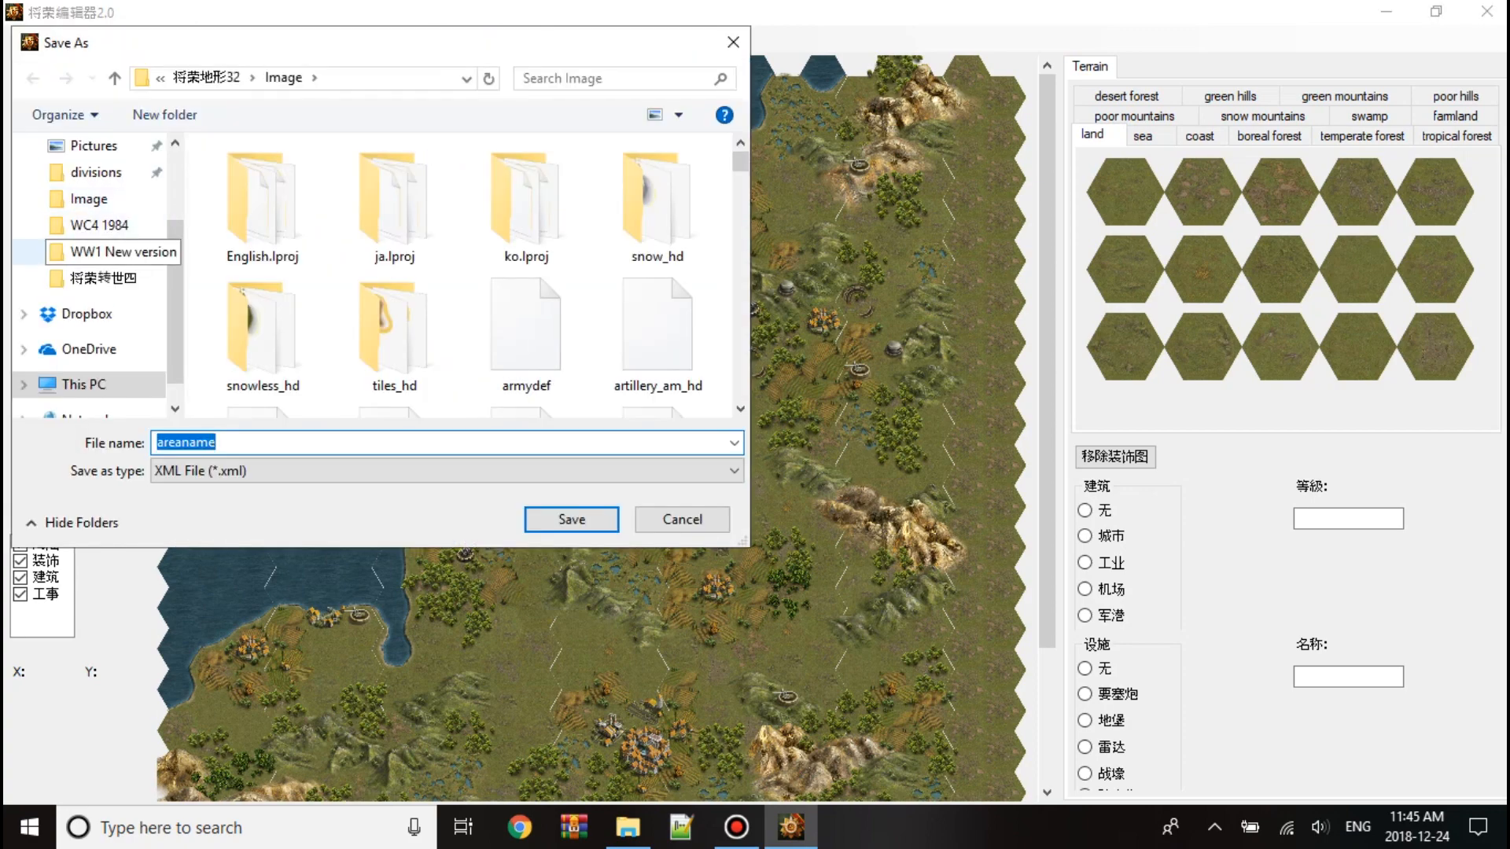
pyautogui.click(570, 519)
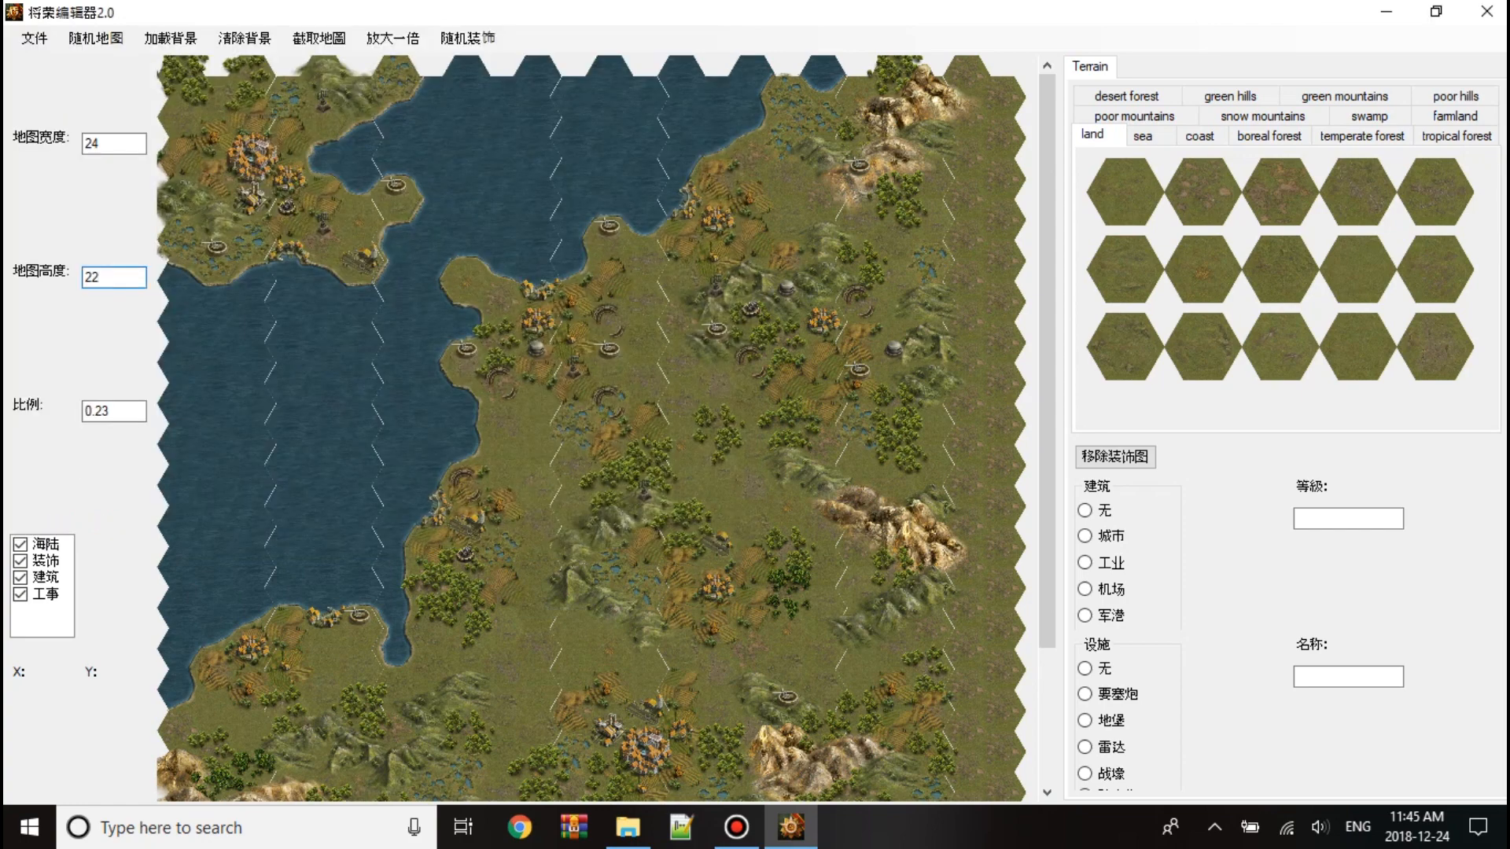
pyautogui.click(536, 237)
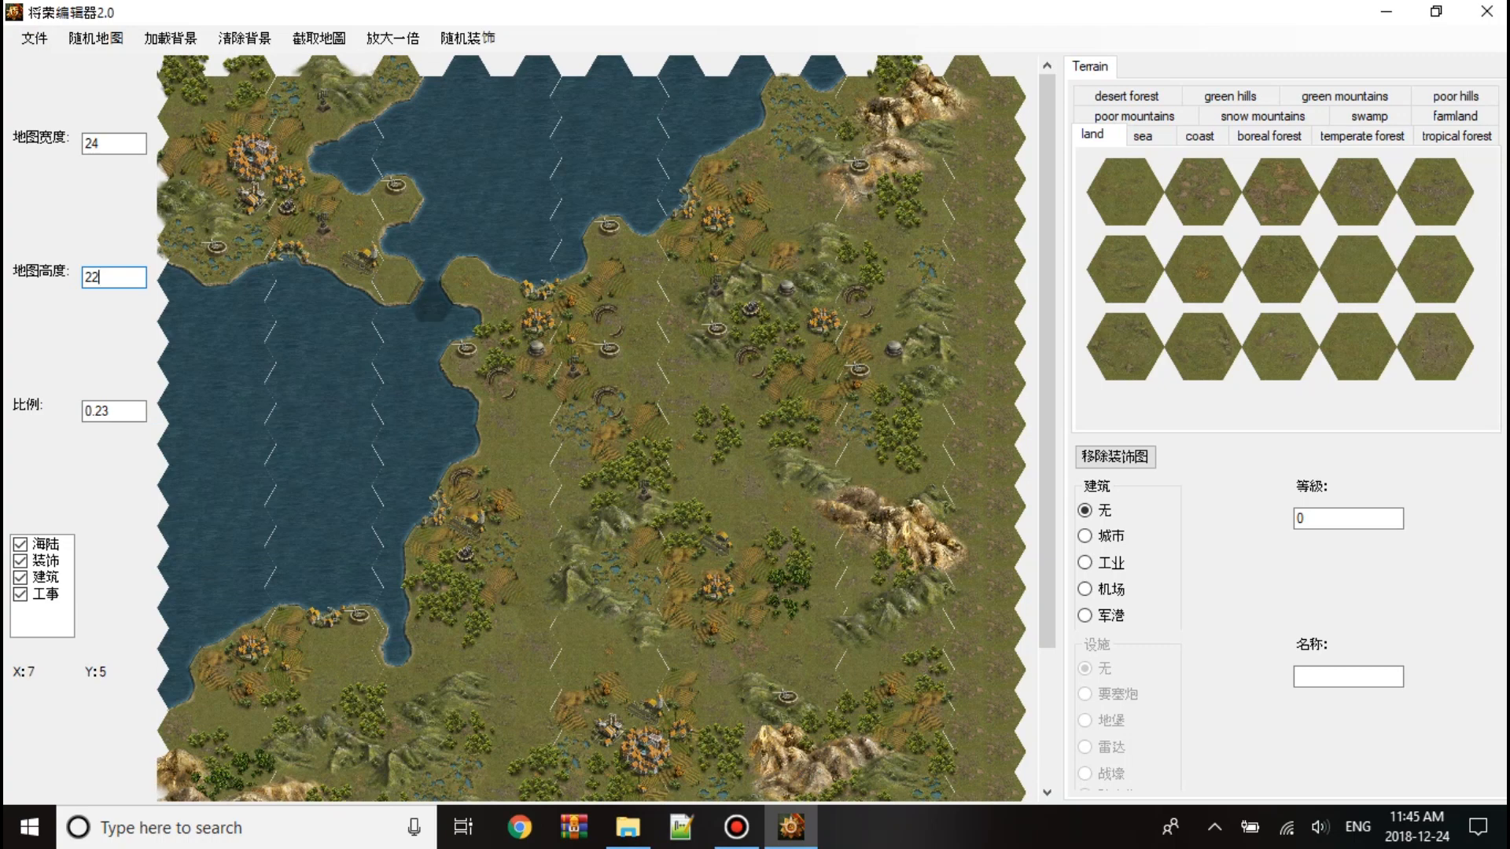
# Paint the dark hex on the map's right side as sea, then clear the scale value.
pyautogui.click(438, 293)
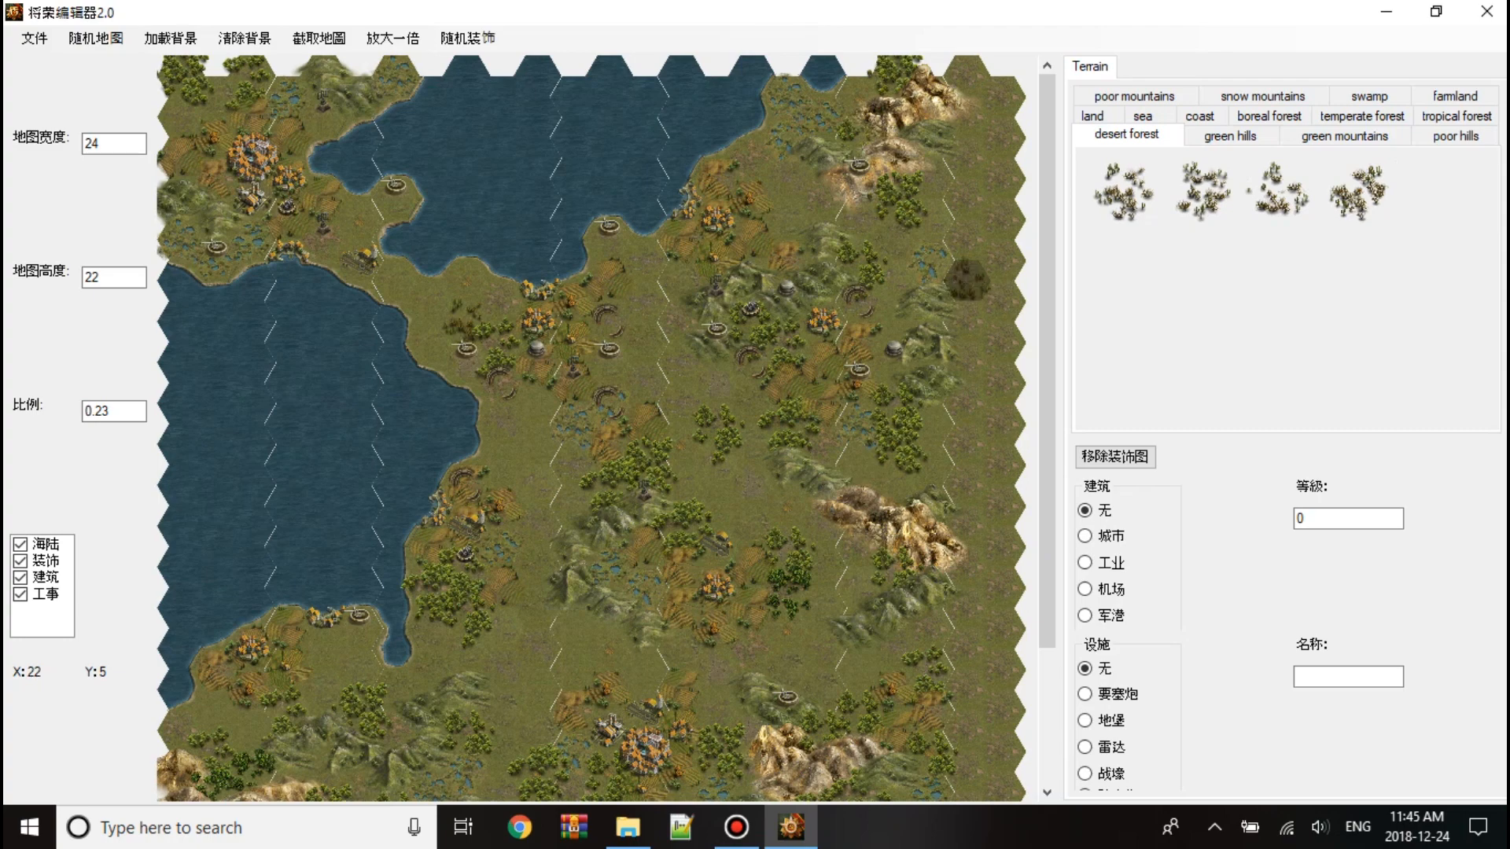
pyautogui.click(1146, 135)
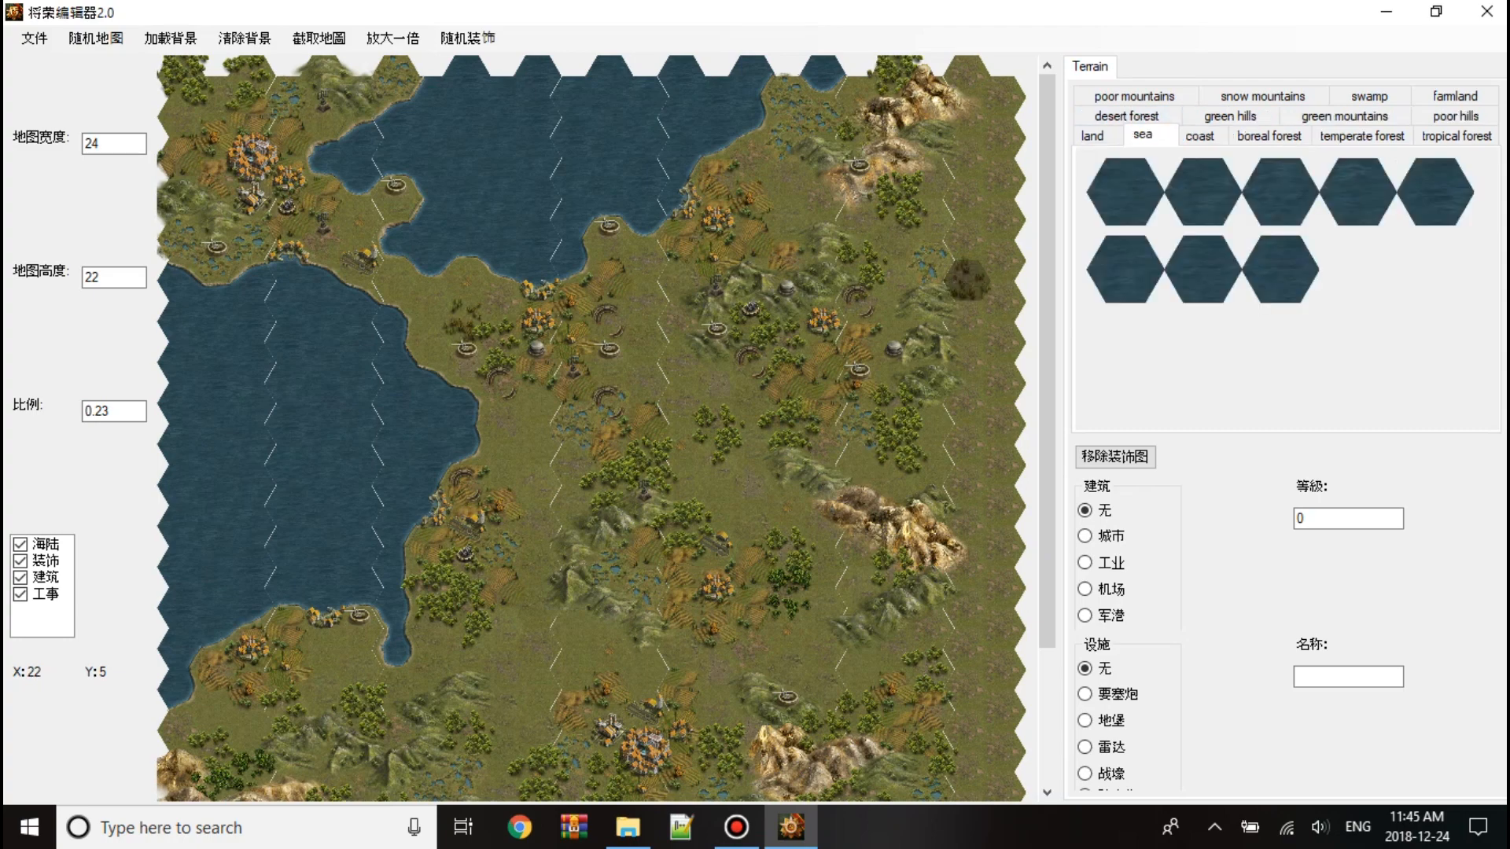
pyautogui.click(963, 280)
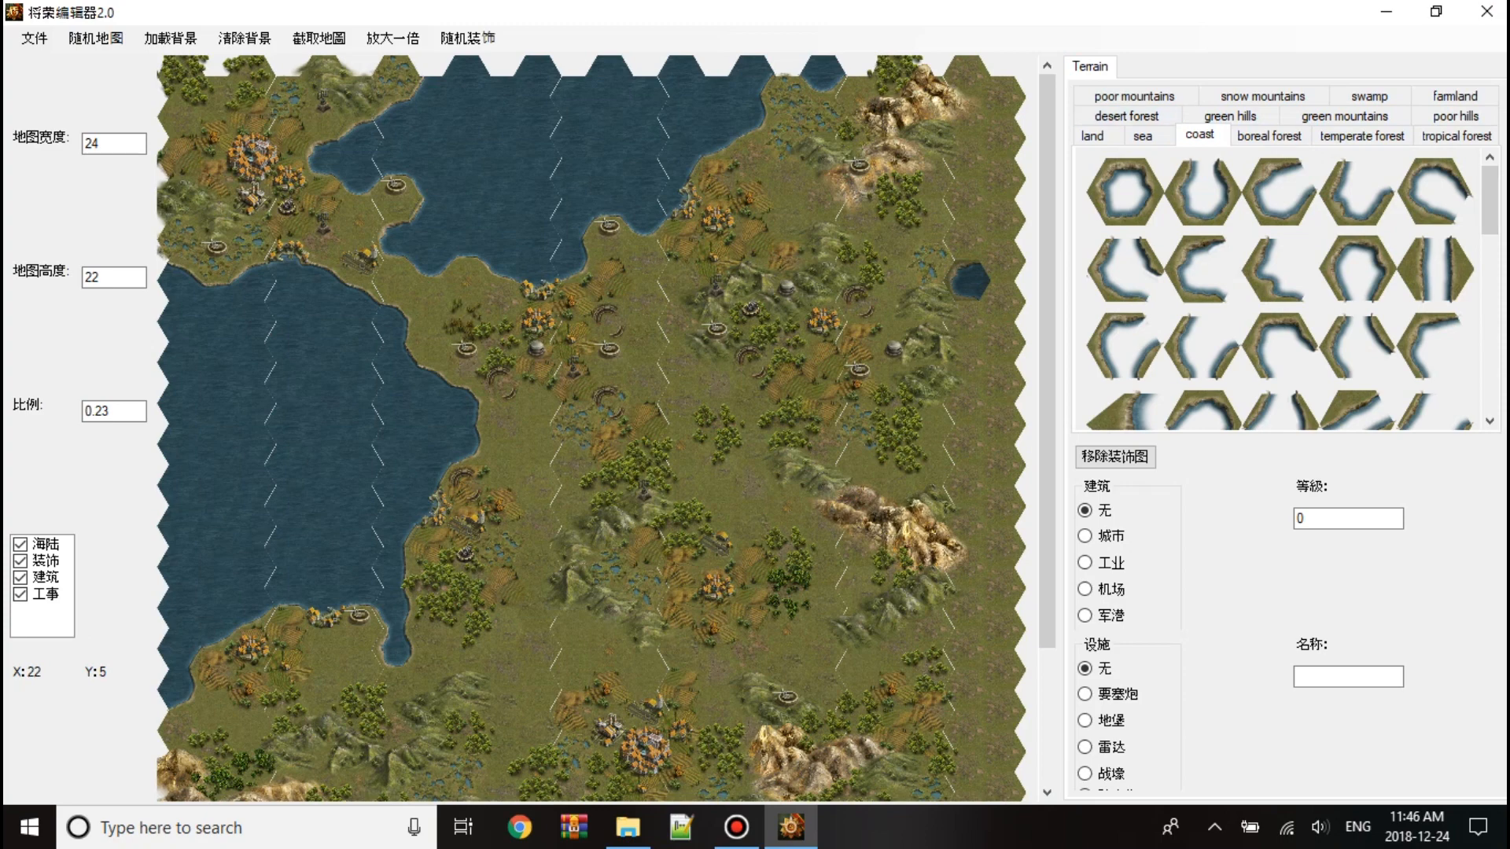
pyautogui.click(113, 410)
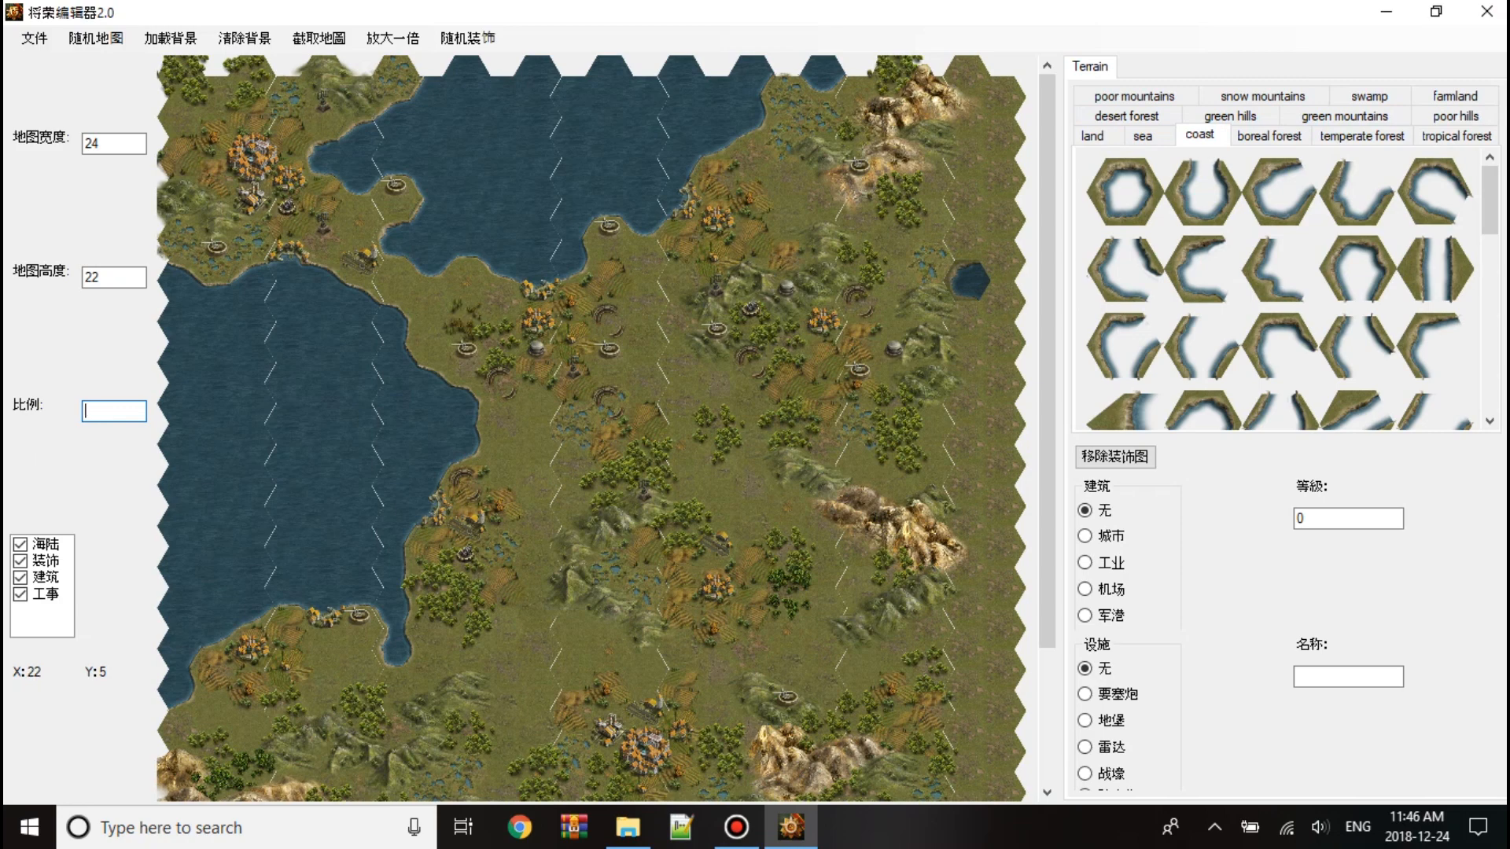
# Set scale 0.6 and cycle hex (5,3) through city, industry, airfield, naval port and no building.
pyautogui.write('0.6')
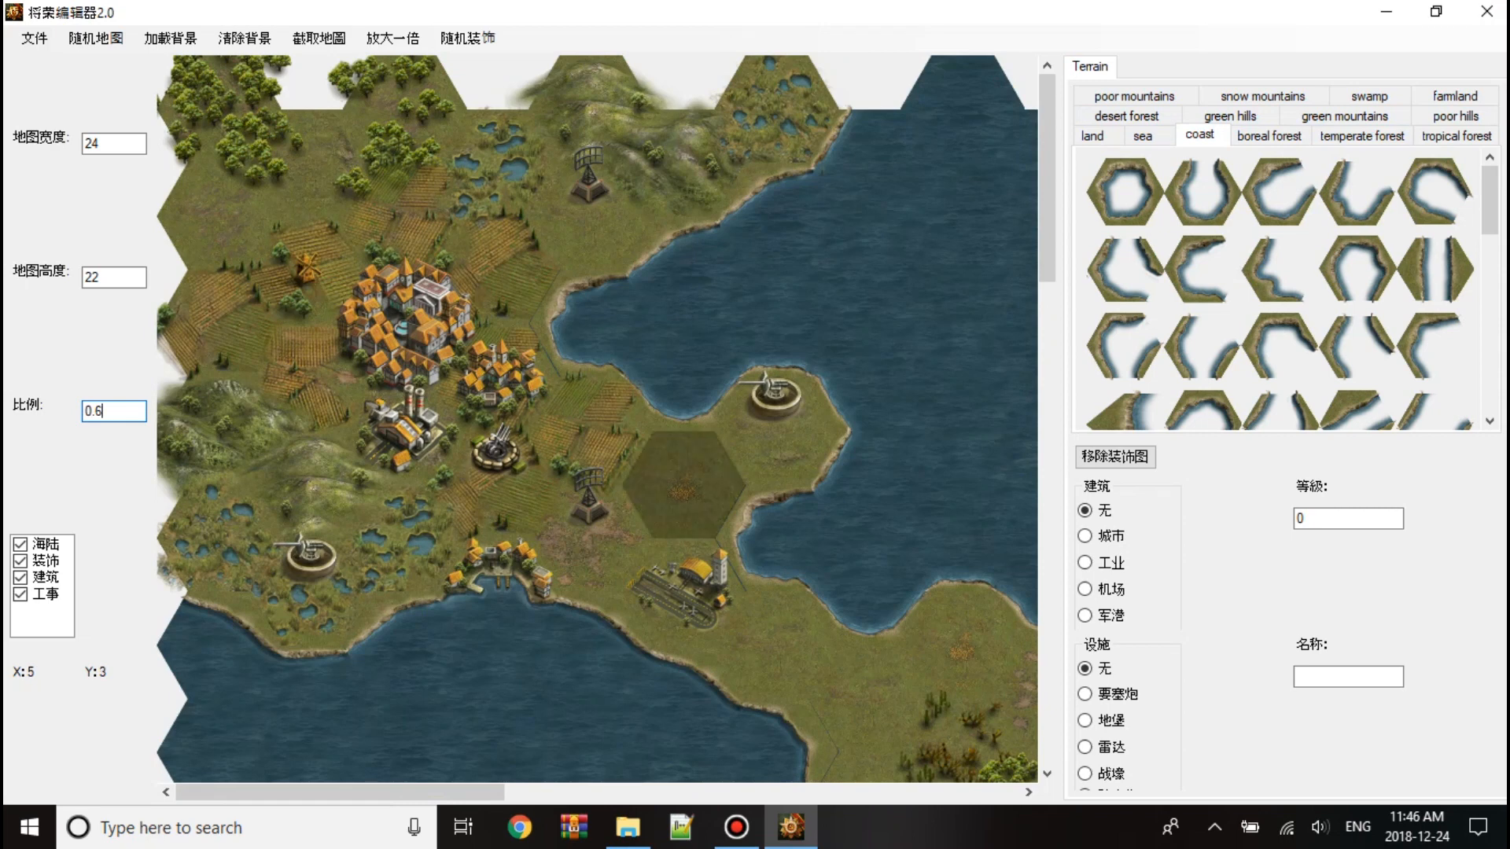
pyautogui.click(1086, 535)
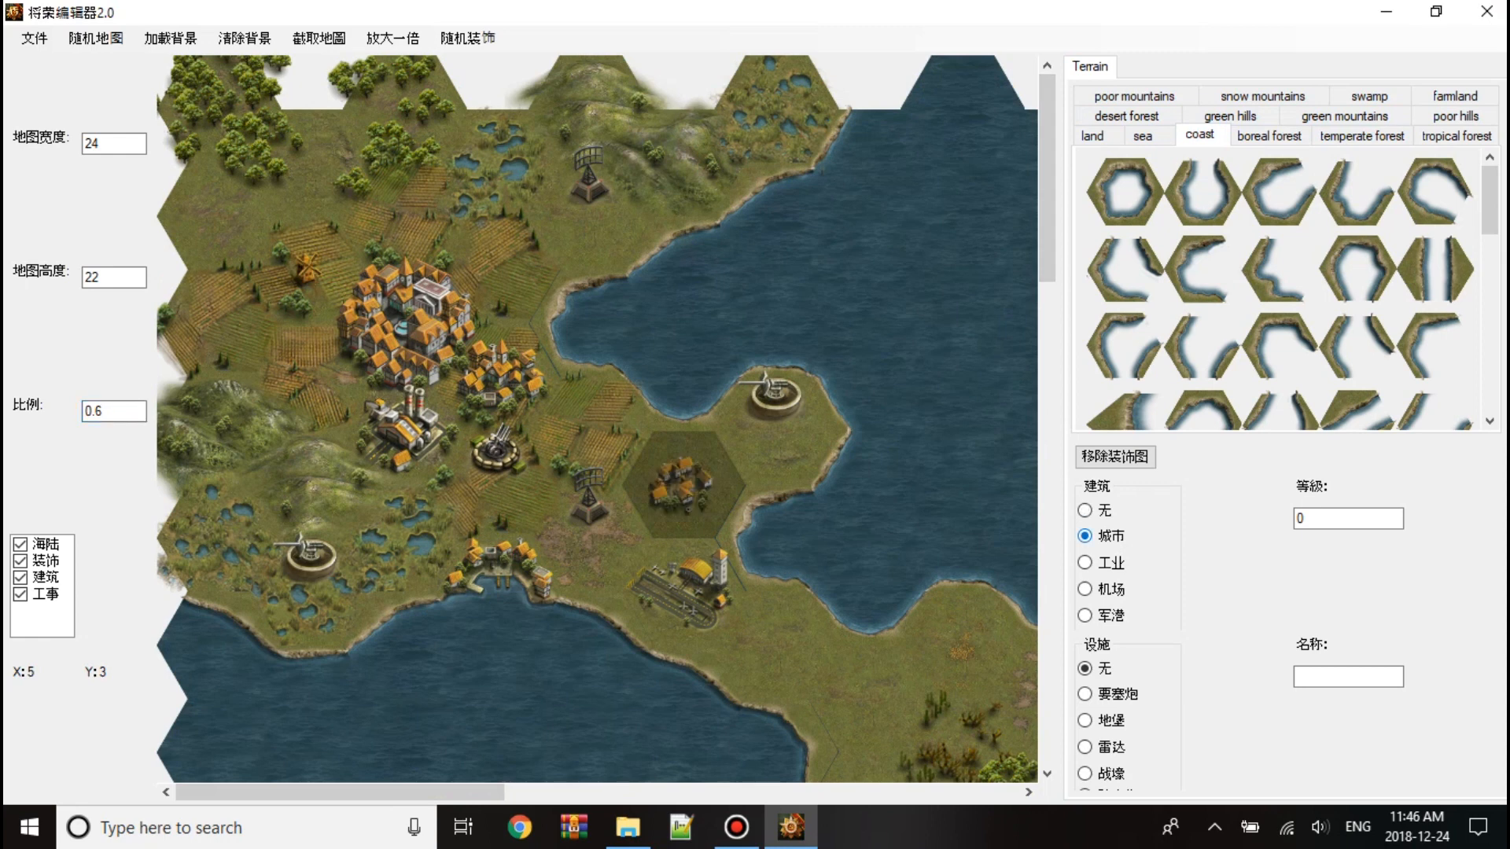
pyautogui.click(1087, 563)
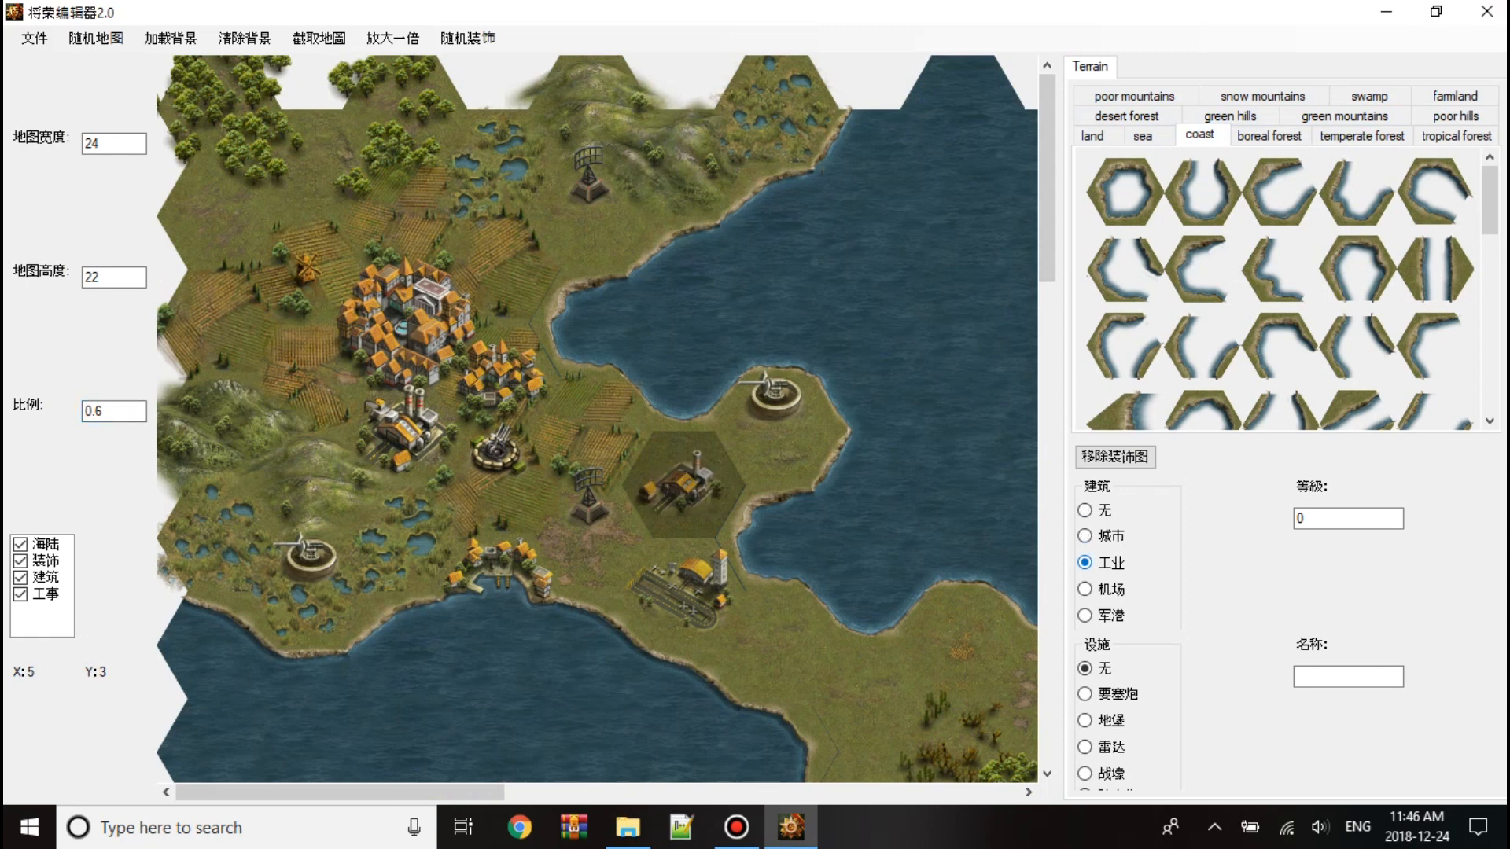
pyautogui.click(1086, 537)
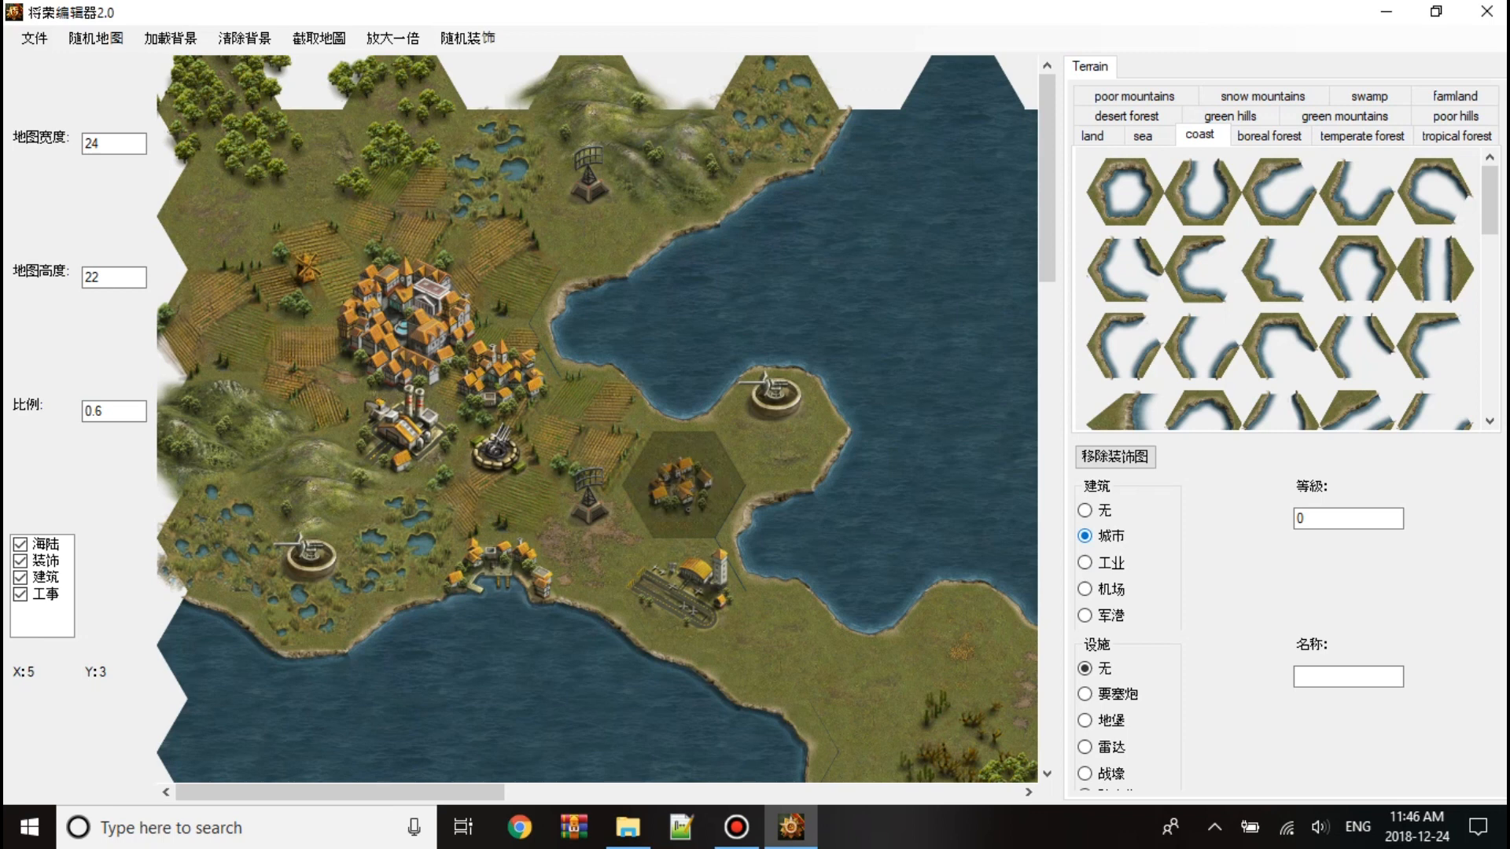
pyautogui.click(1091, 562)
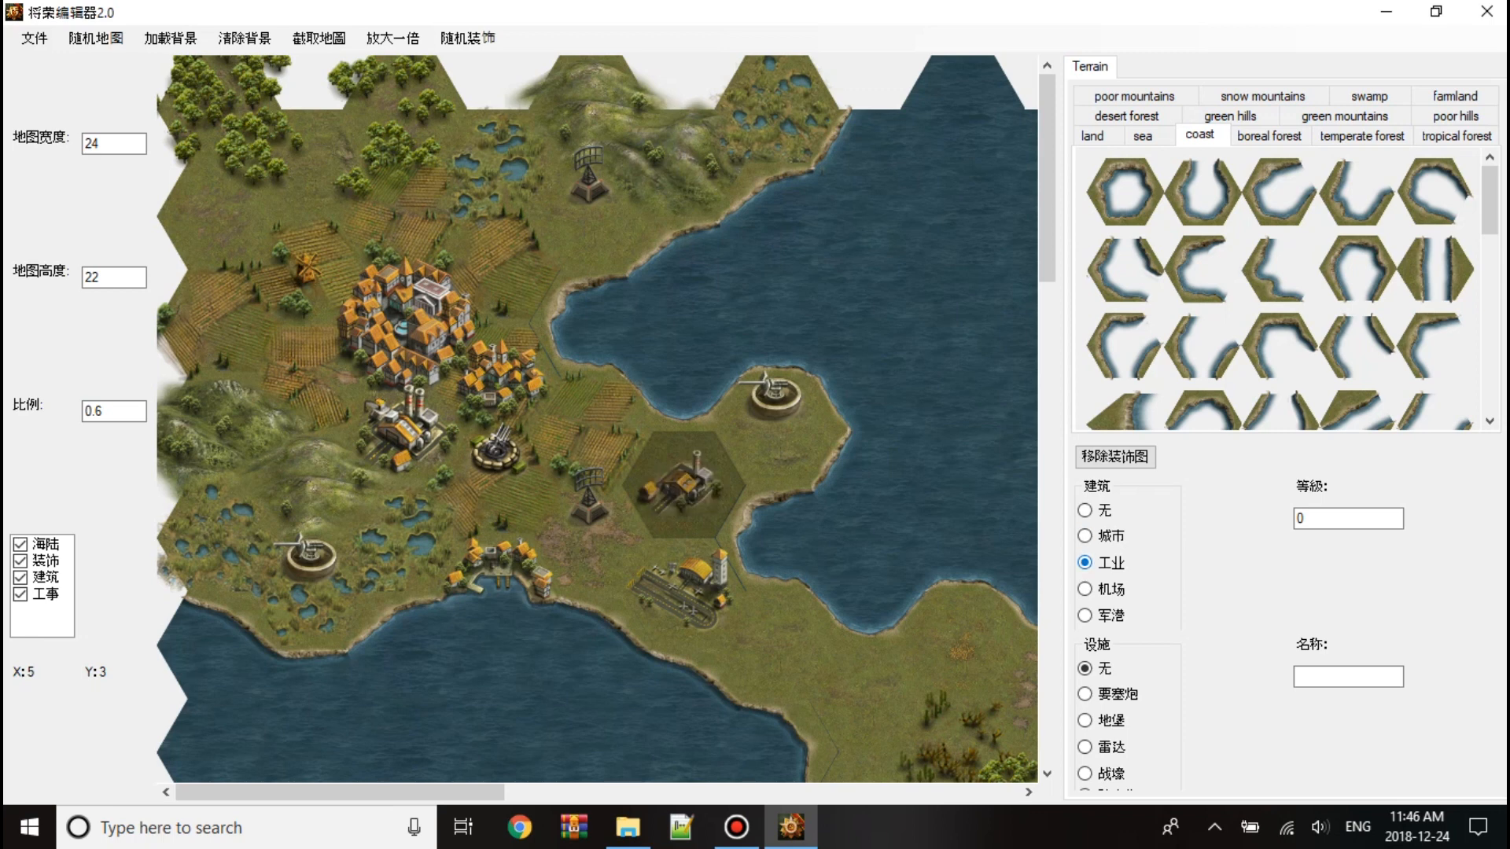
pyautogui.click(1086, 589)
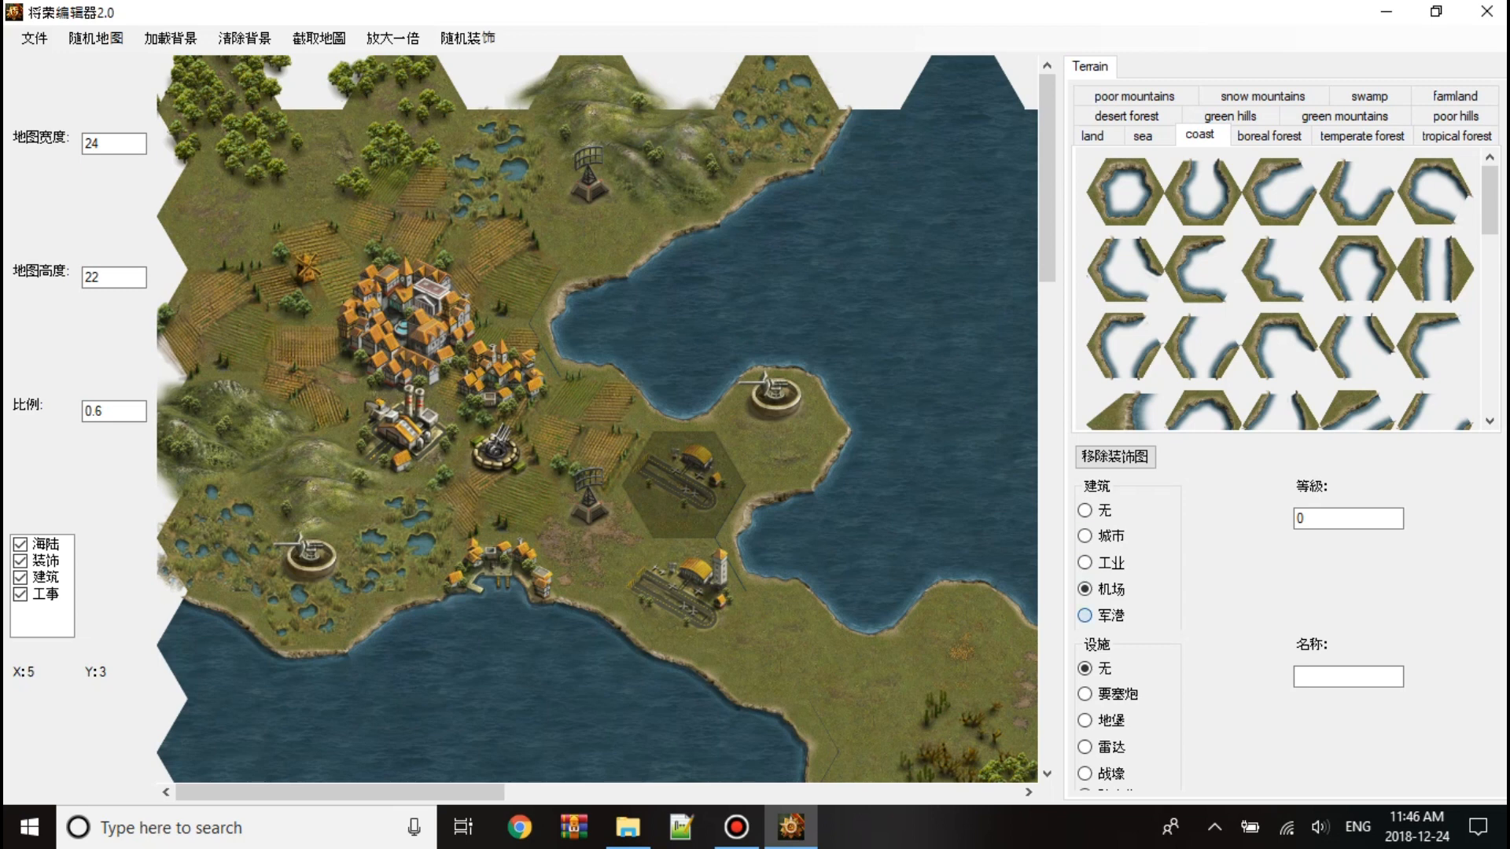
pyautogui.click(1085, 615)
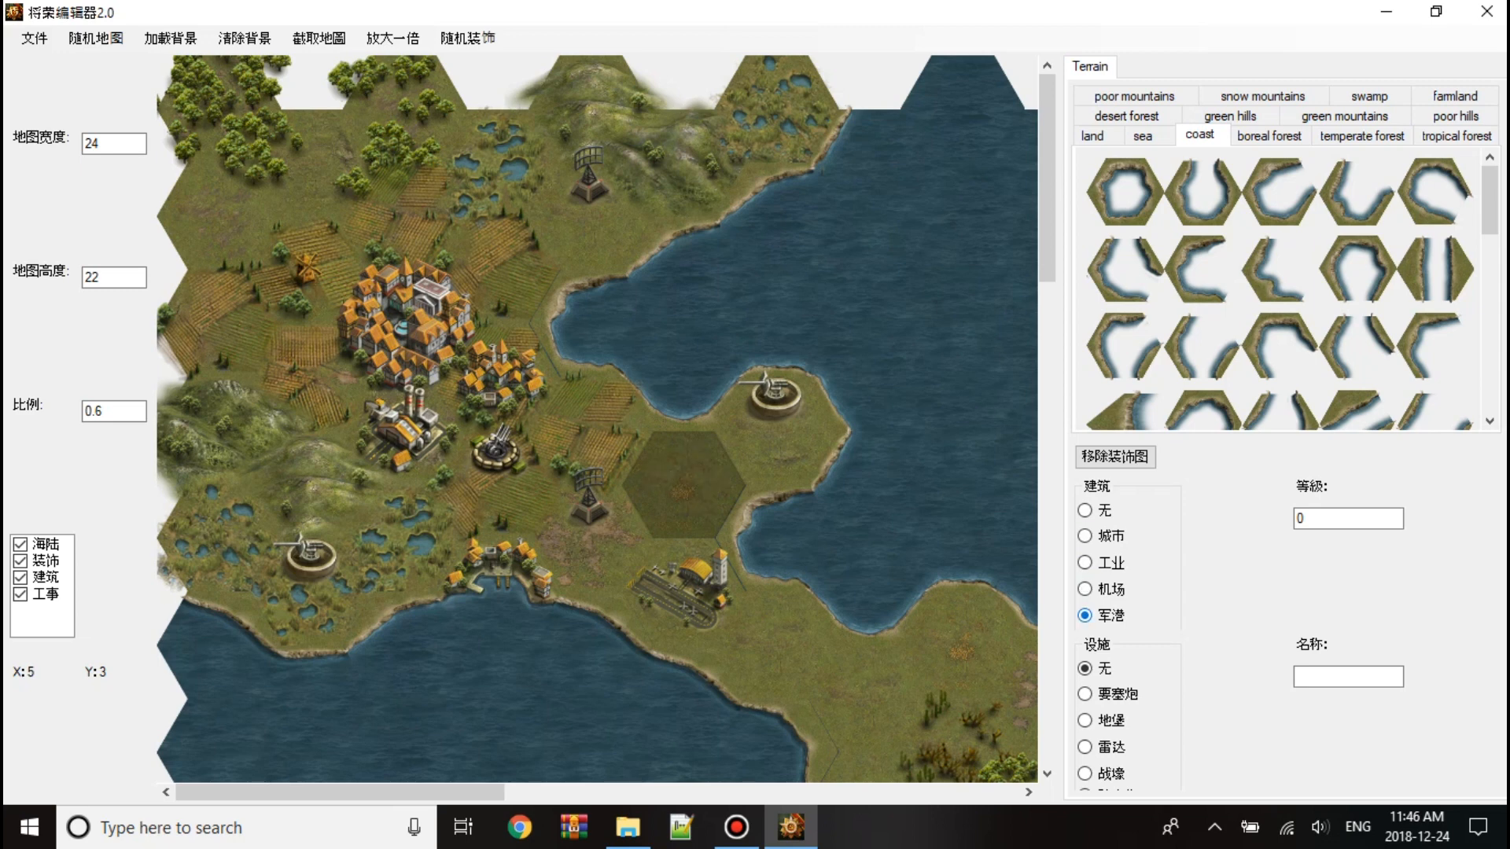
pyautogui.click(1090, 510)
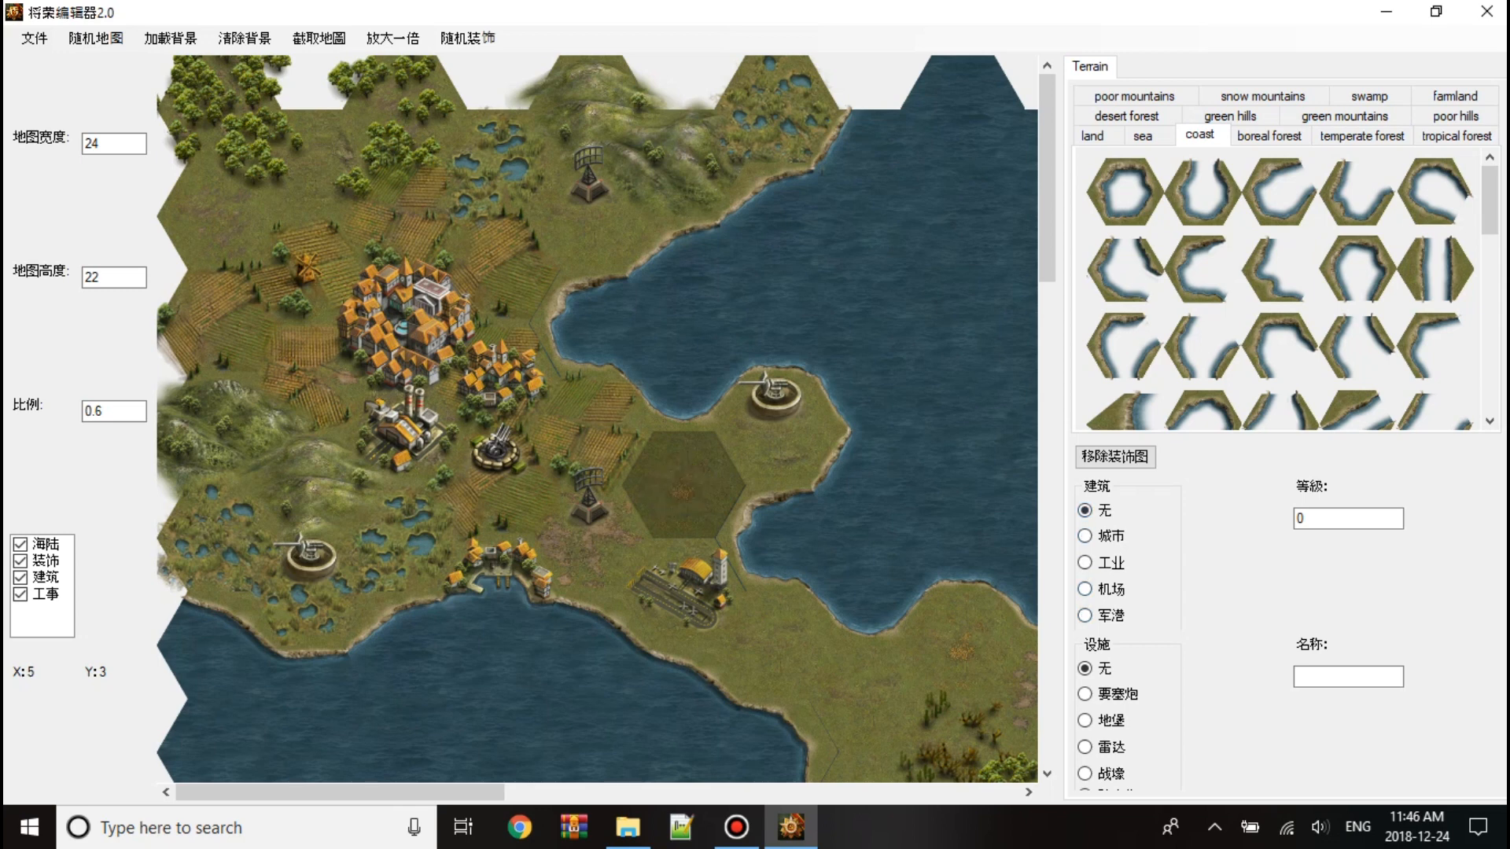
pyautogui.click(1094, 562)
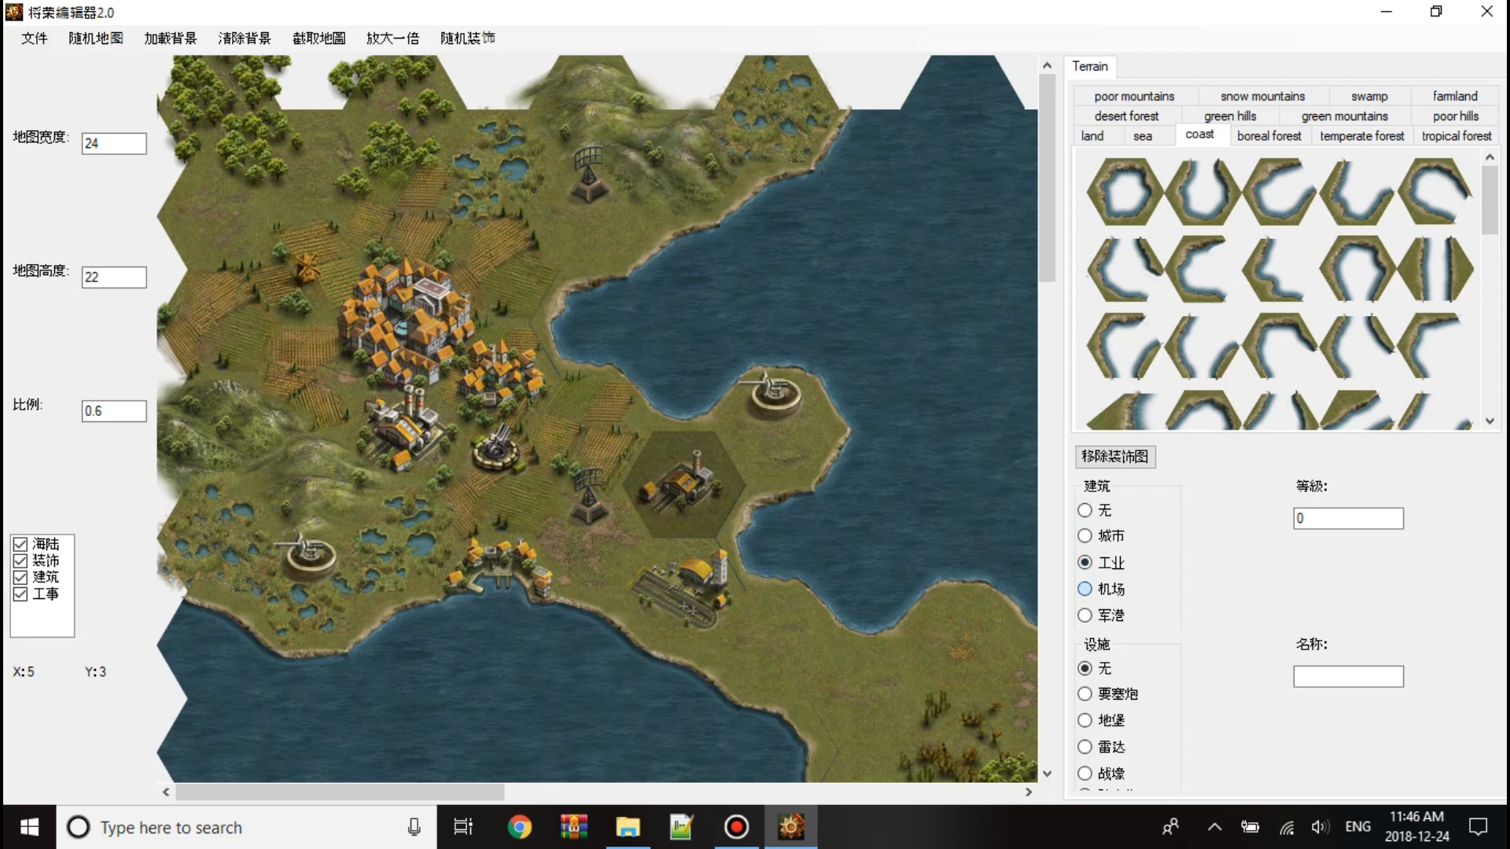
pyautogui.click(1086, 588)
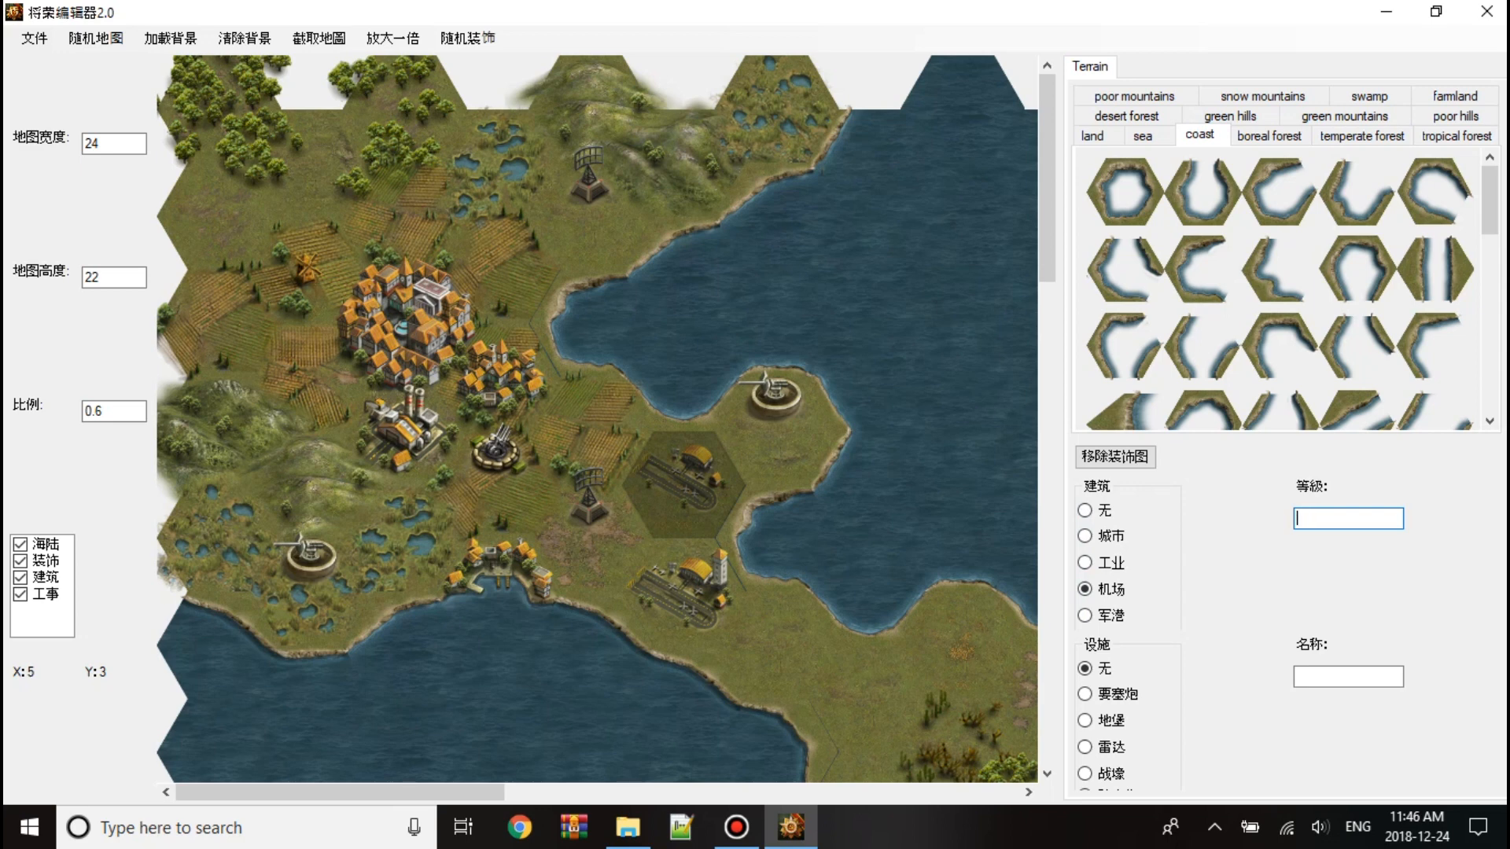
# Try building levels 2 and 4 on the hex as industry and airfield.
pyautogui.write('2')
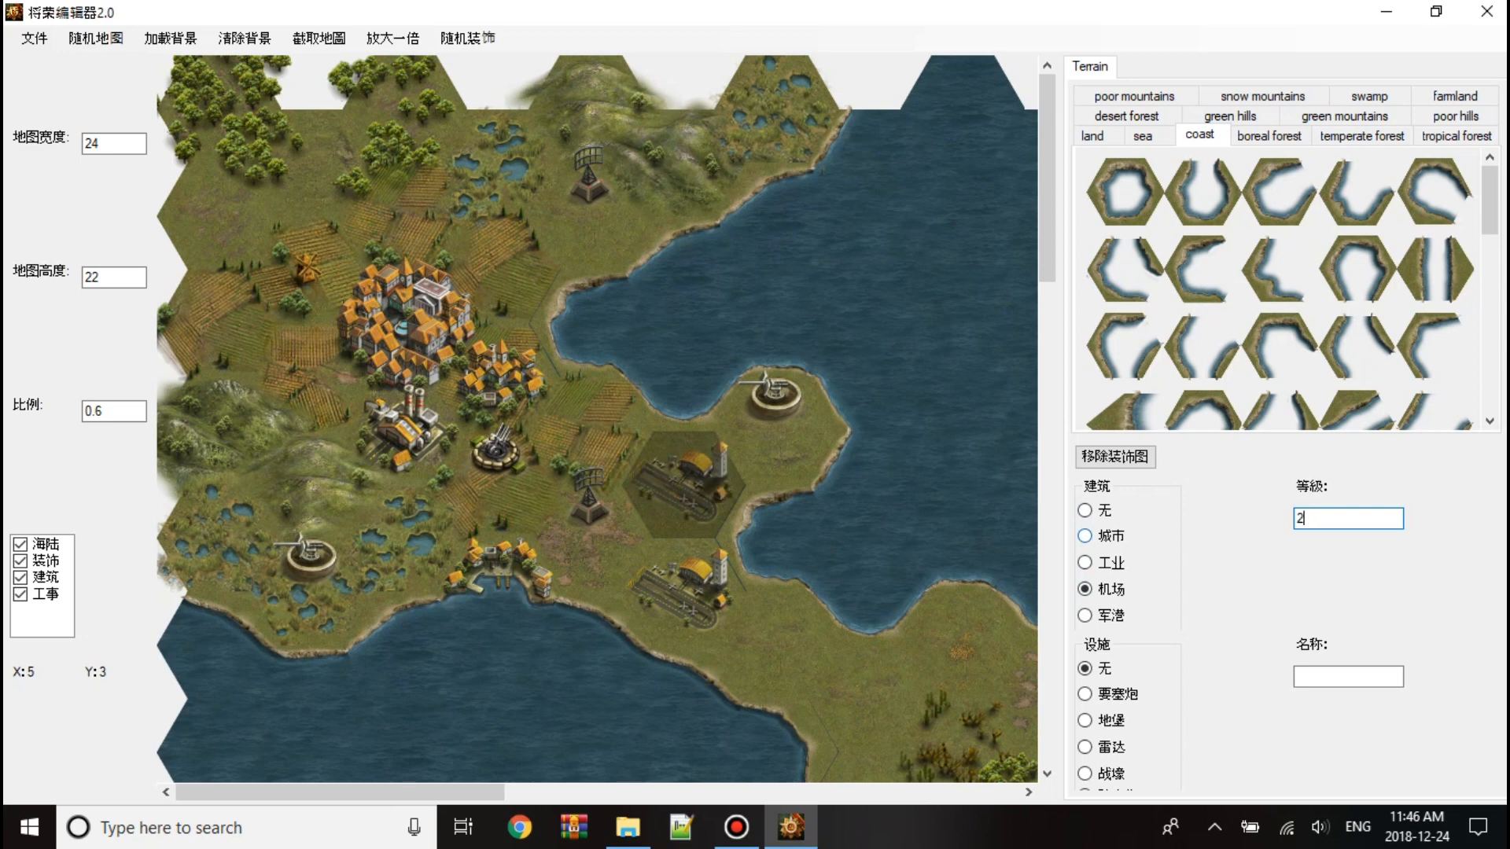
pyautogui.click(1086, 562)
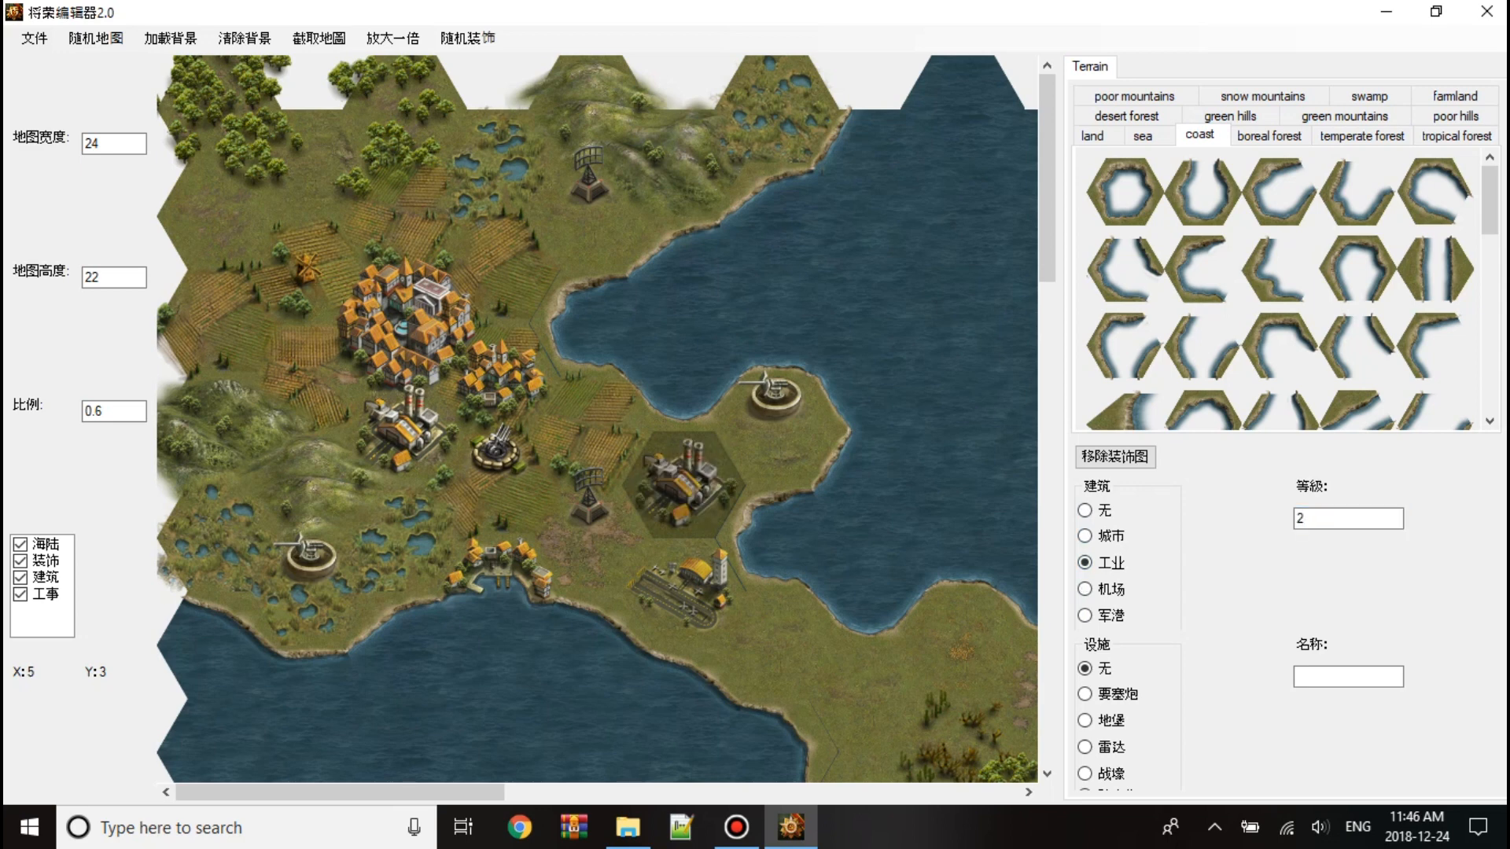
pyautogui.click(1087, 588)
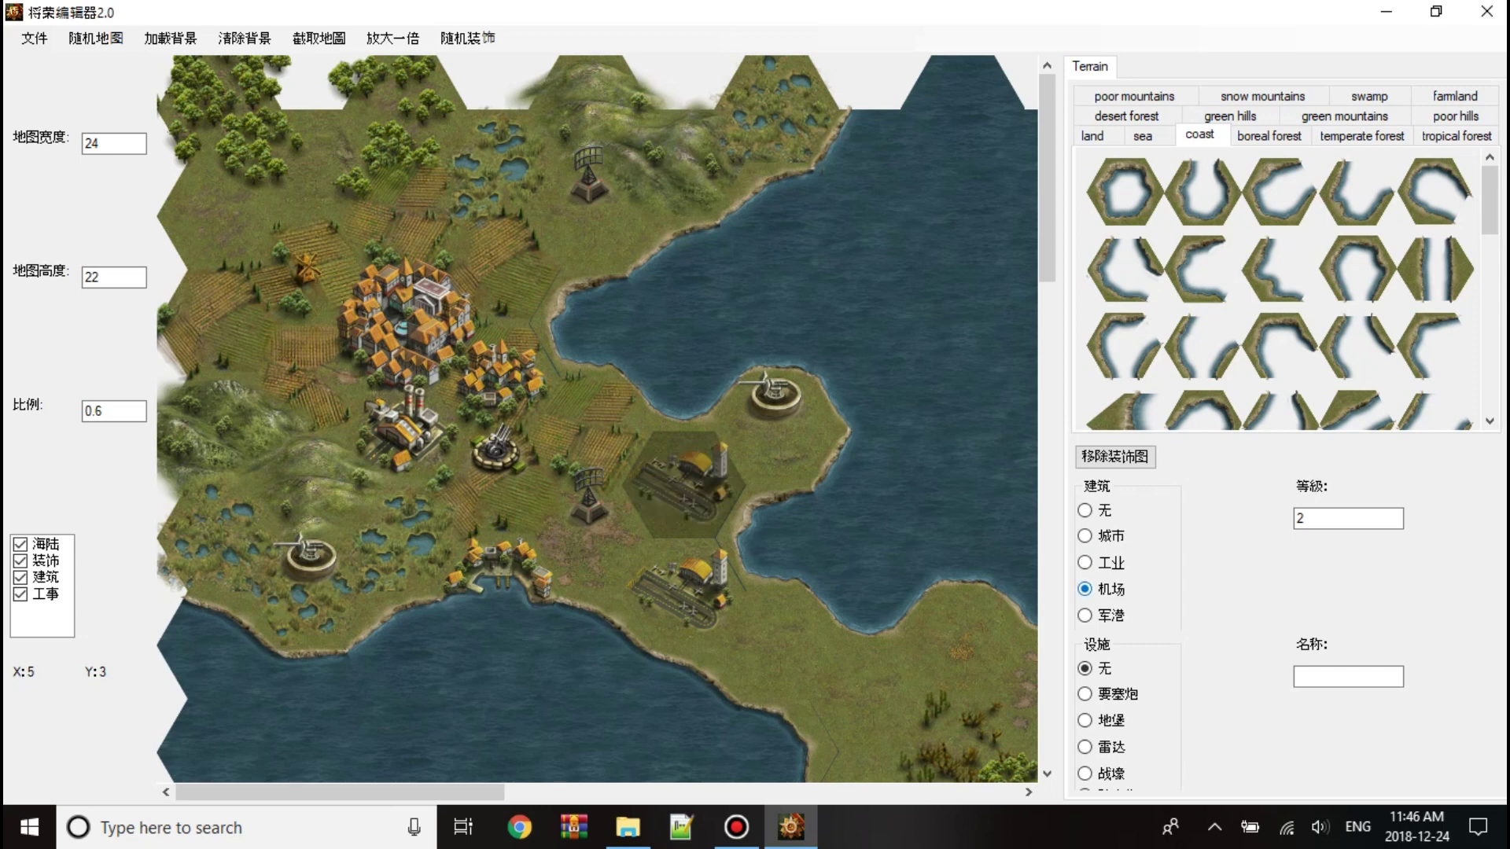
pyautogui.click(1347, 519)
pyautogui.write('4')
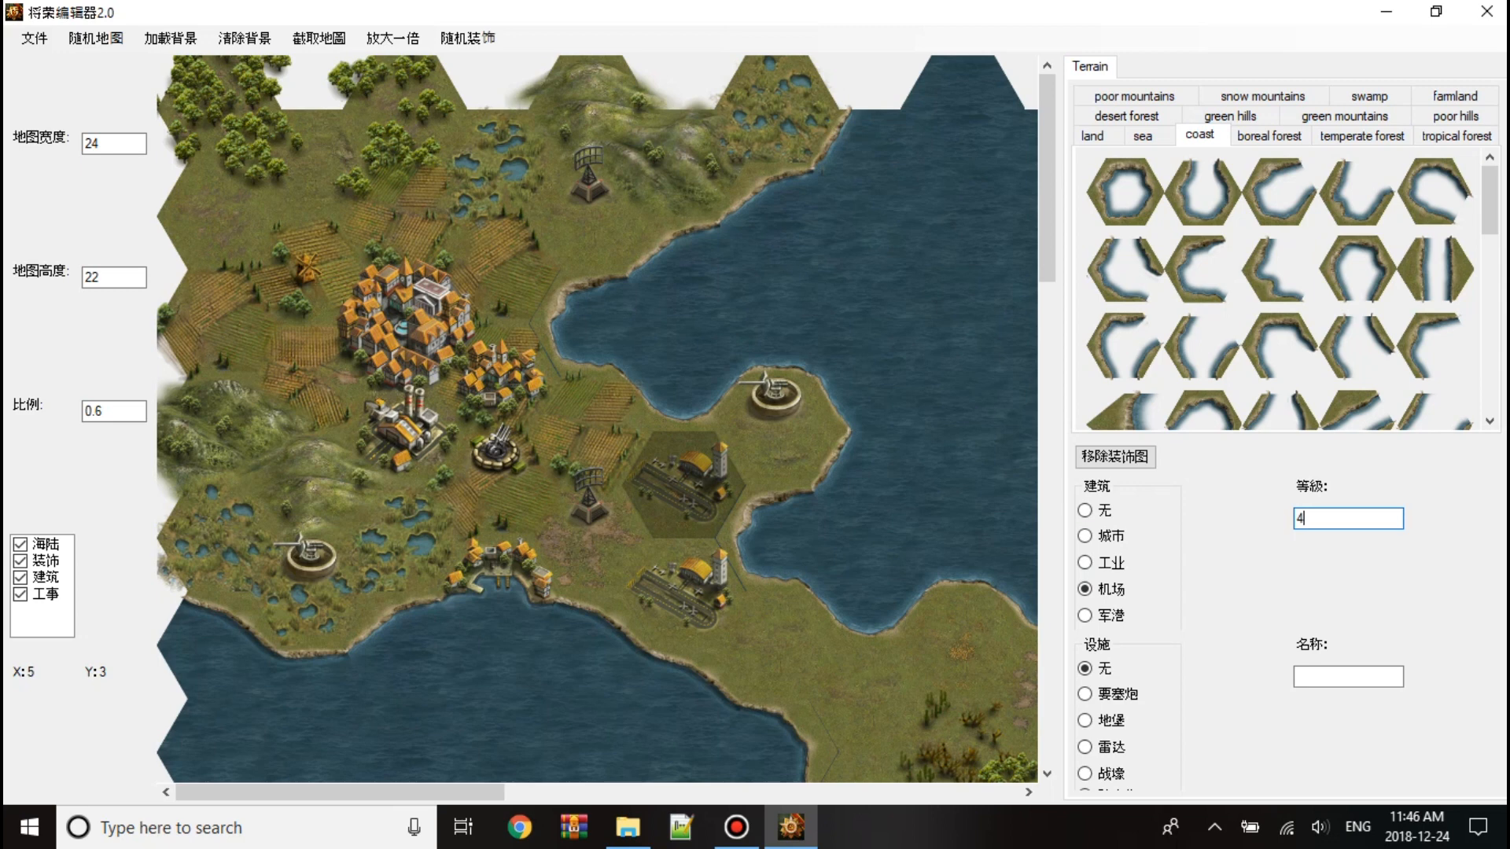
pyautogui.click(1087, 510)
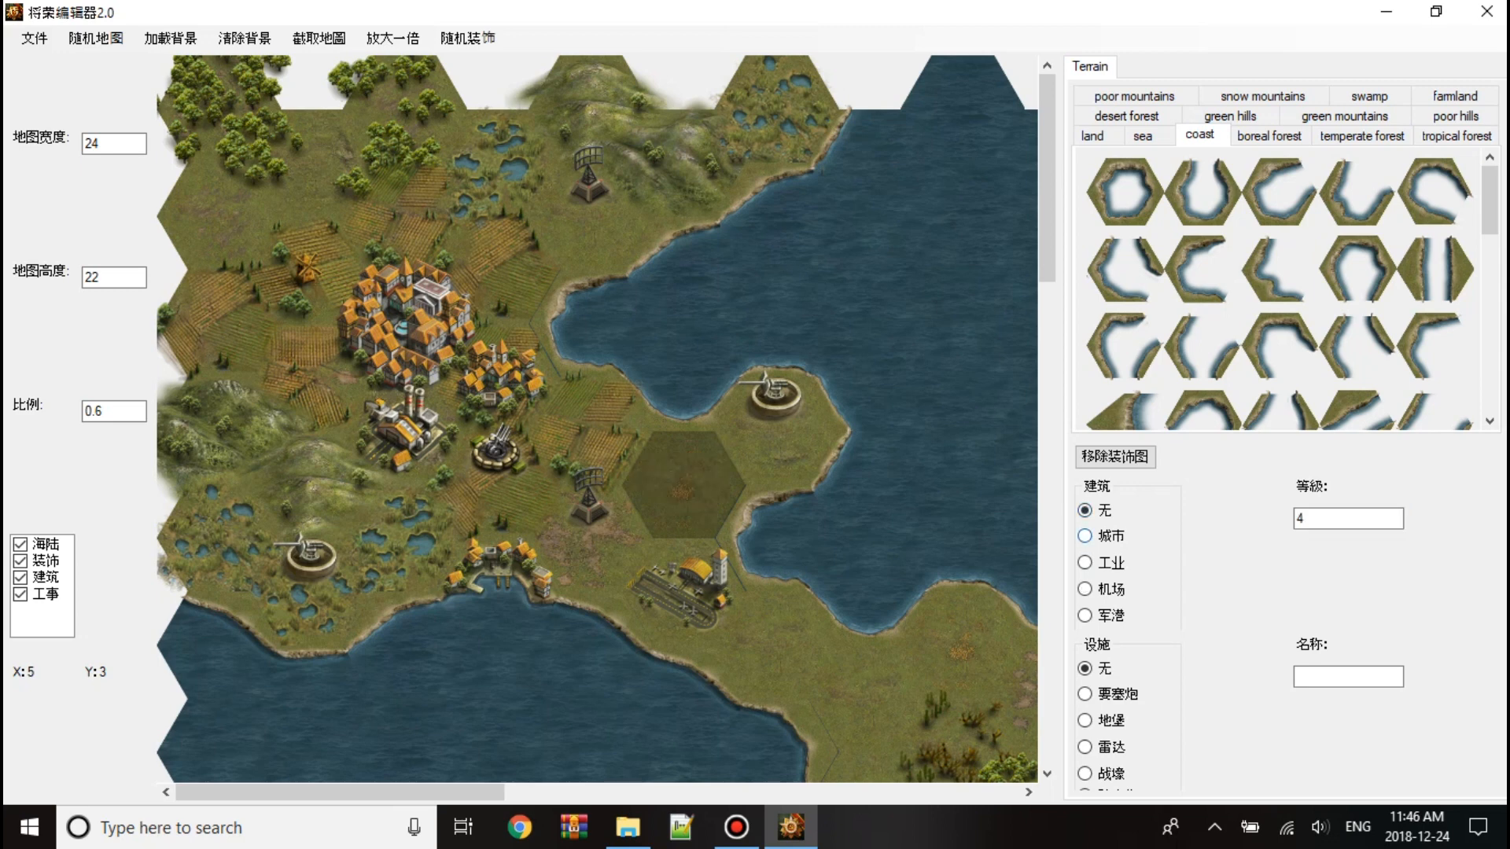
pyautogui.click(1091, 563)
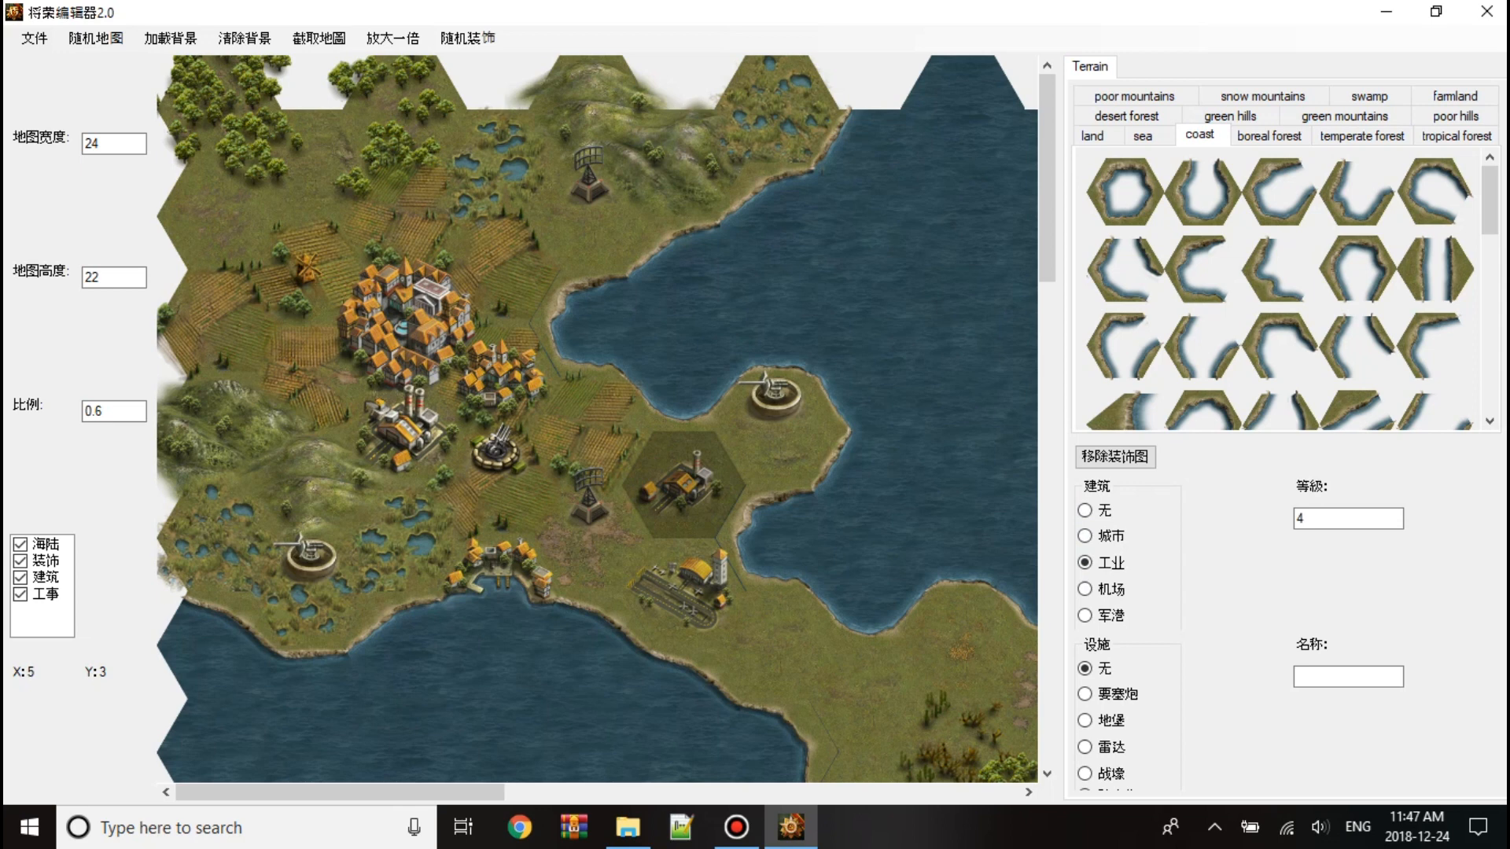
pyautogui.click(1086, 589)
pyautogui.write('3')
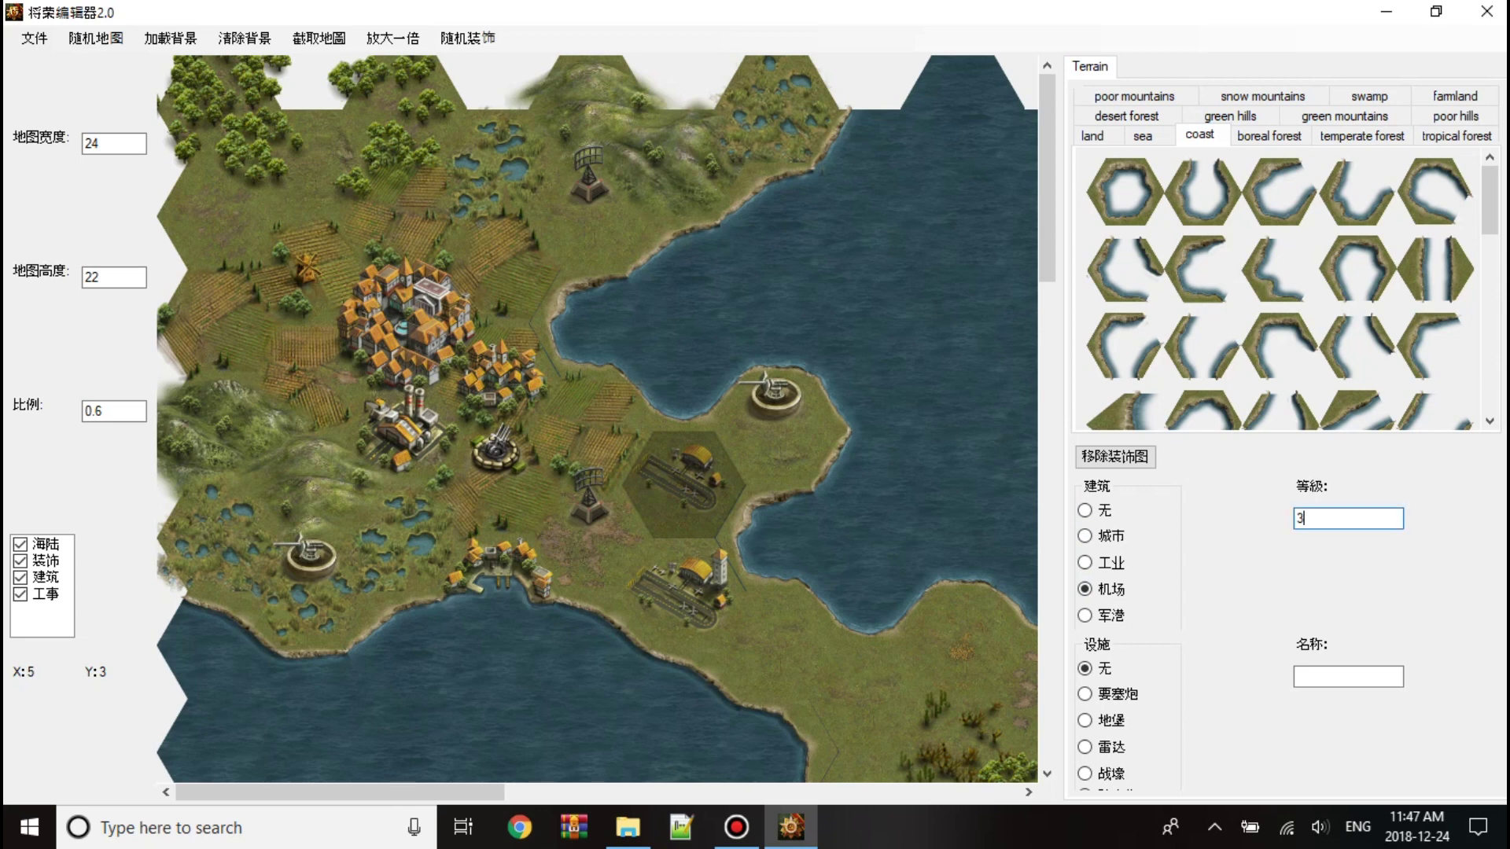
# Apply level 3 to airfield, industry, city and naval port, ending at the level warning.
pyautogui.click(683, 472)
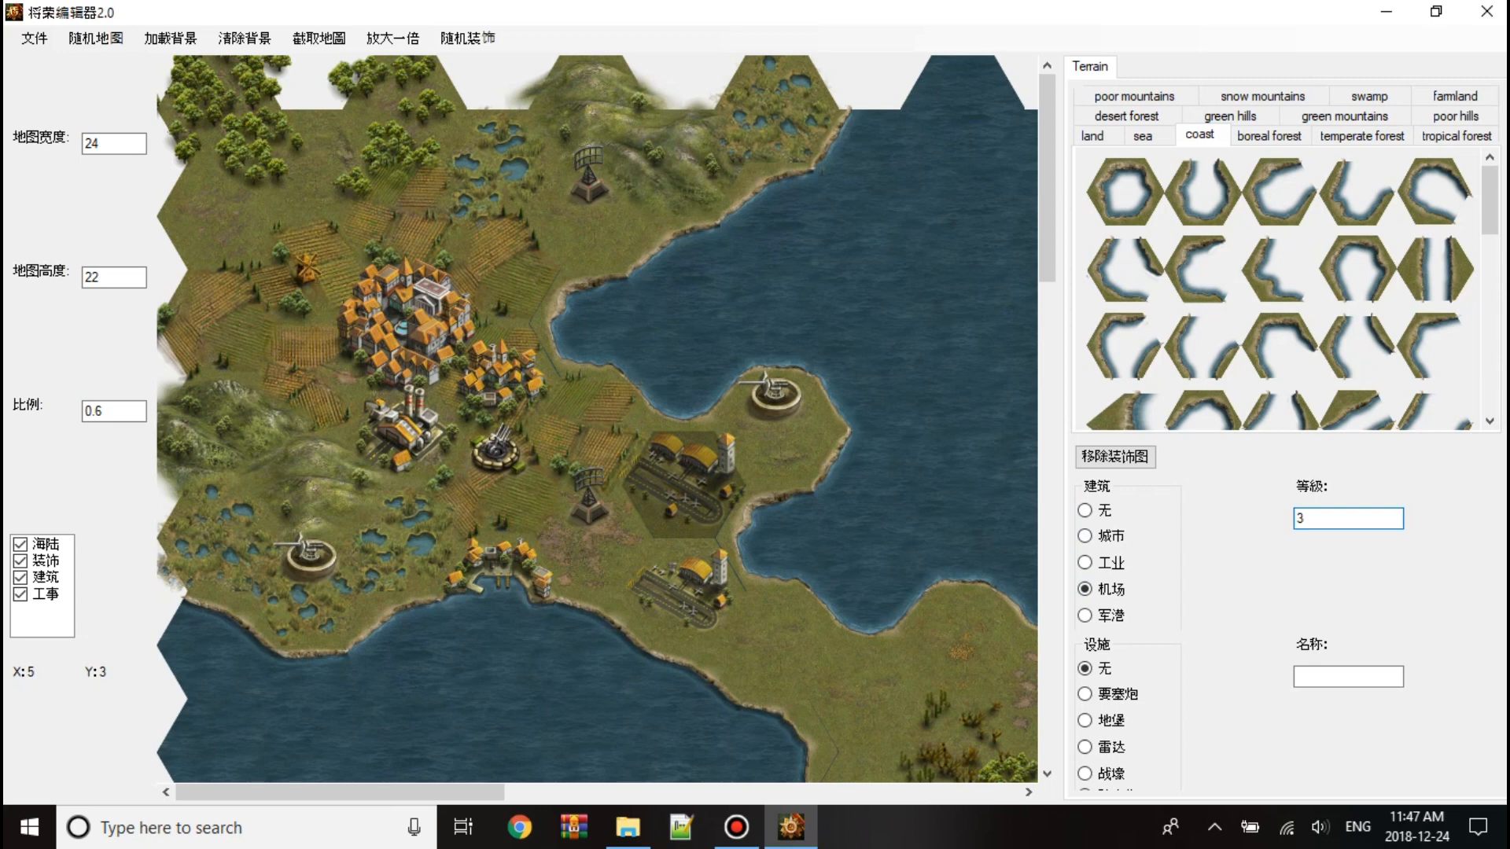
pyautogui.click(1089, 563)
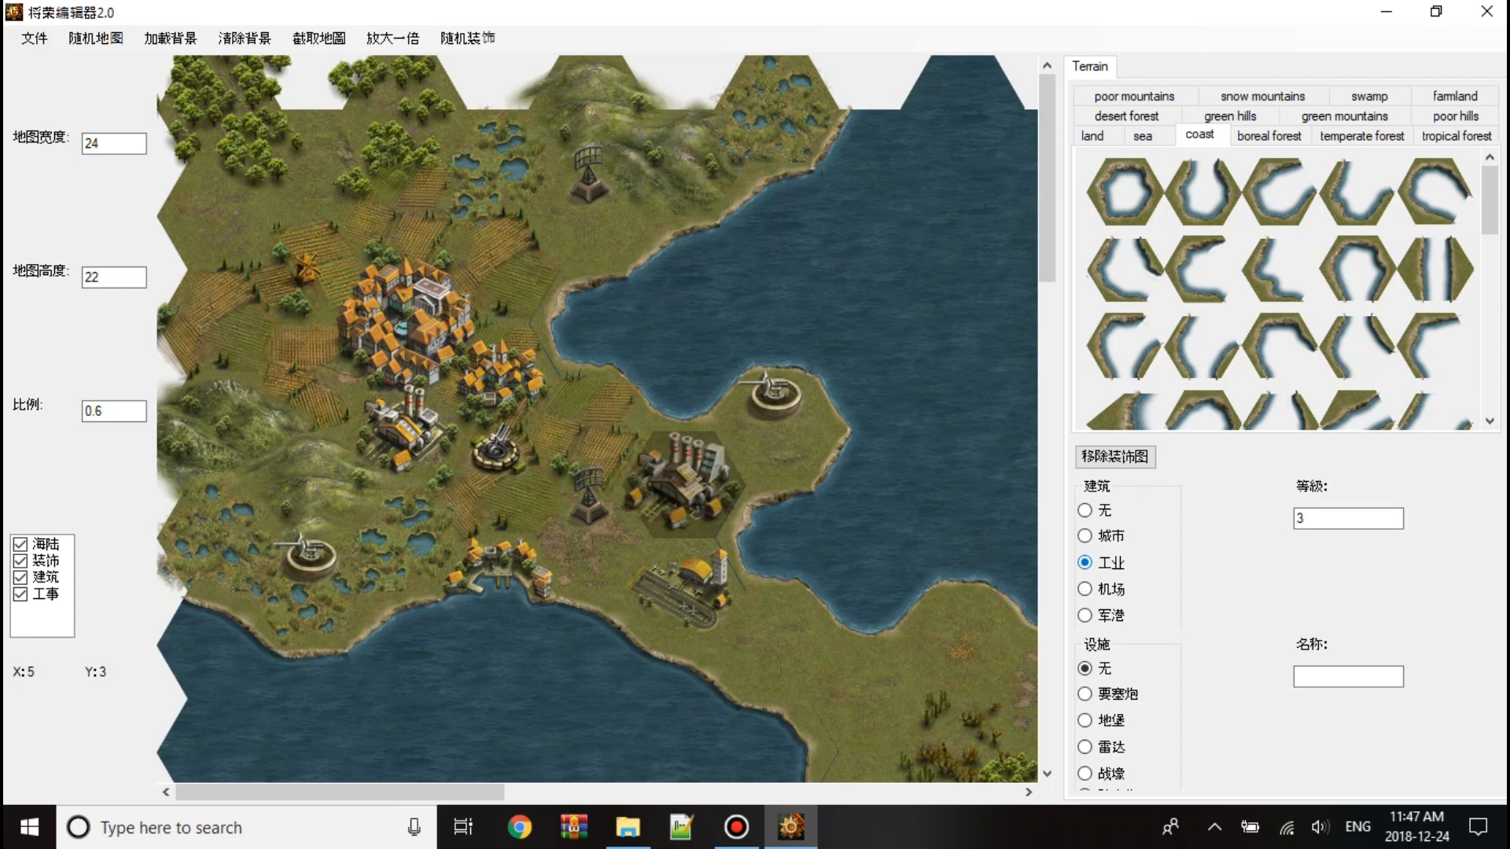
pyautogui.click(1095, 535)
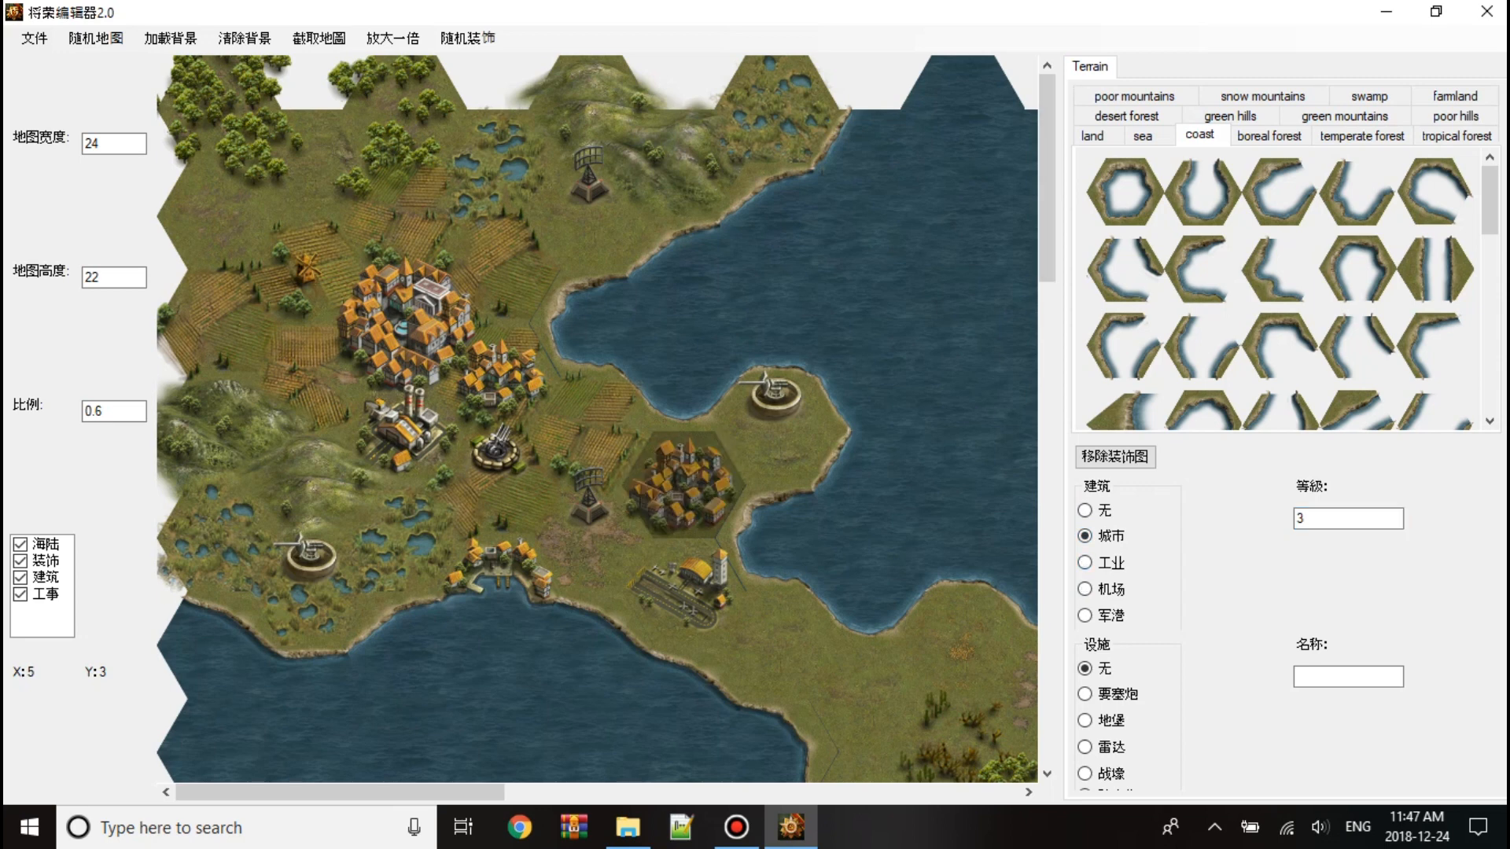
pyautogui.click(1091, 615)
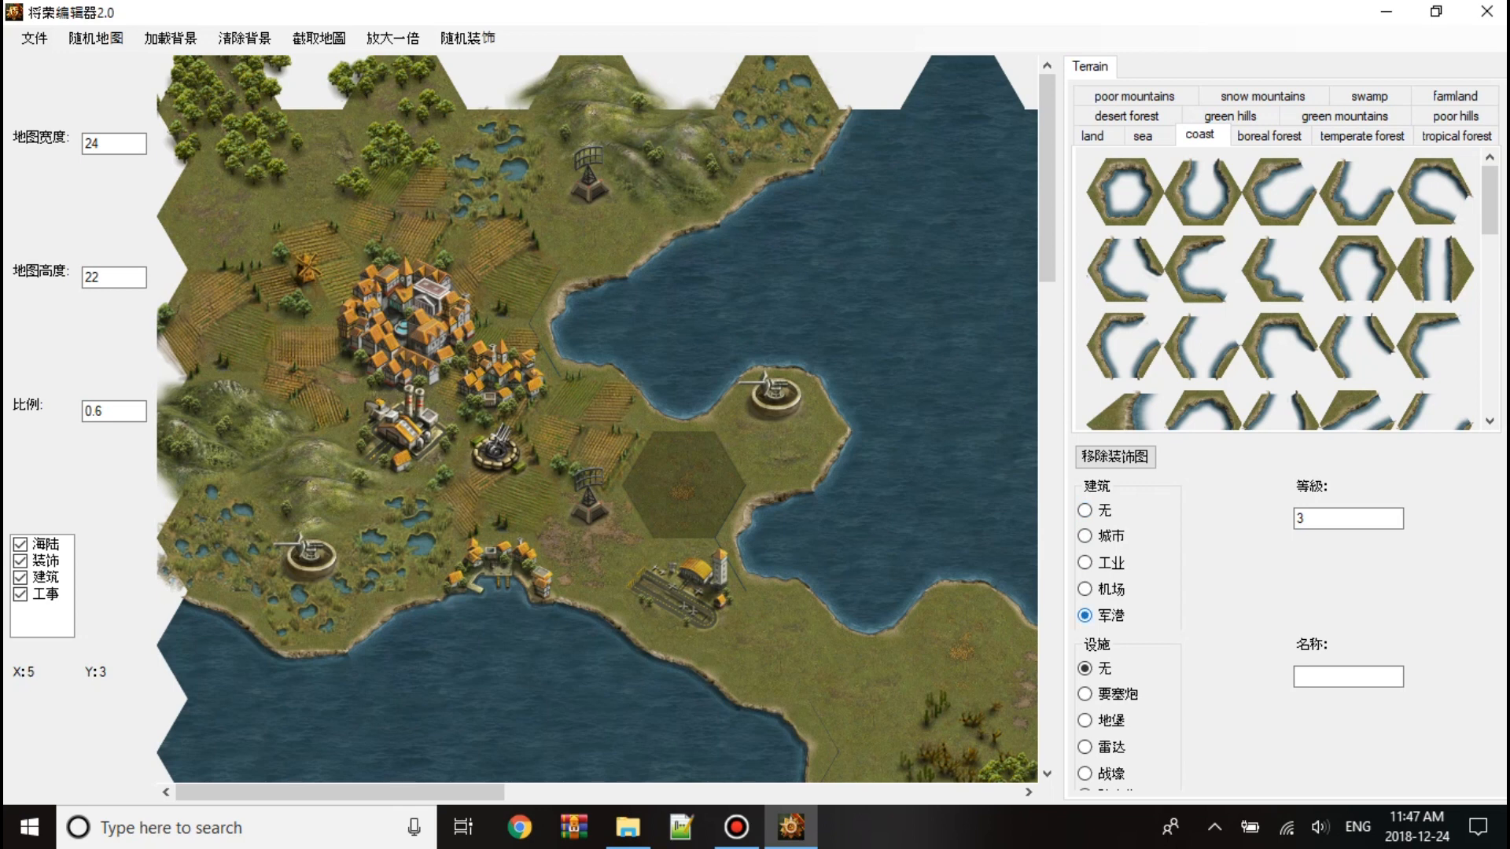
pyautogui.click(1347, 518)
pyautogui.write('0')
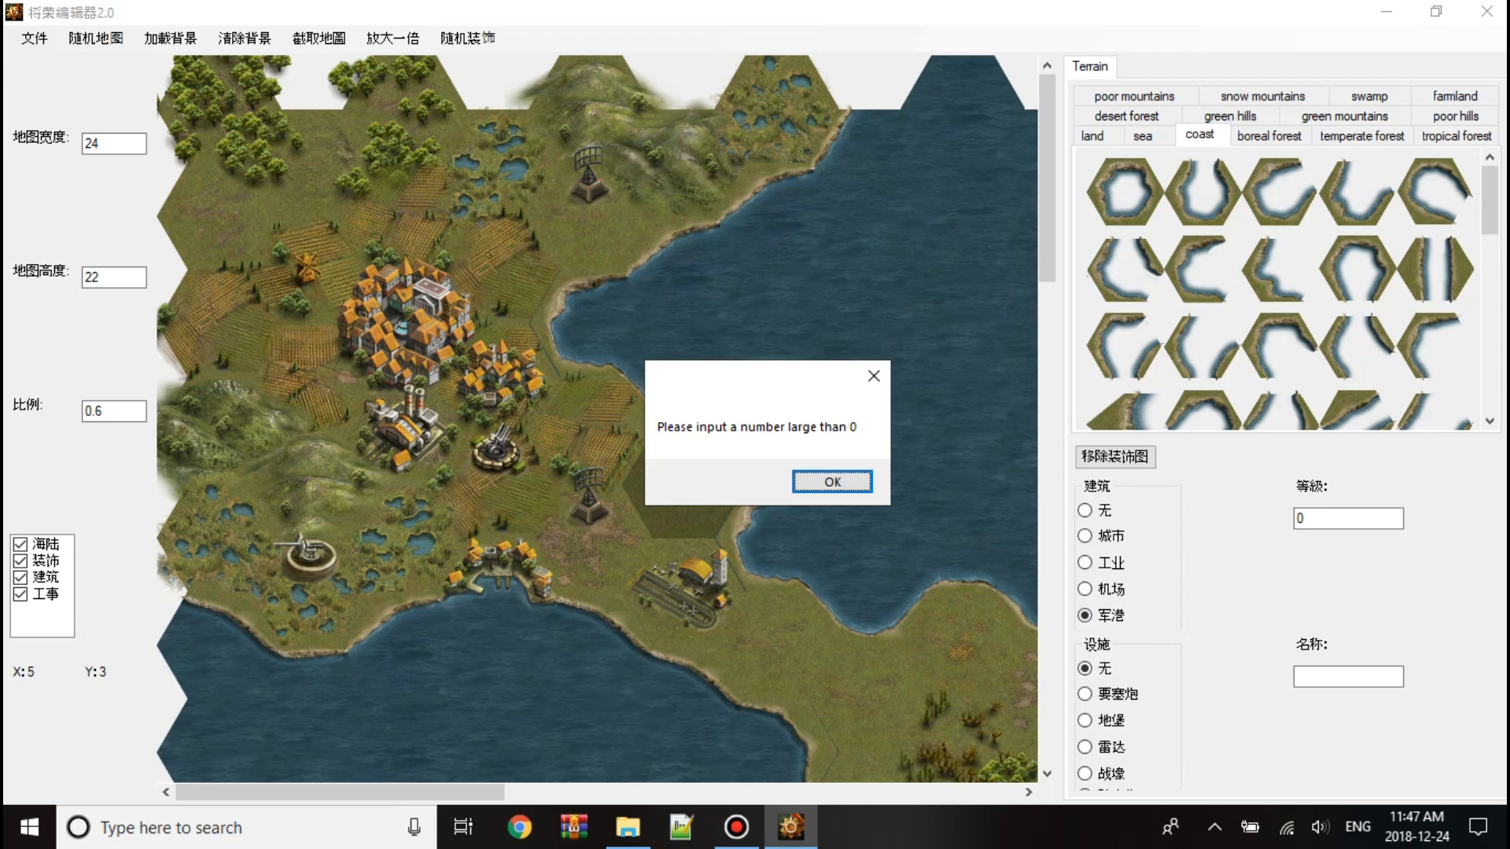
# Dismiss the warning, then try fortress gun, none and radar facilities on the coastal peninsula hex.
pyautogui.click(831, 481)
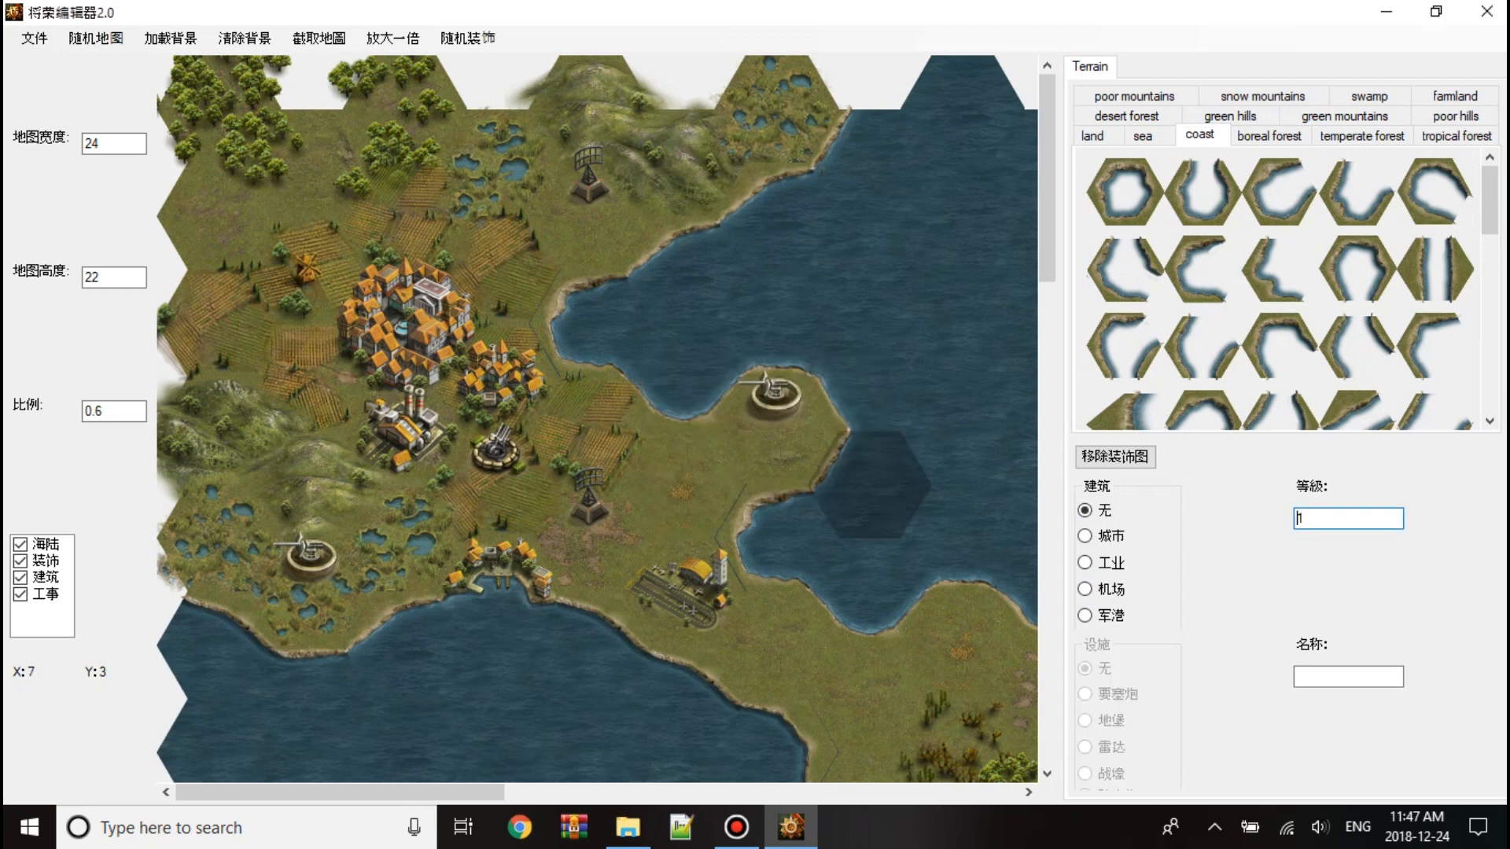
pyautogui.click(1086, 615)
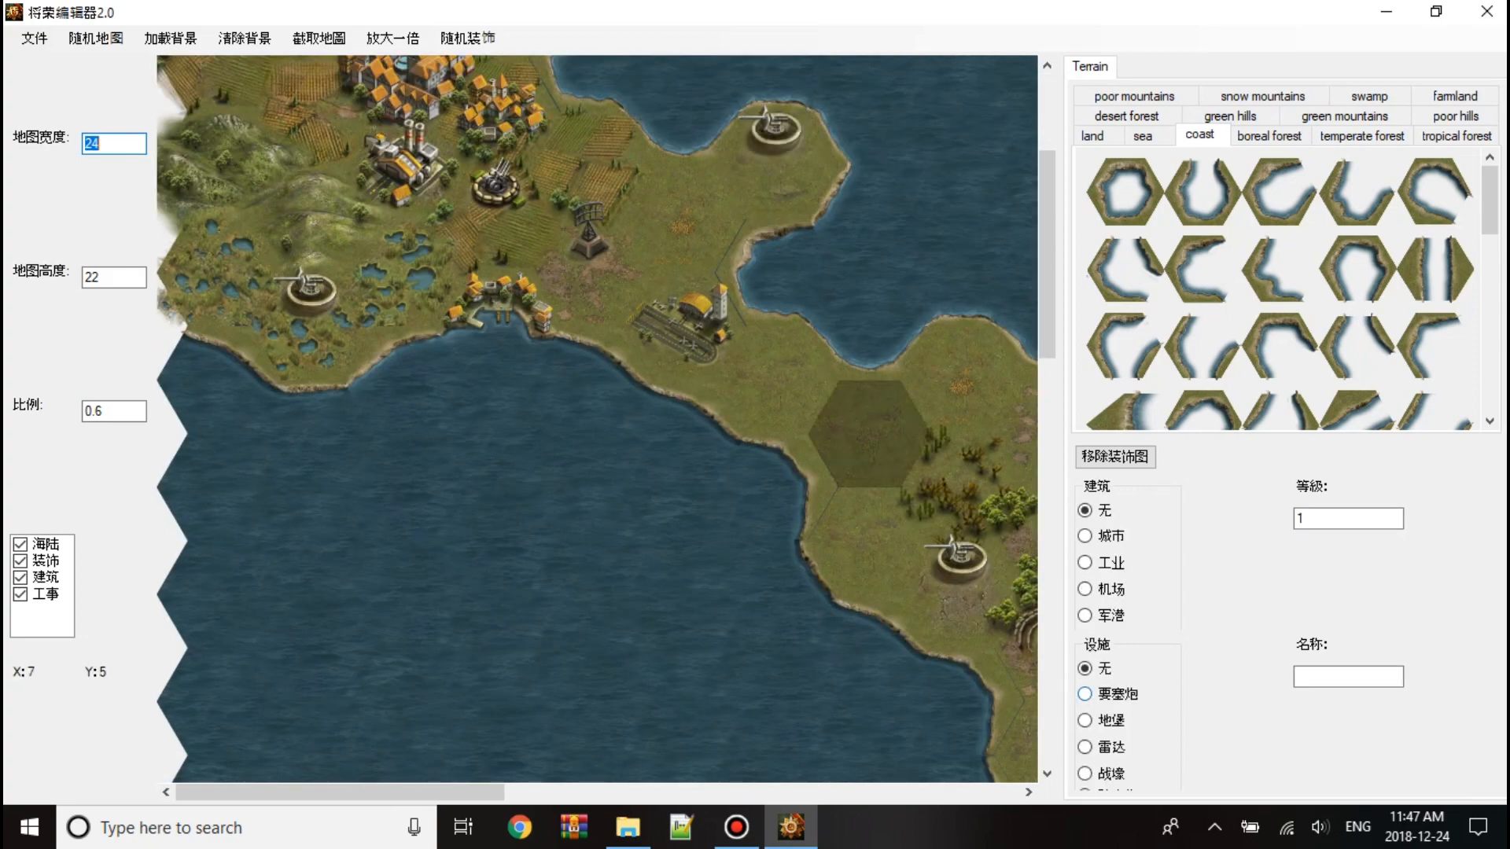
pyautogui.click(1086, 694)
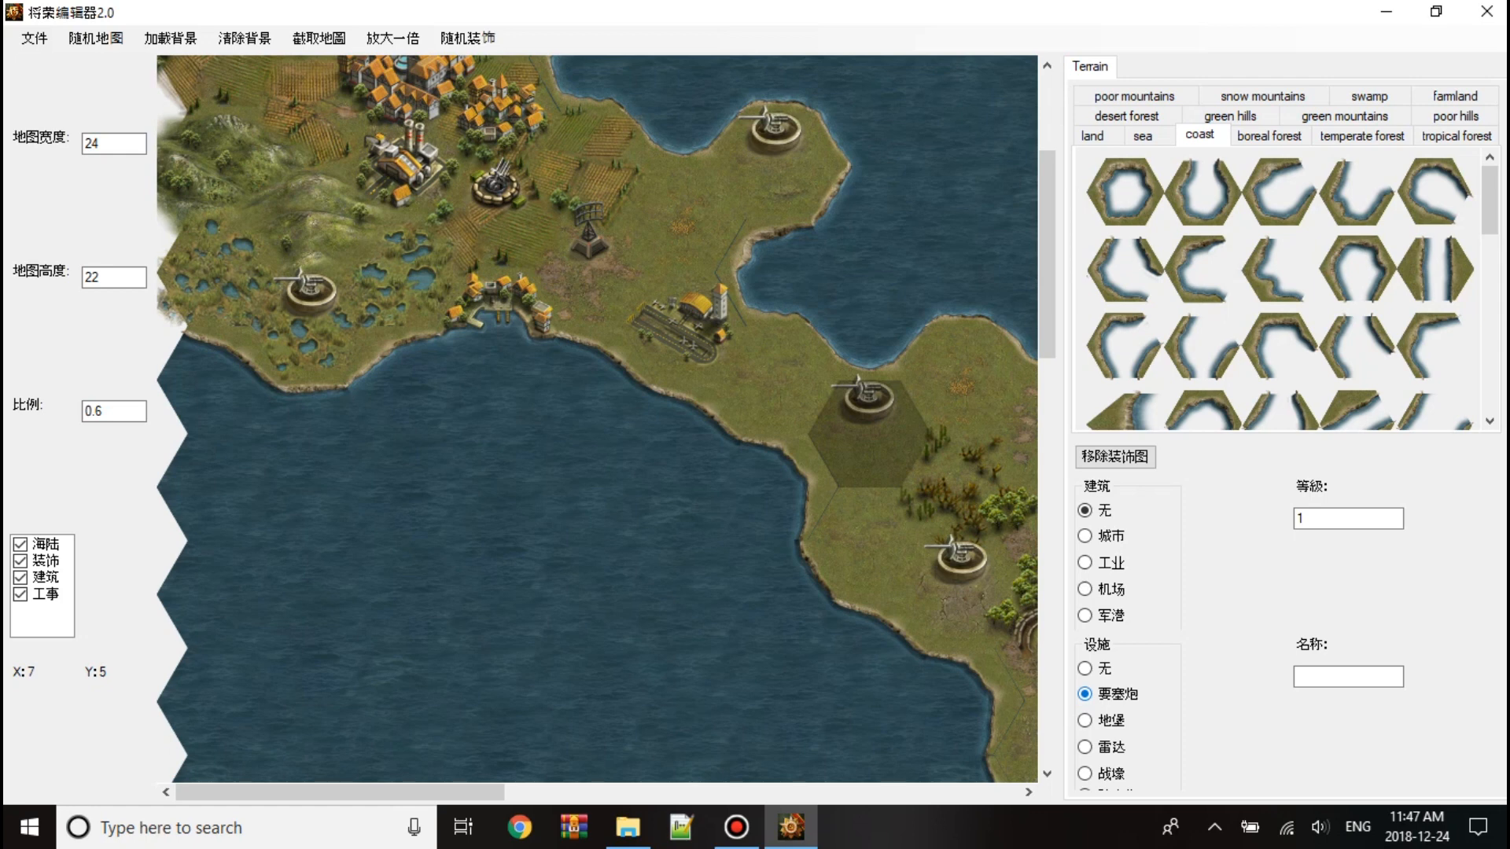
pyautogui.click(1086, 668)
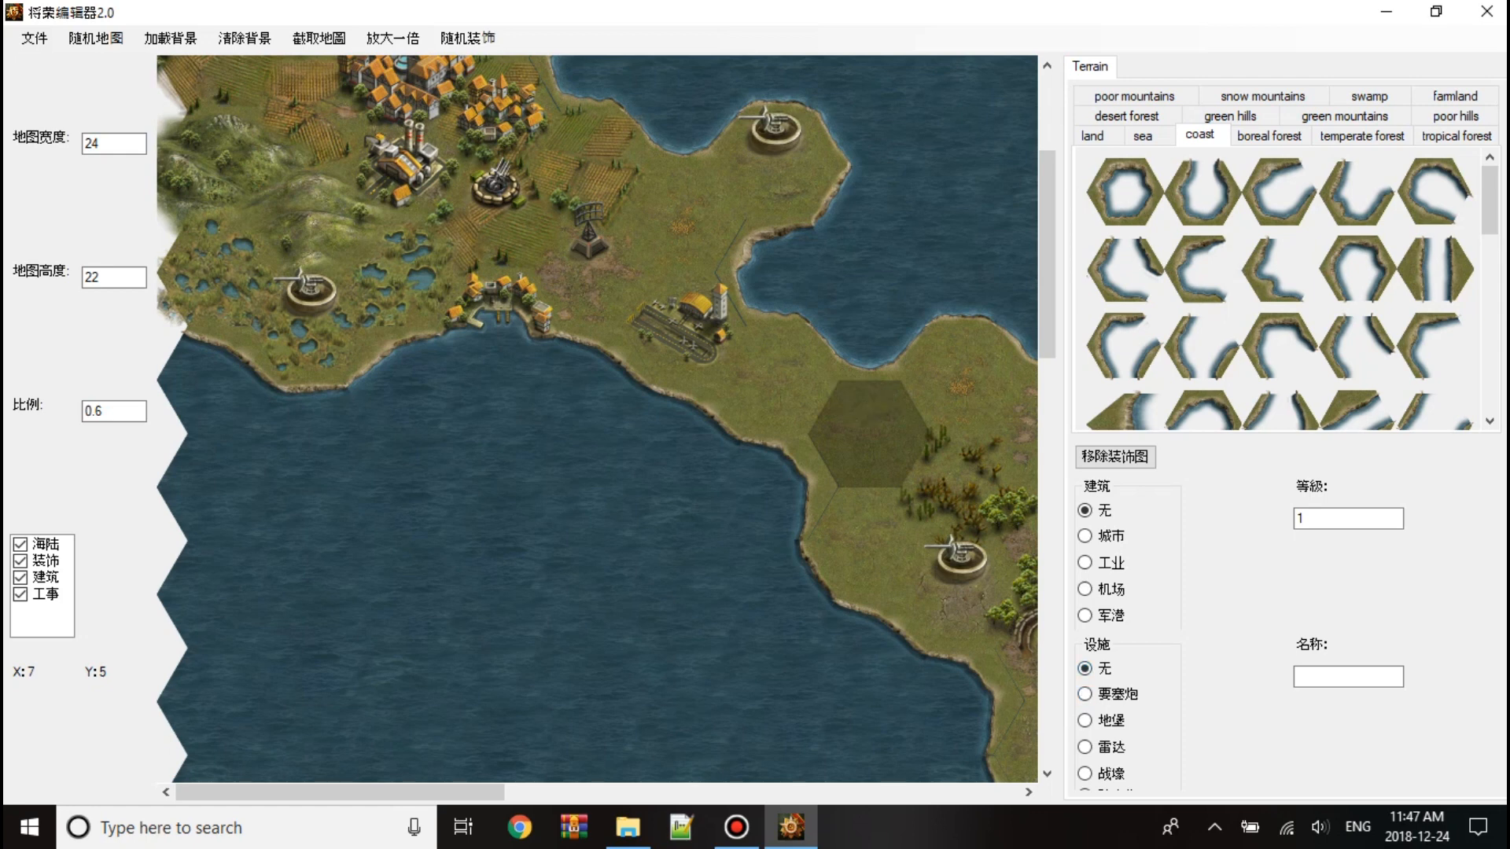
pyautogui.click(1086, 747)
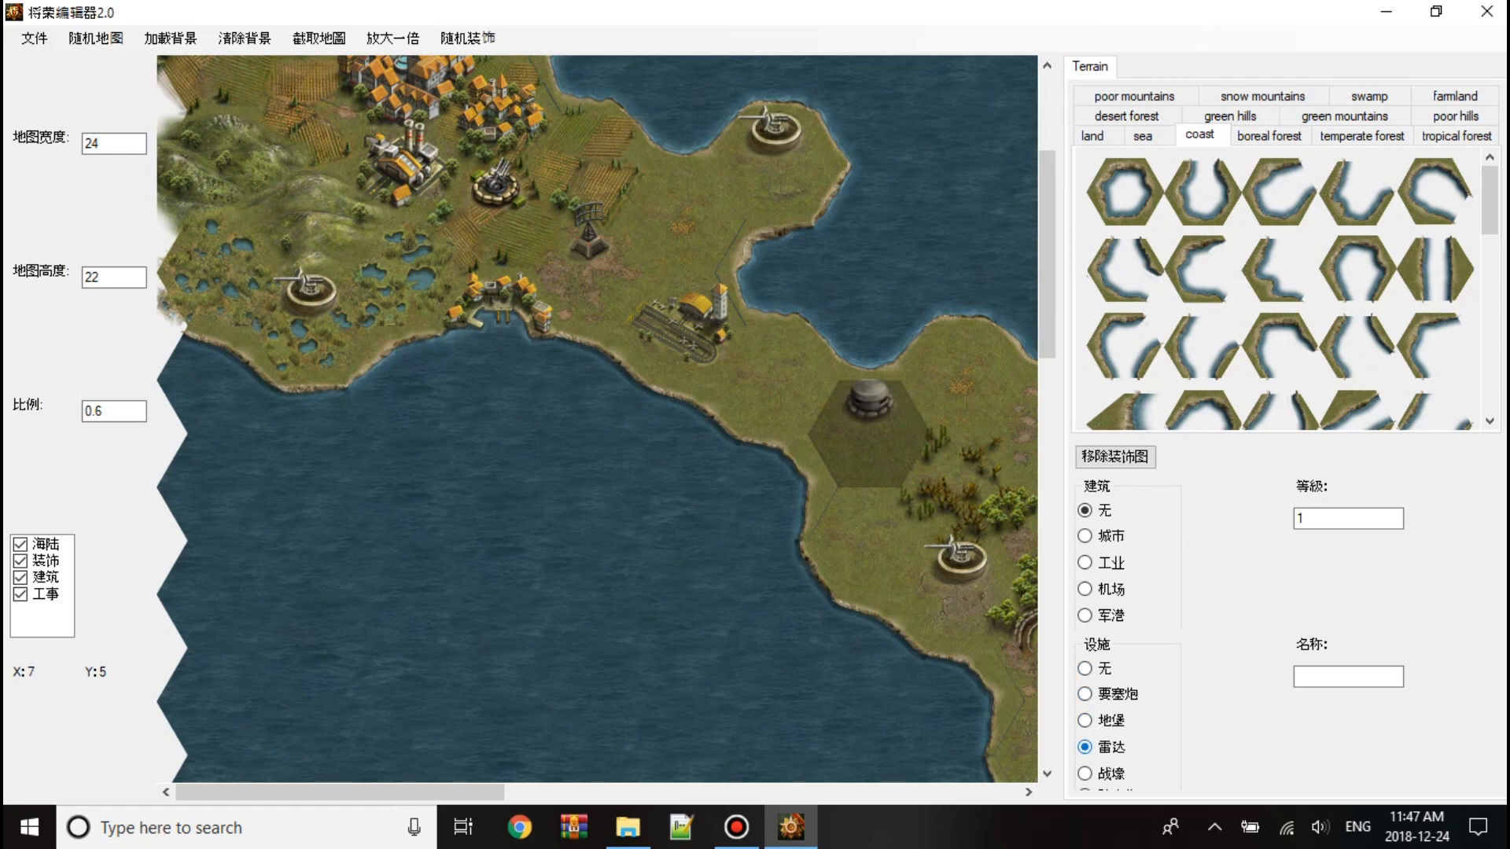
pyautogui.click(866, 400)
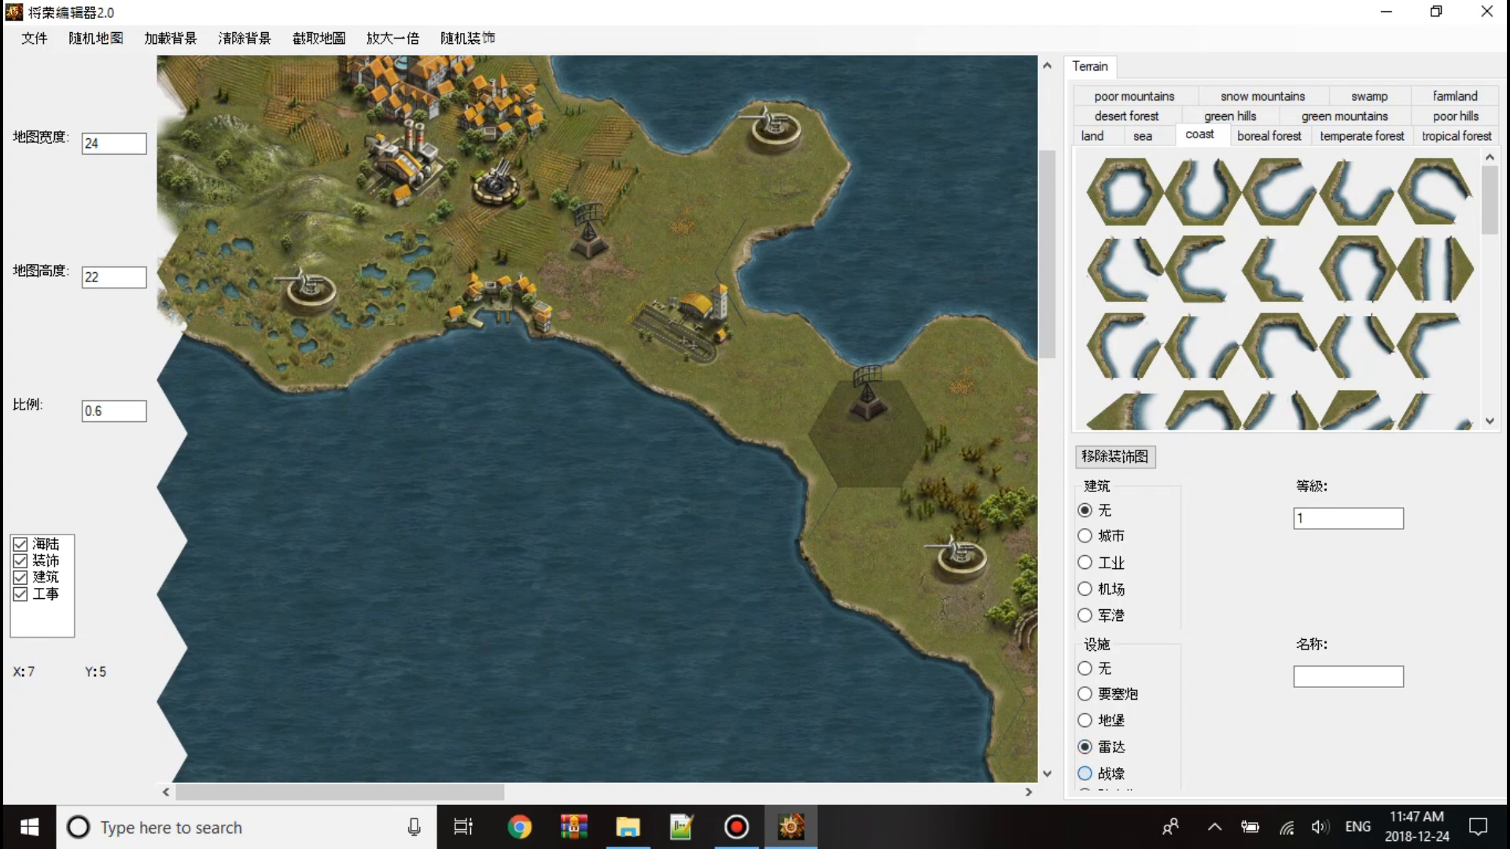
pyautogui.click(1085, 773)
pyautogui.write('0.2')
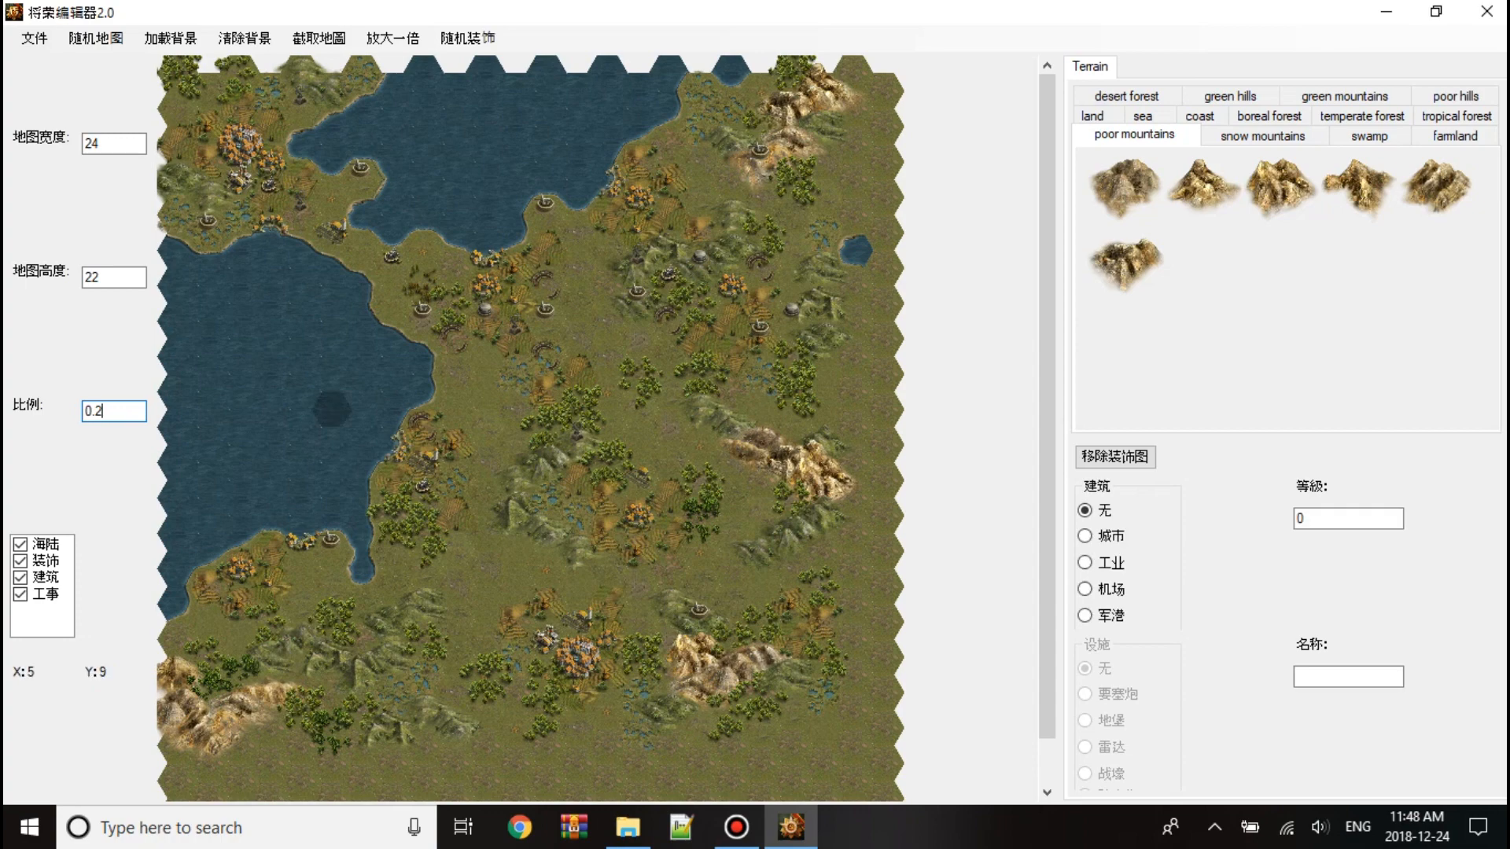
# Paint a plain land hex into the western sea at scale 0.2, then shrink the editor window.
pyautogui.click(1092, 135)
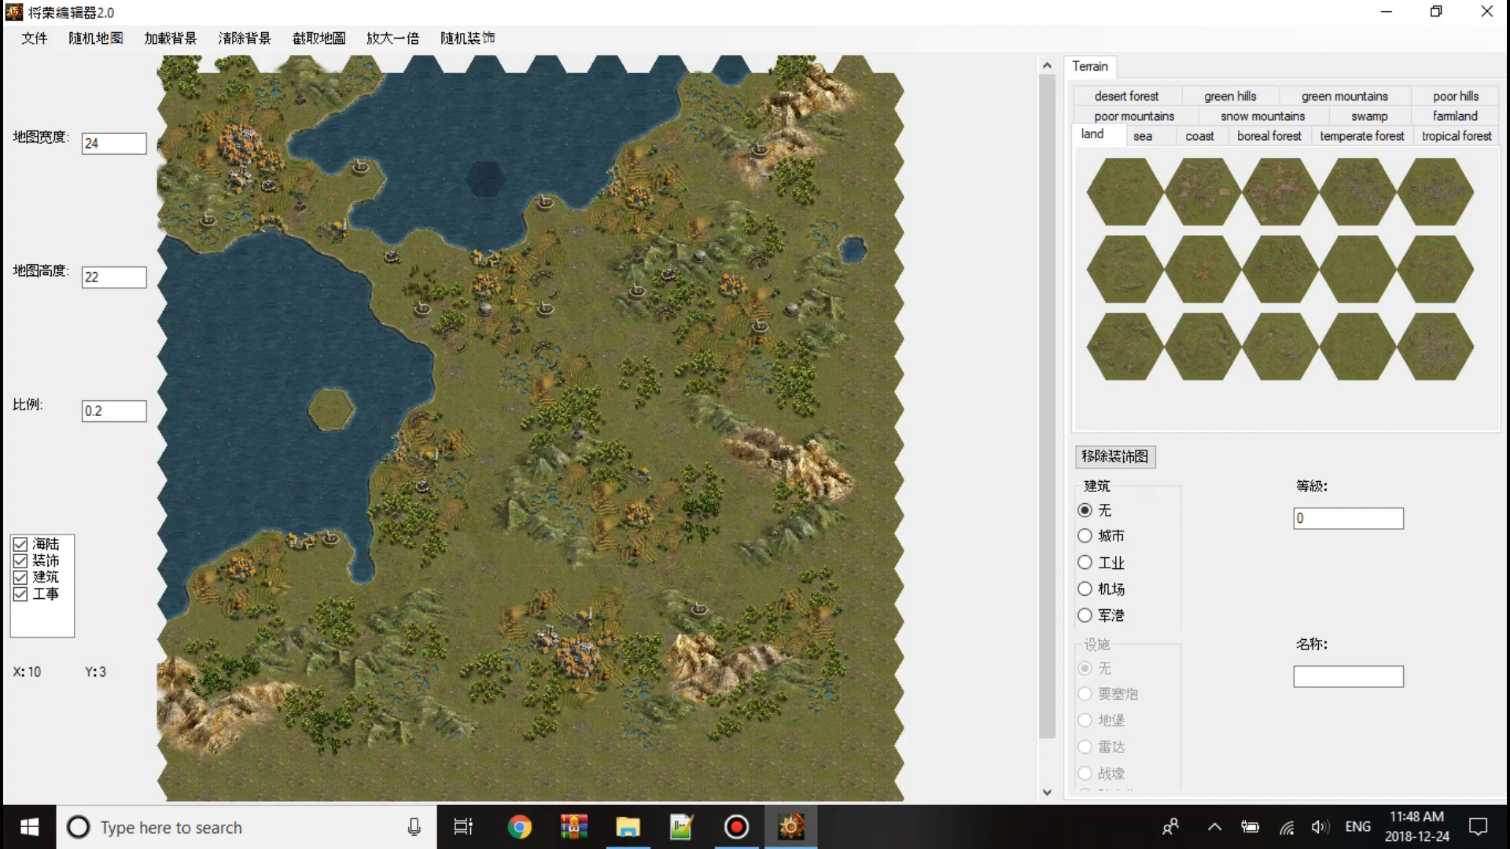
pyautogui.click(33, 46)
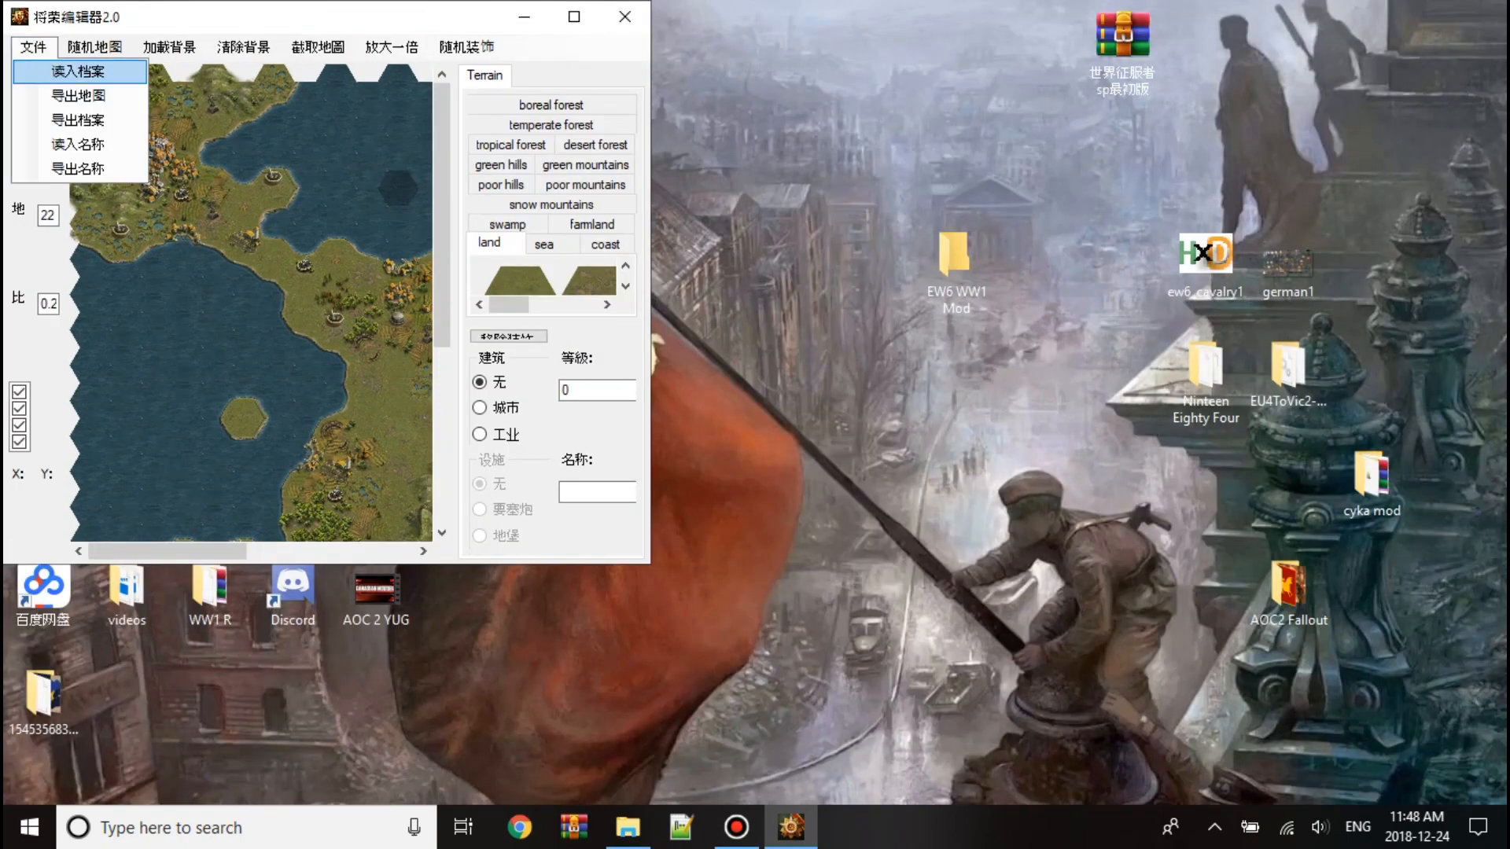
# Close the editor via File and relaunch GGMapEditor from the 将栗地形32 folder.
pyautogui.click(78, 72)
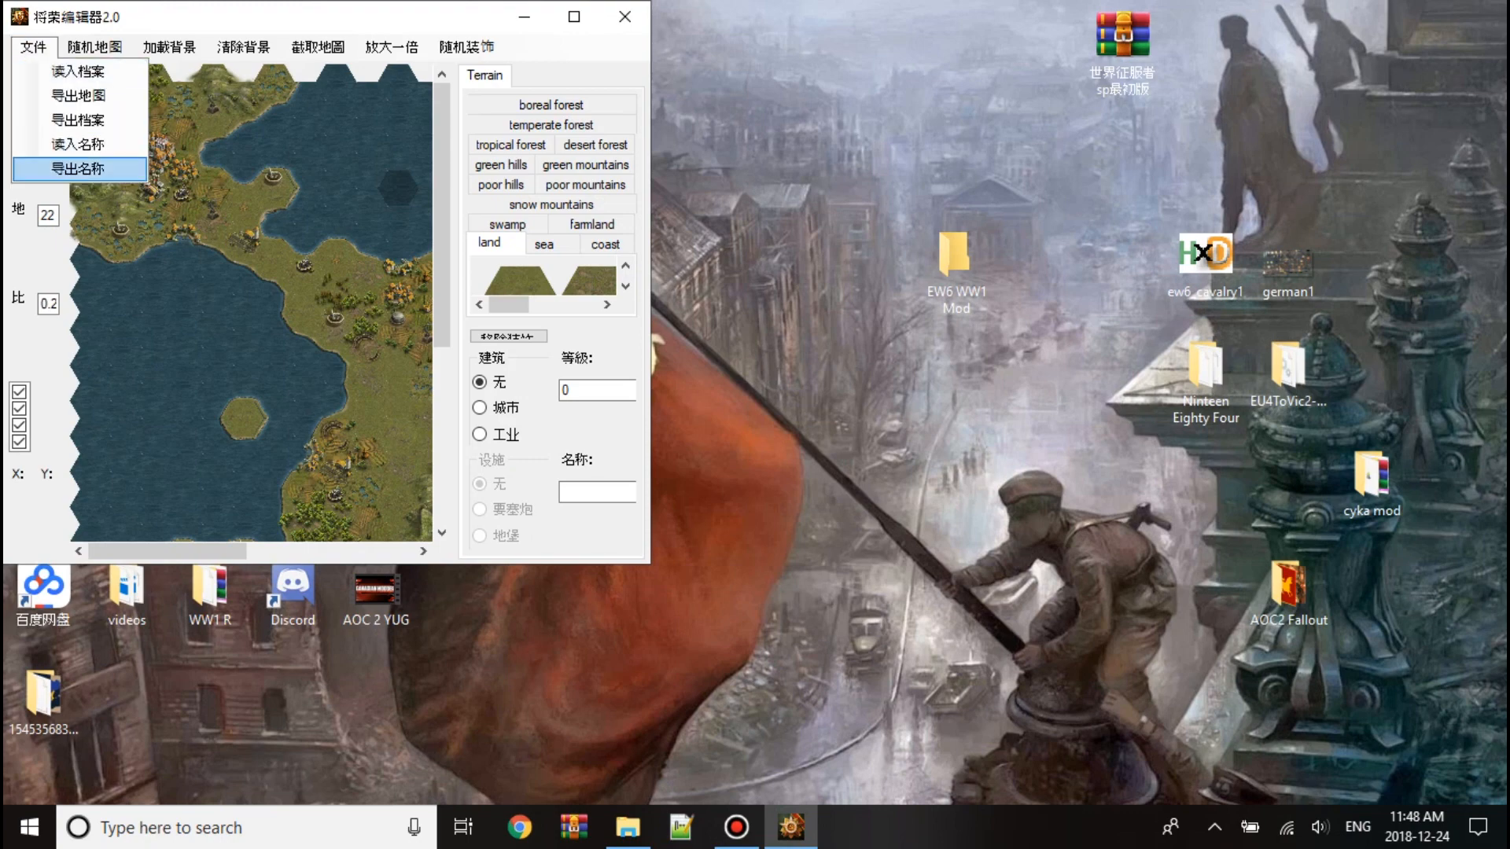
pyautogui.click(78, 170)
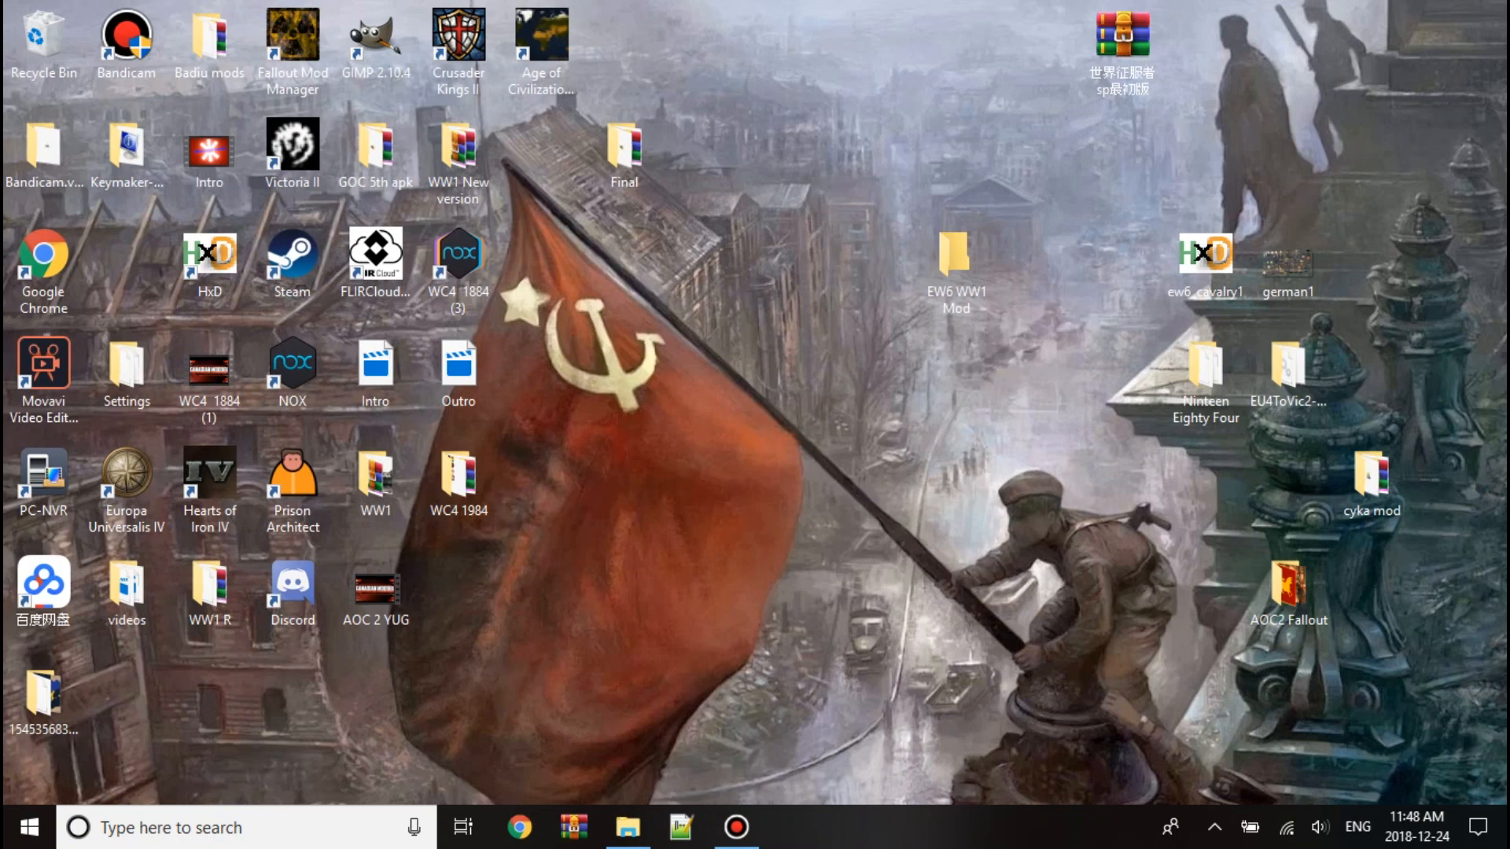
pyautogui.click(626, 827)
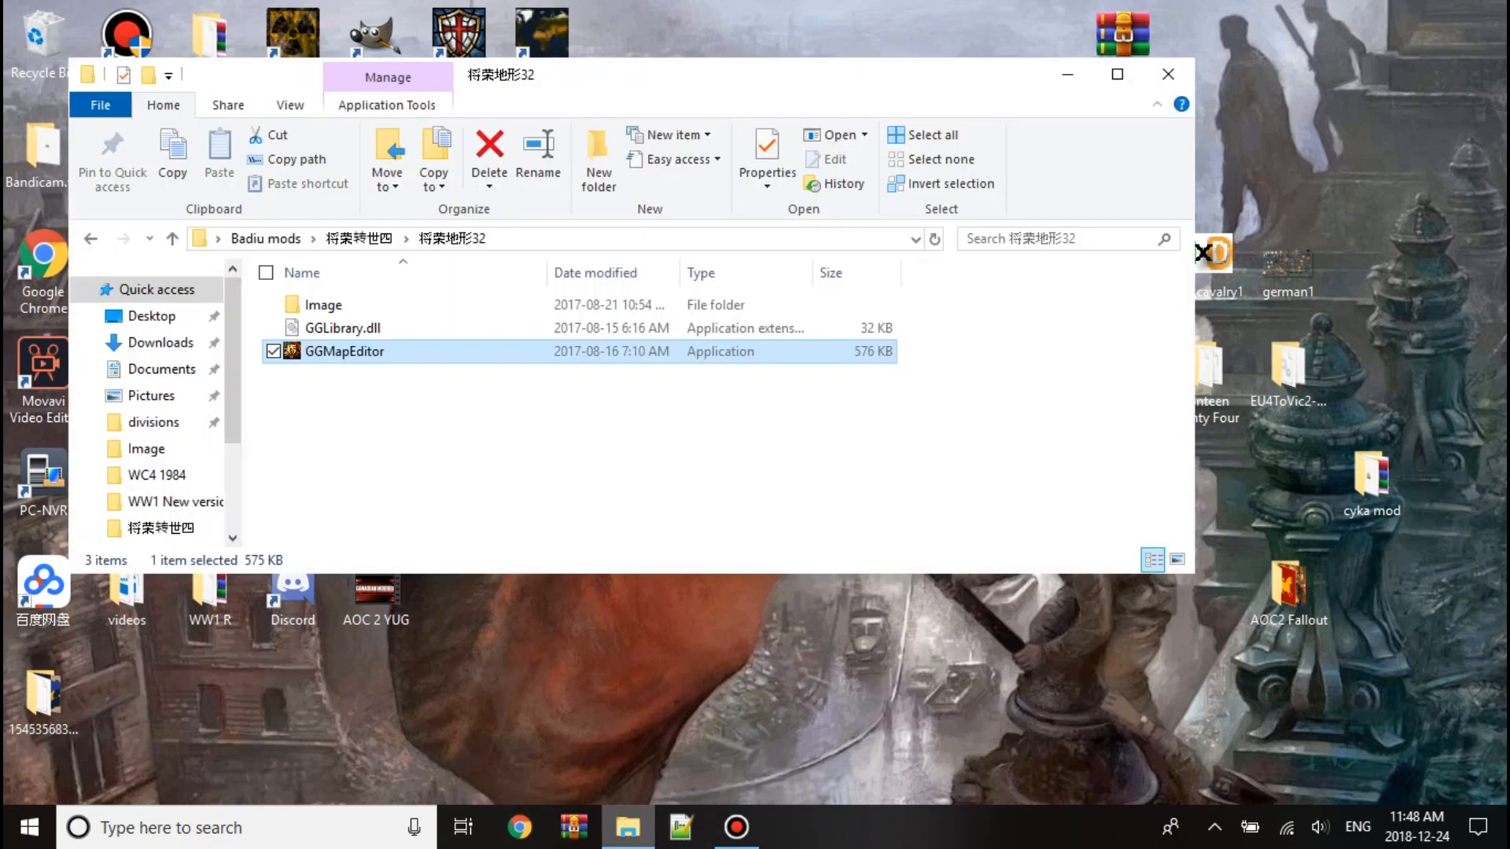
pyautogui.click(679, 826)
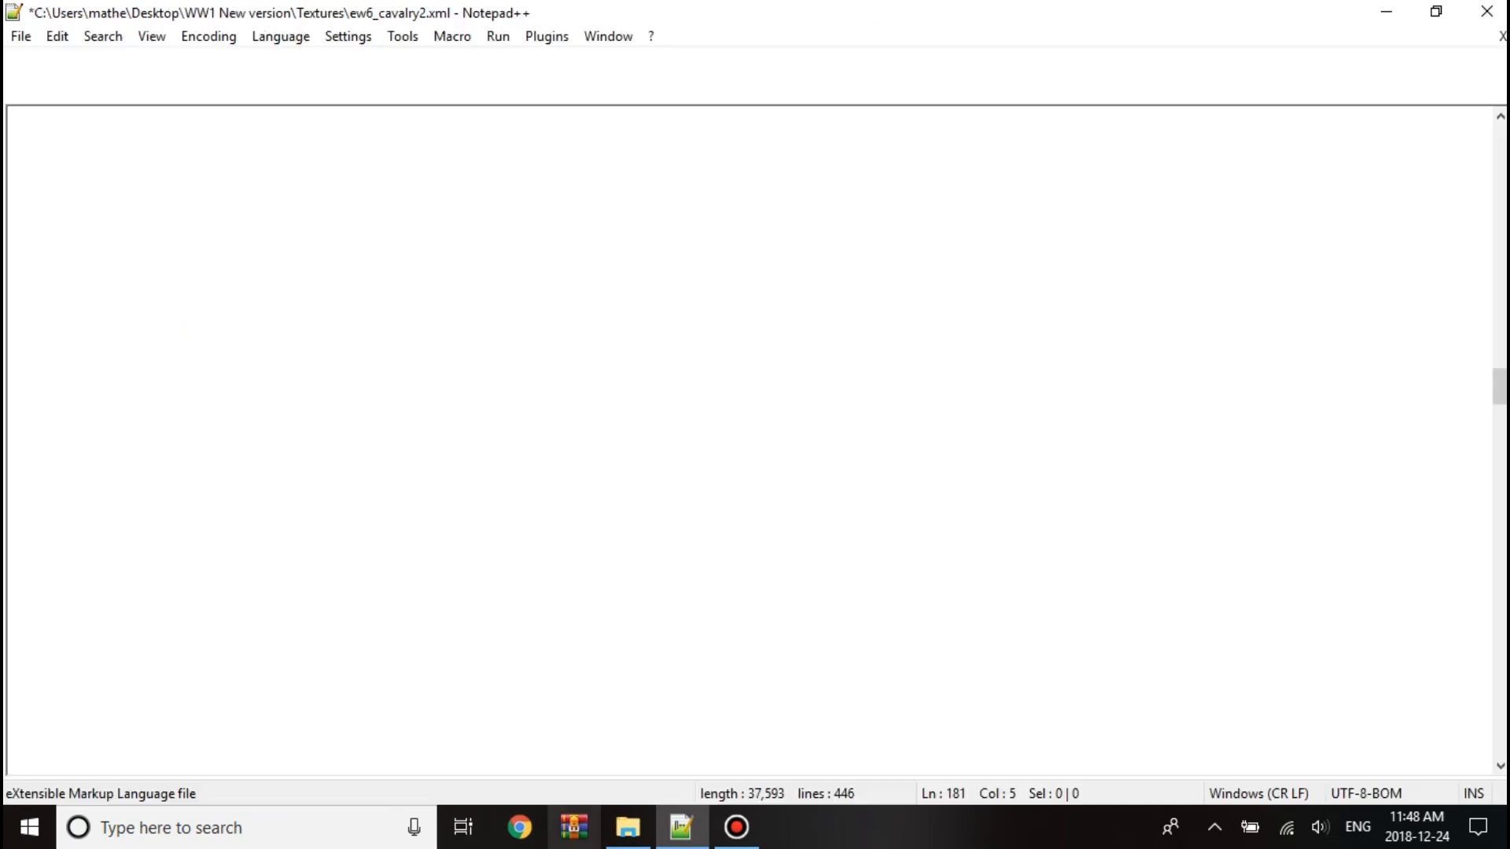
pyautogui.click(626, 828)
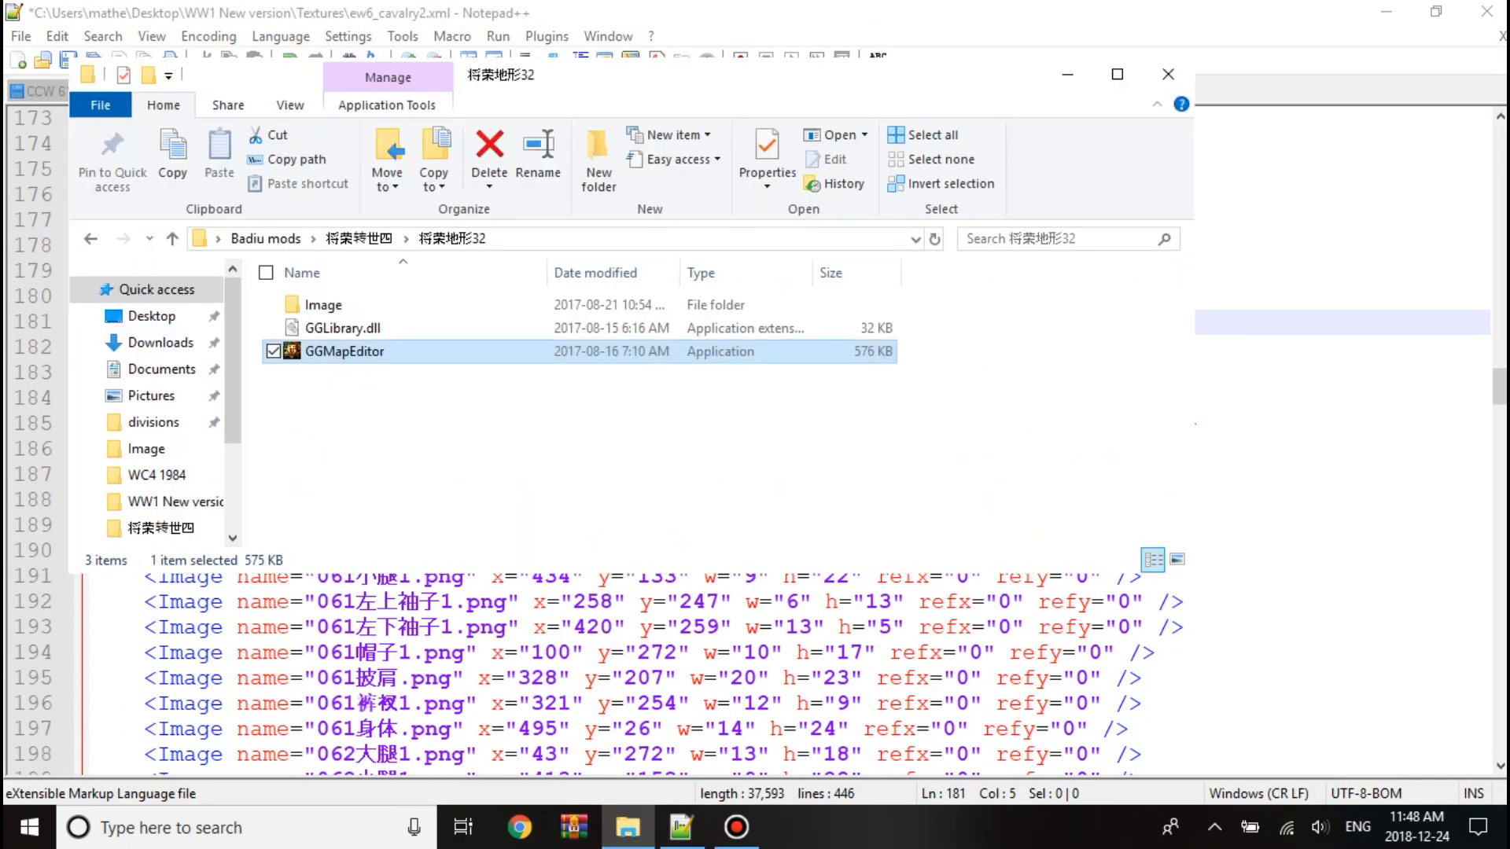
pyautogui.doubleClick(343, 352)
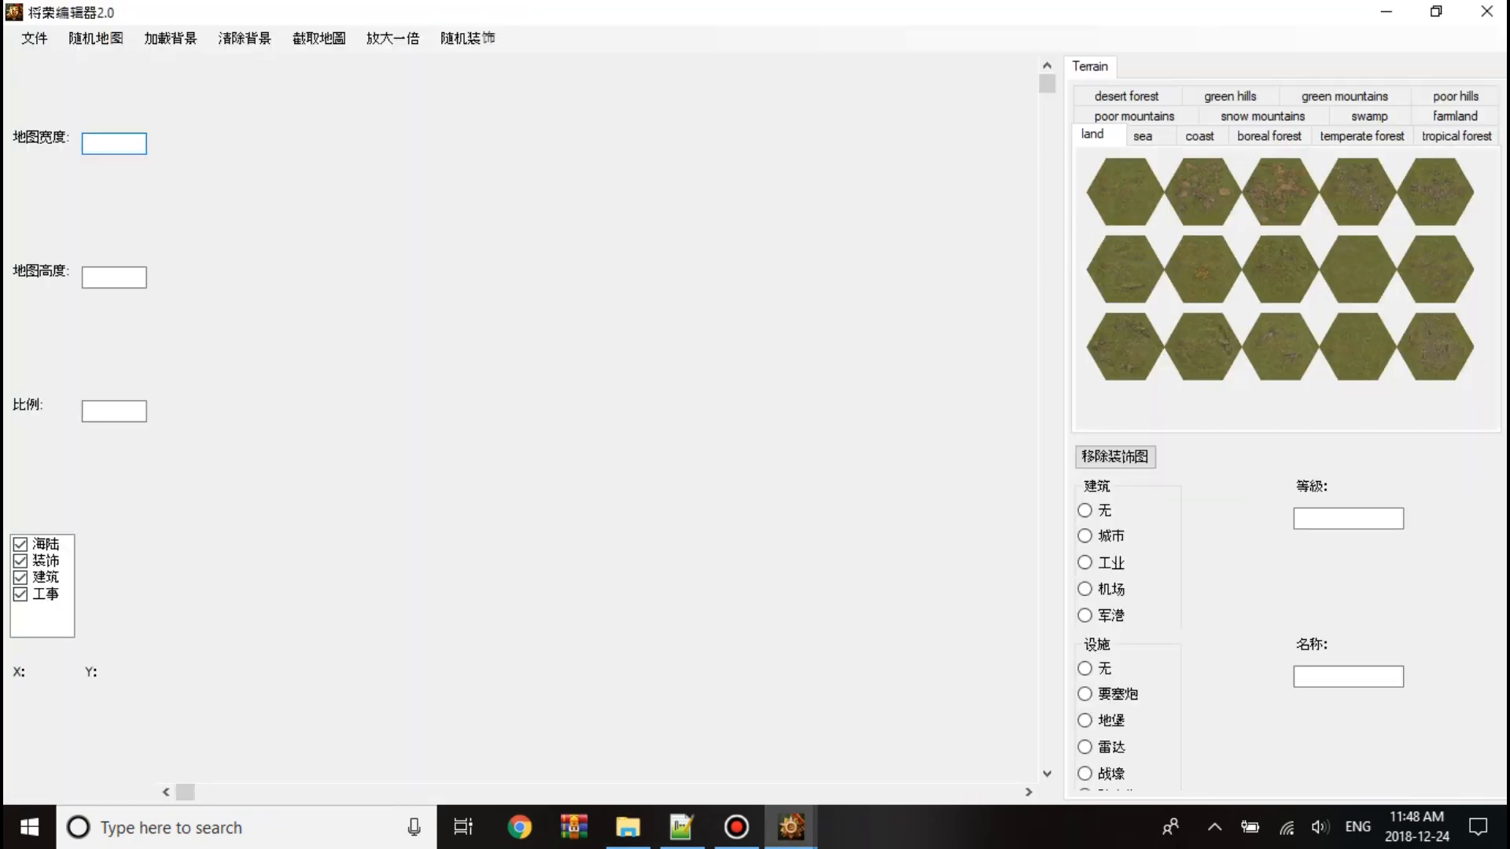
# Load a .btl desert battle map from the Image folder, continuing past the error.
pyautogui.click(113, 276)
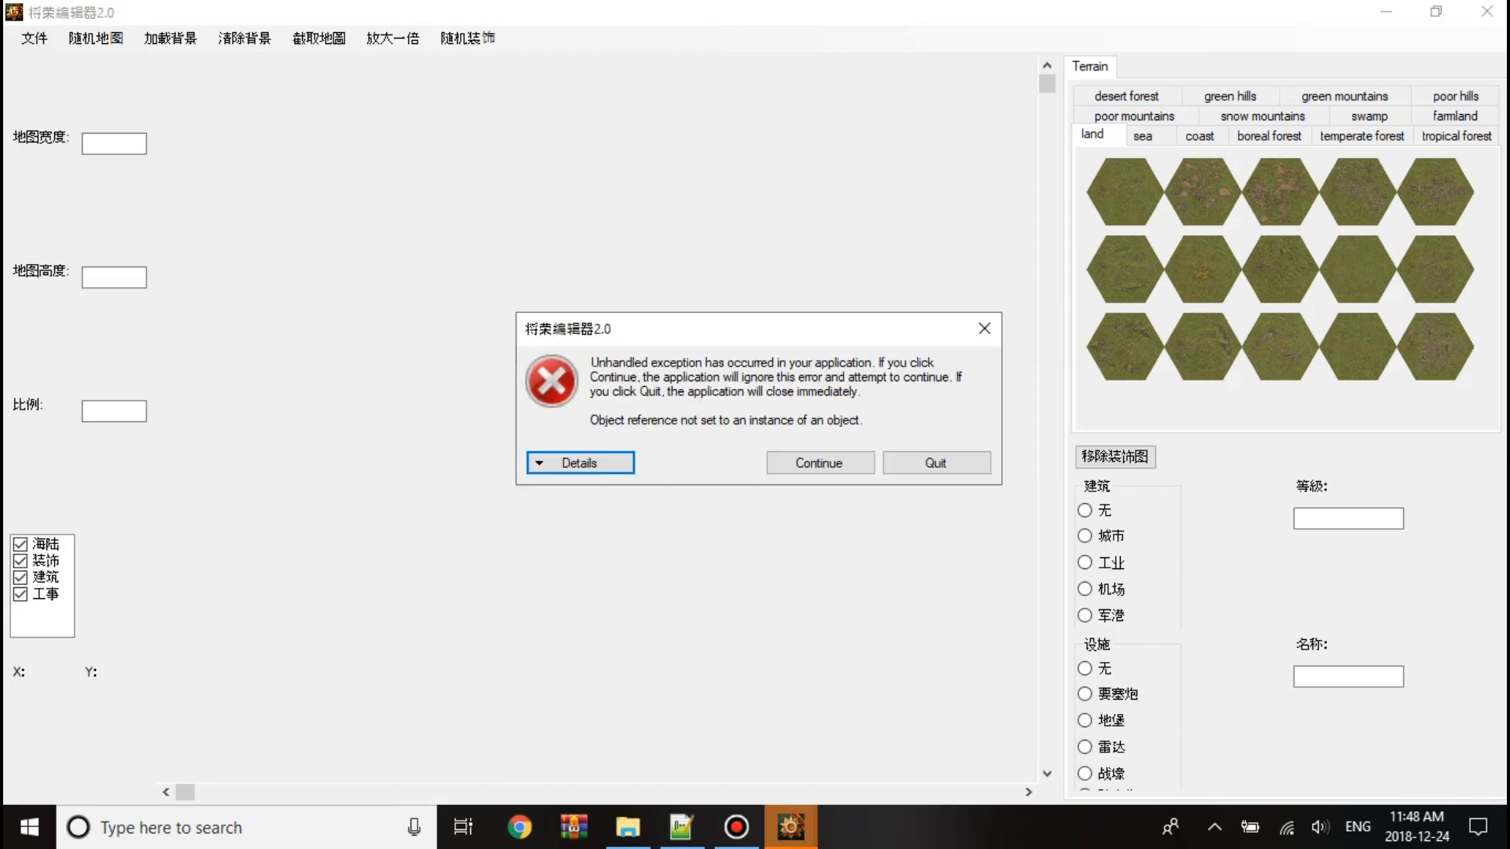
pyautogui.click(818, 463)
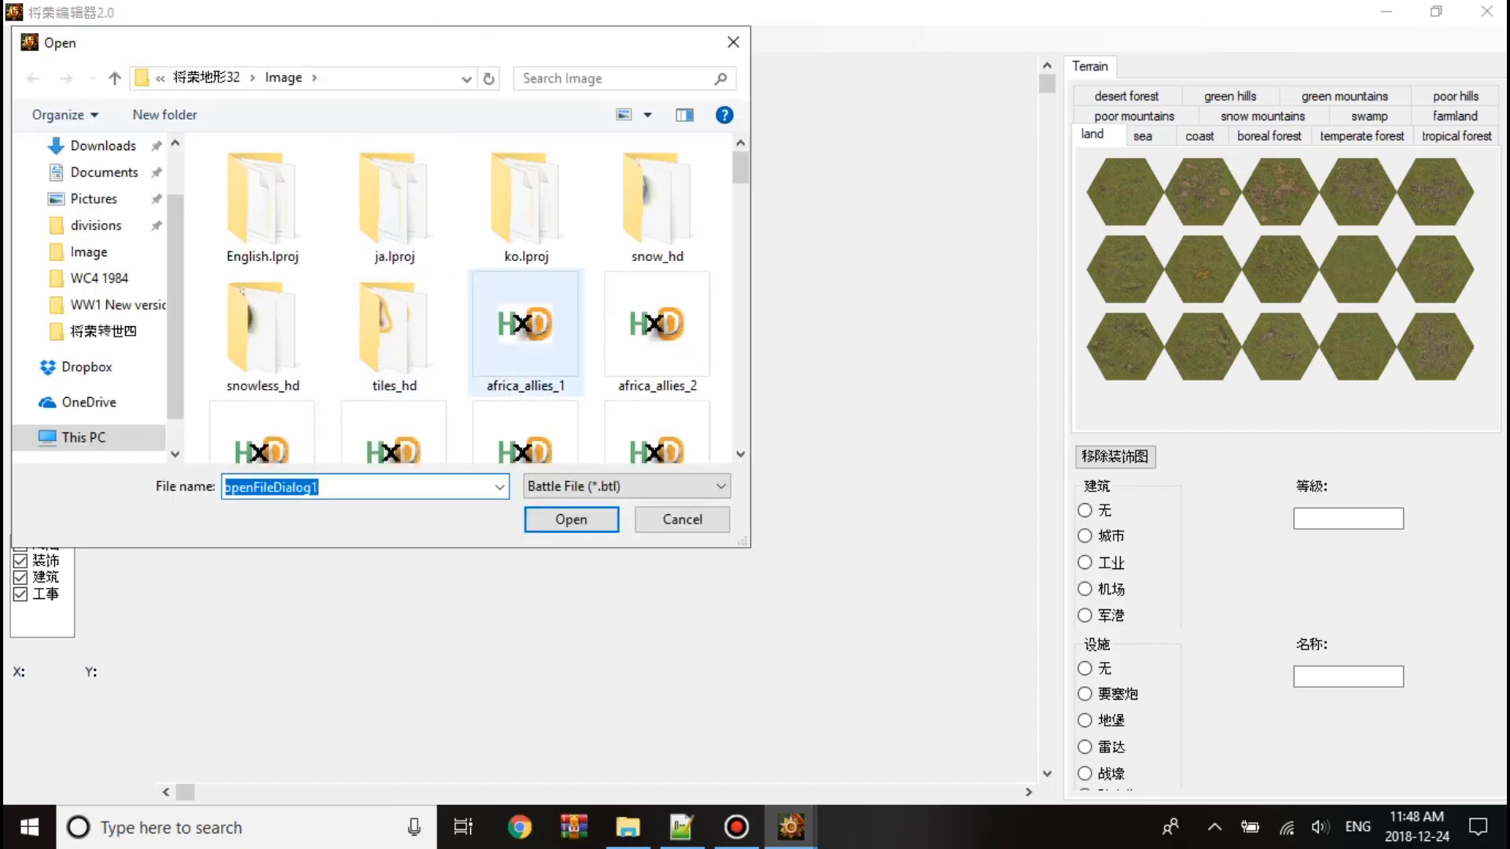
pyautogui.click(570, 519)
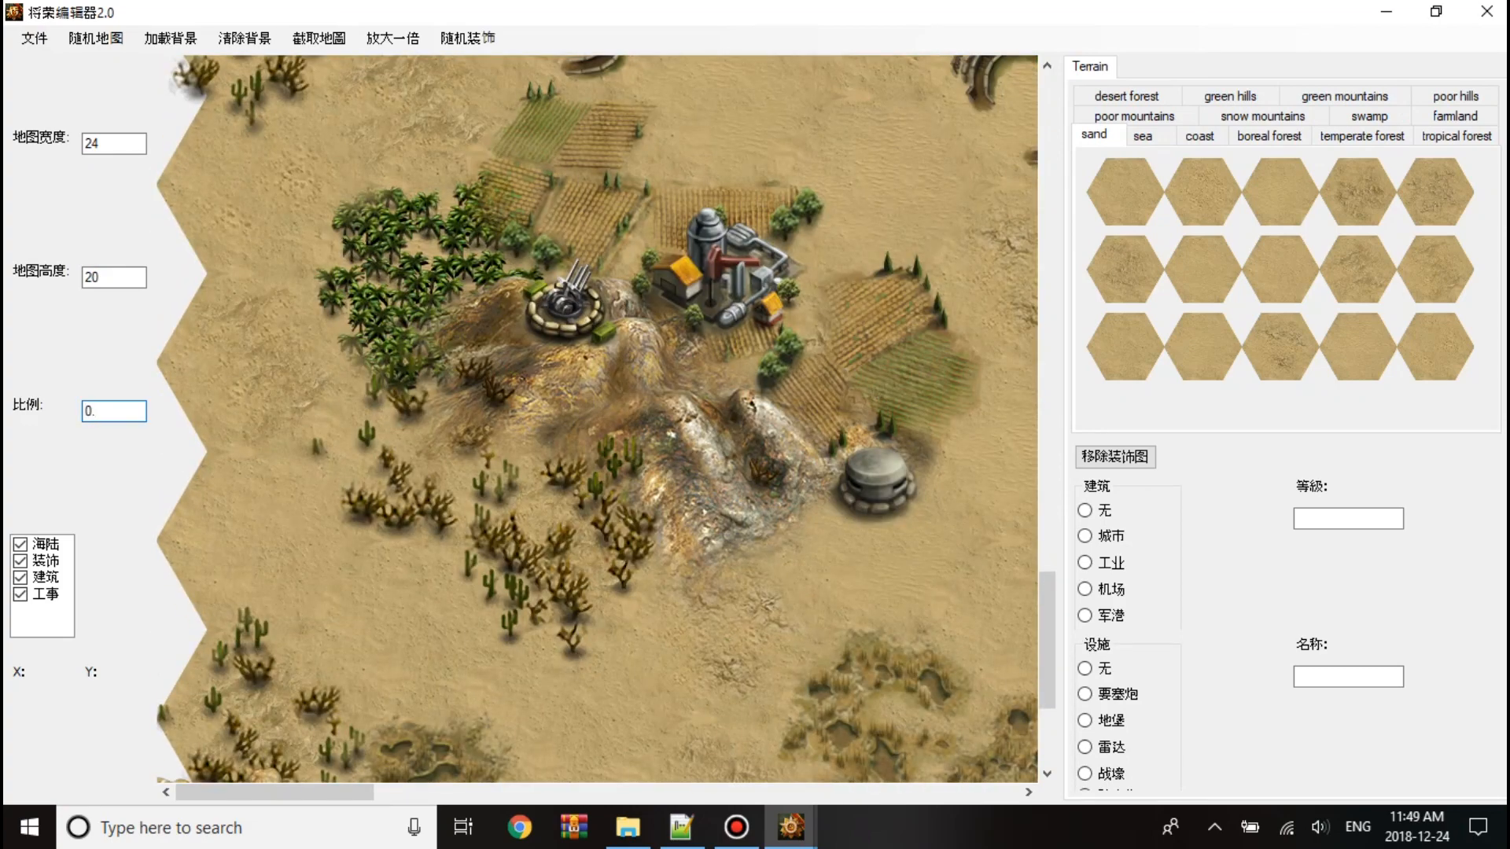
# Apply scale 0.23 to the desert map and browse the poor mountains tiles.
pyautogui.write('23')
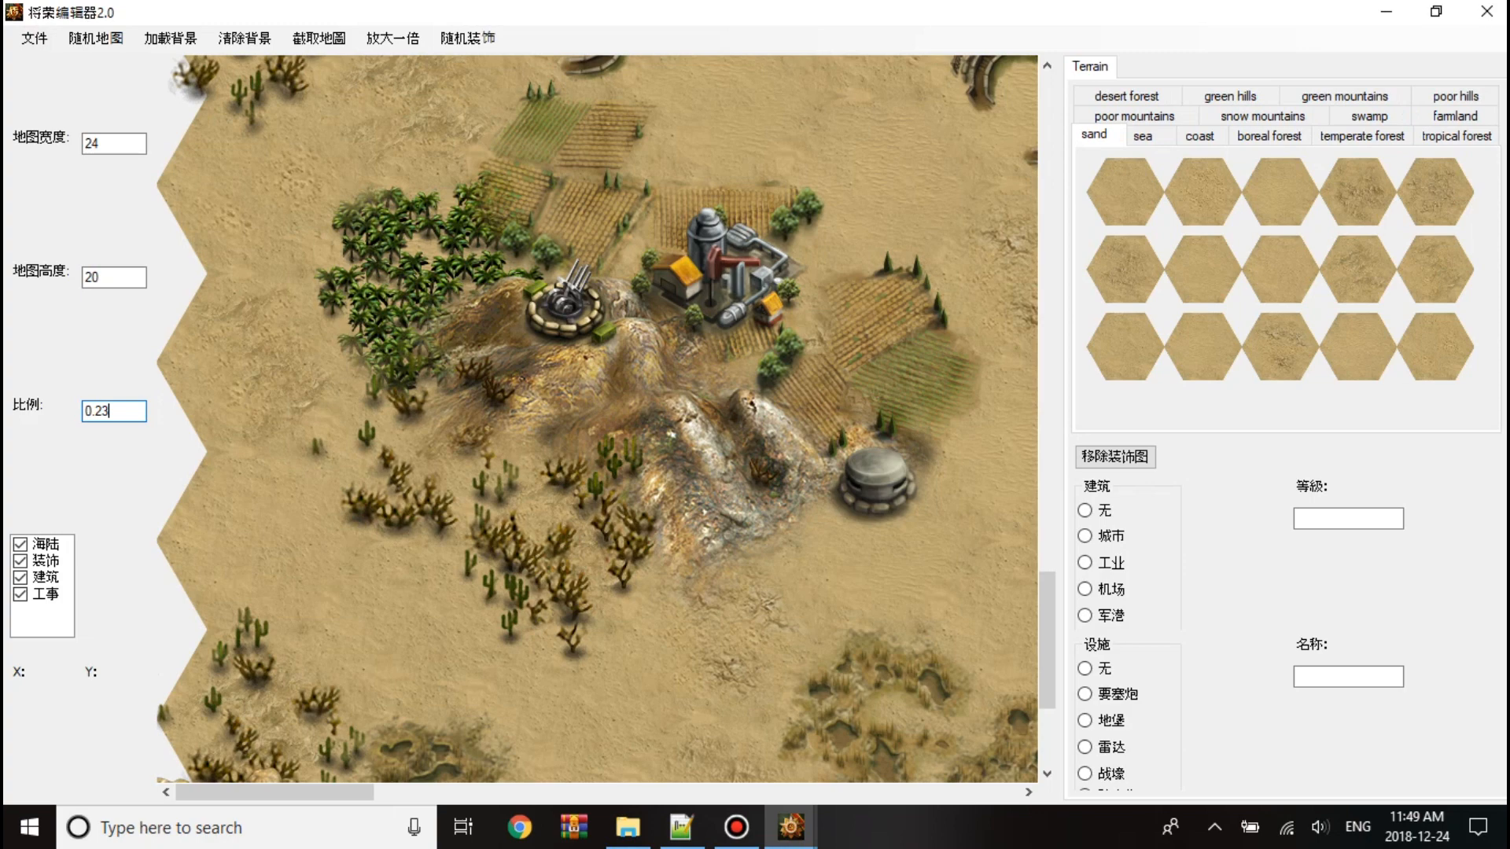
pyautogui.click(95, 39)
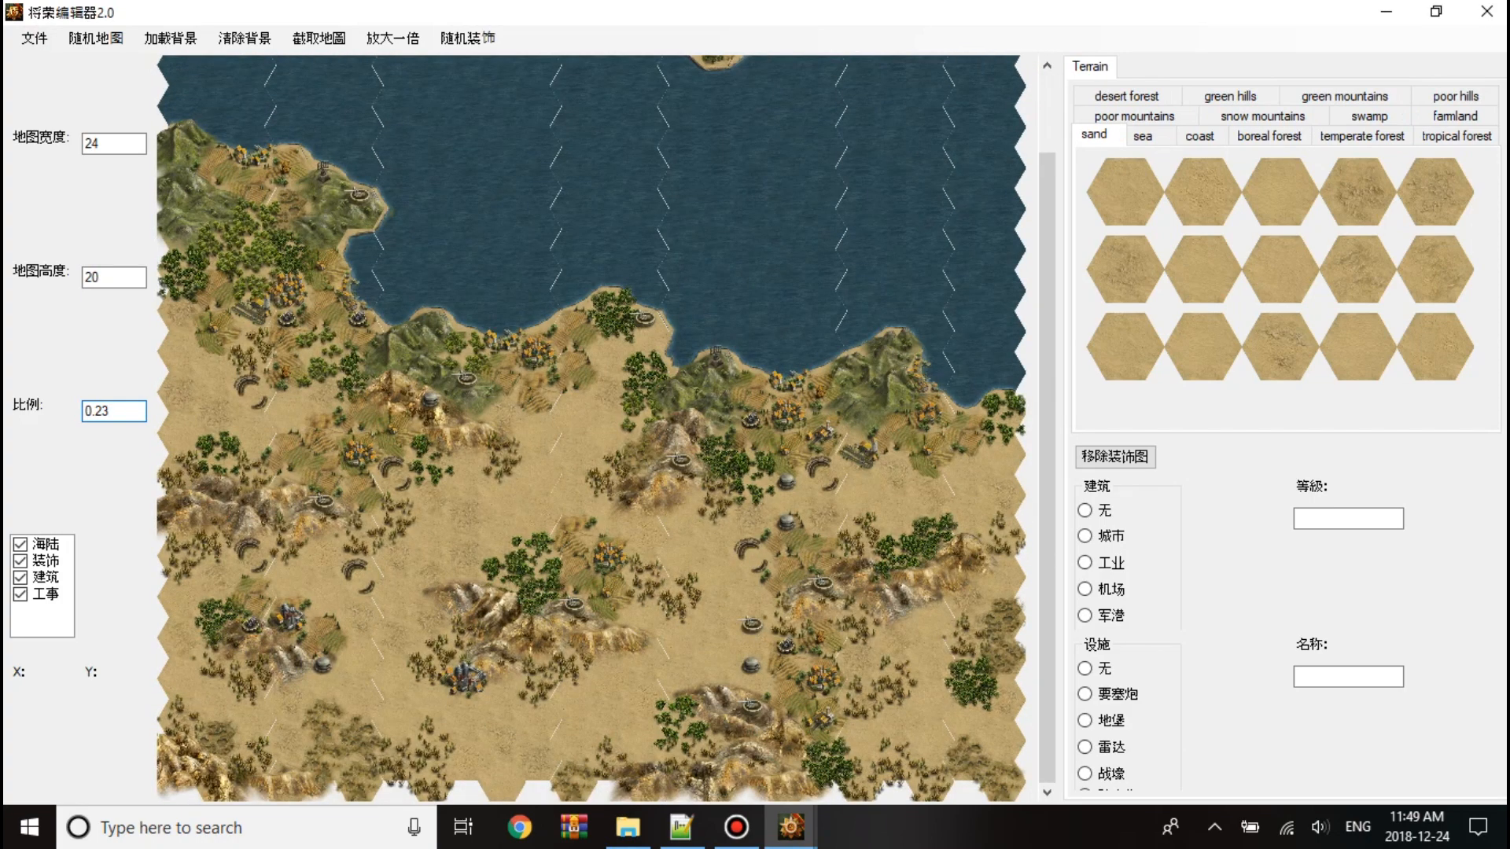
pyautogui.click(26, 827)
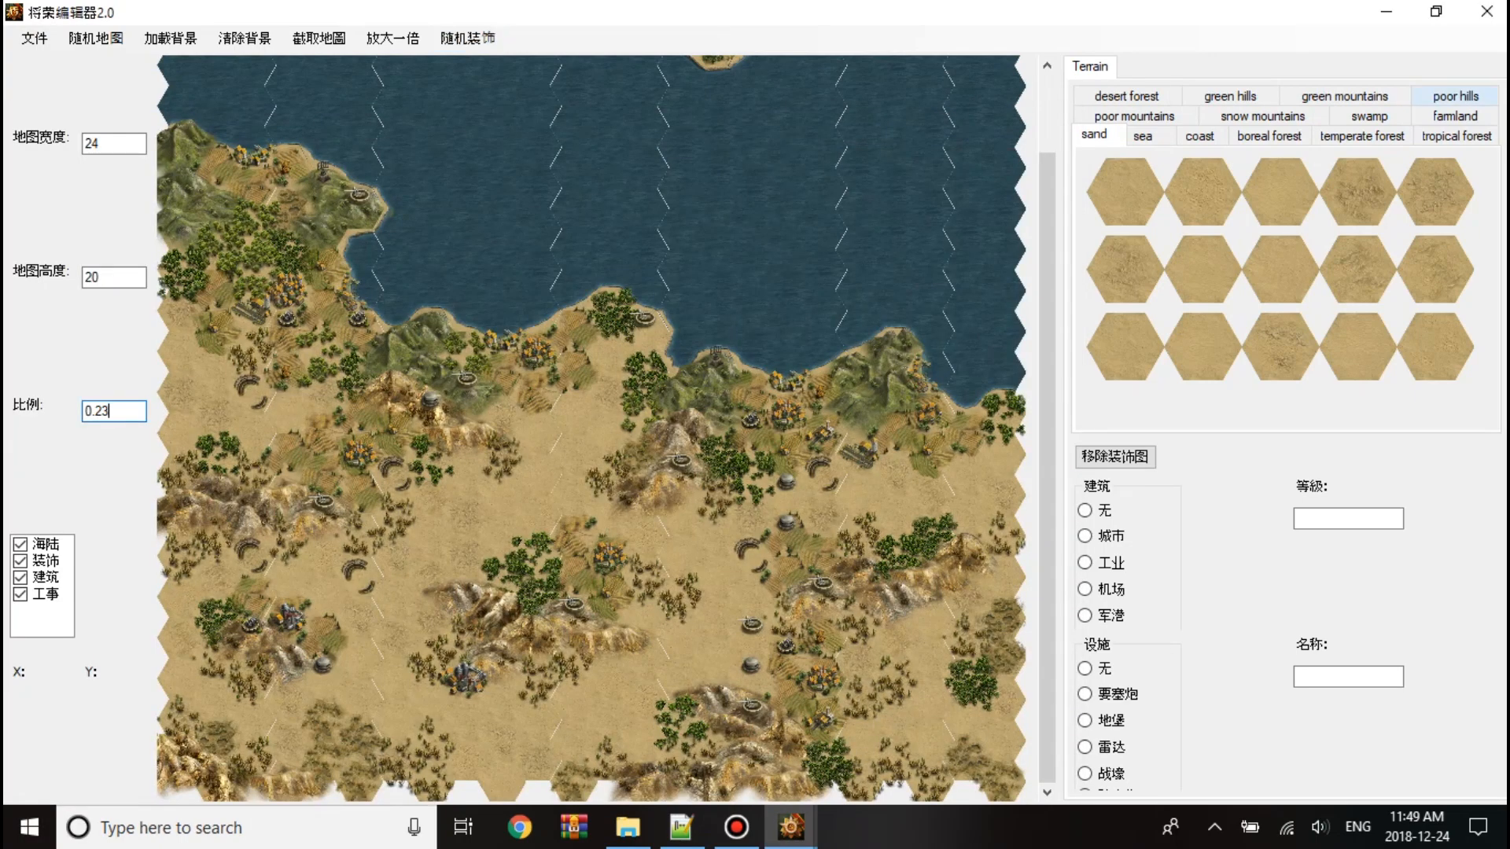
pyautogui.click(1125, 96)
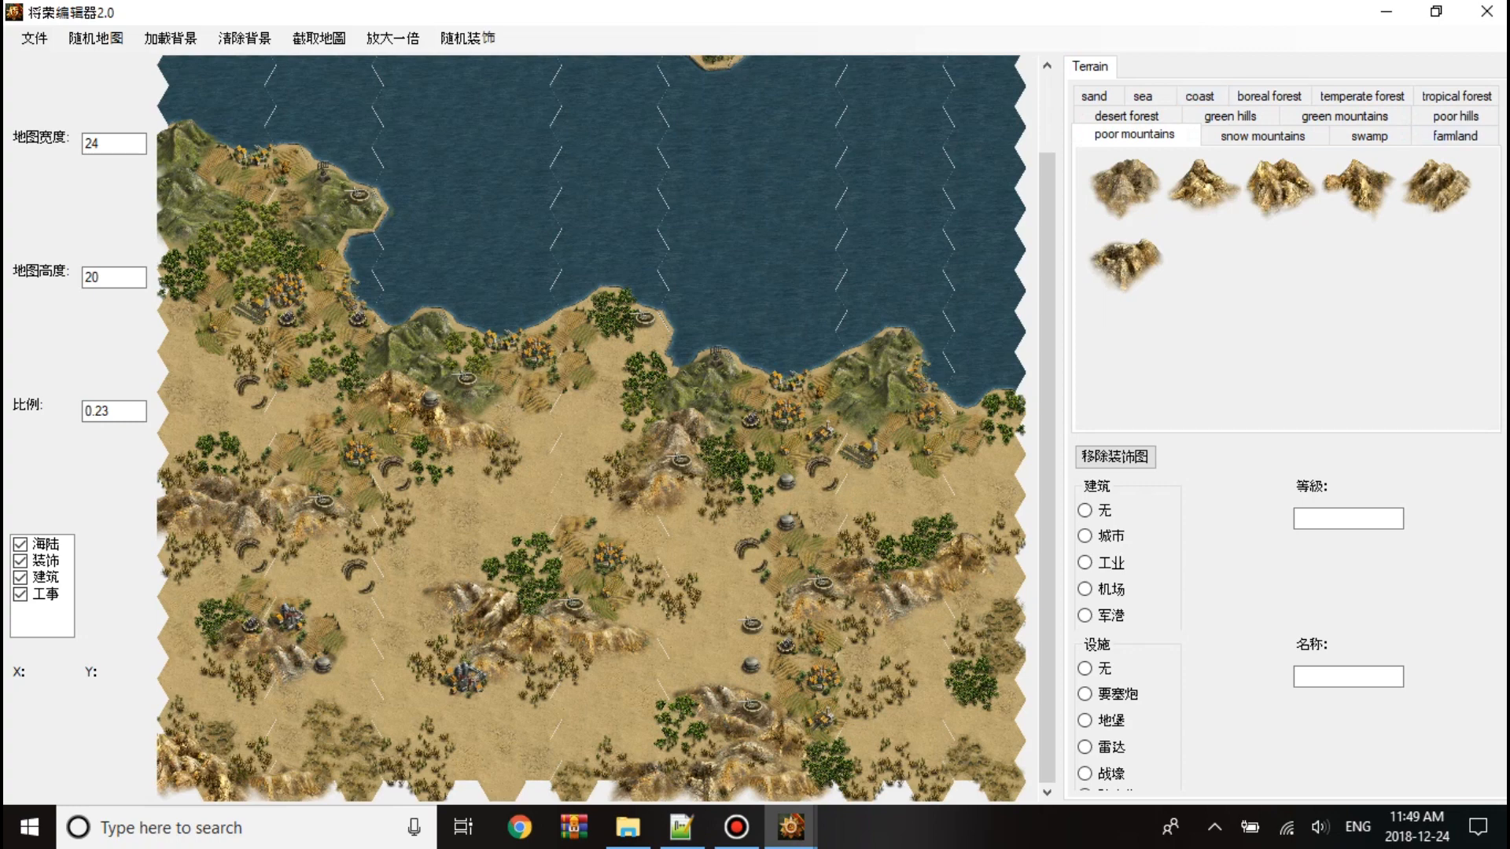
# Place green mountains on a central hex, continue past the error, and browse desert forest tiles.
pyautogui.click(1343, 134)
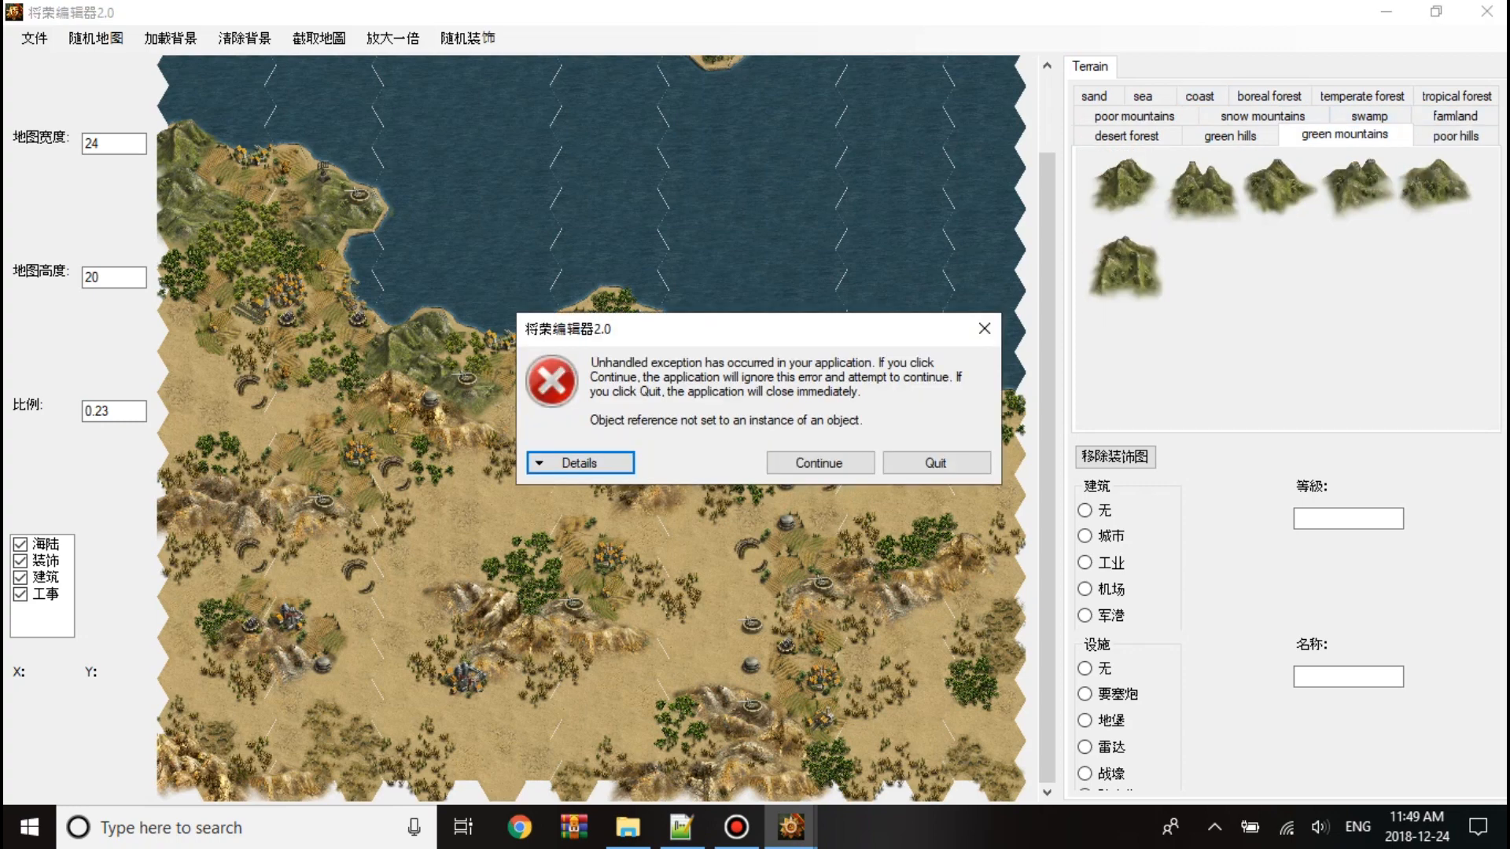
pyautogui.click(818, 463)
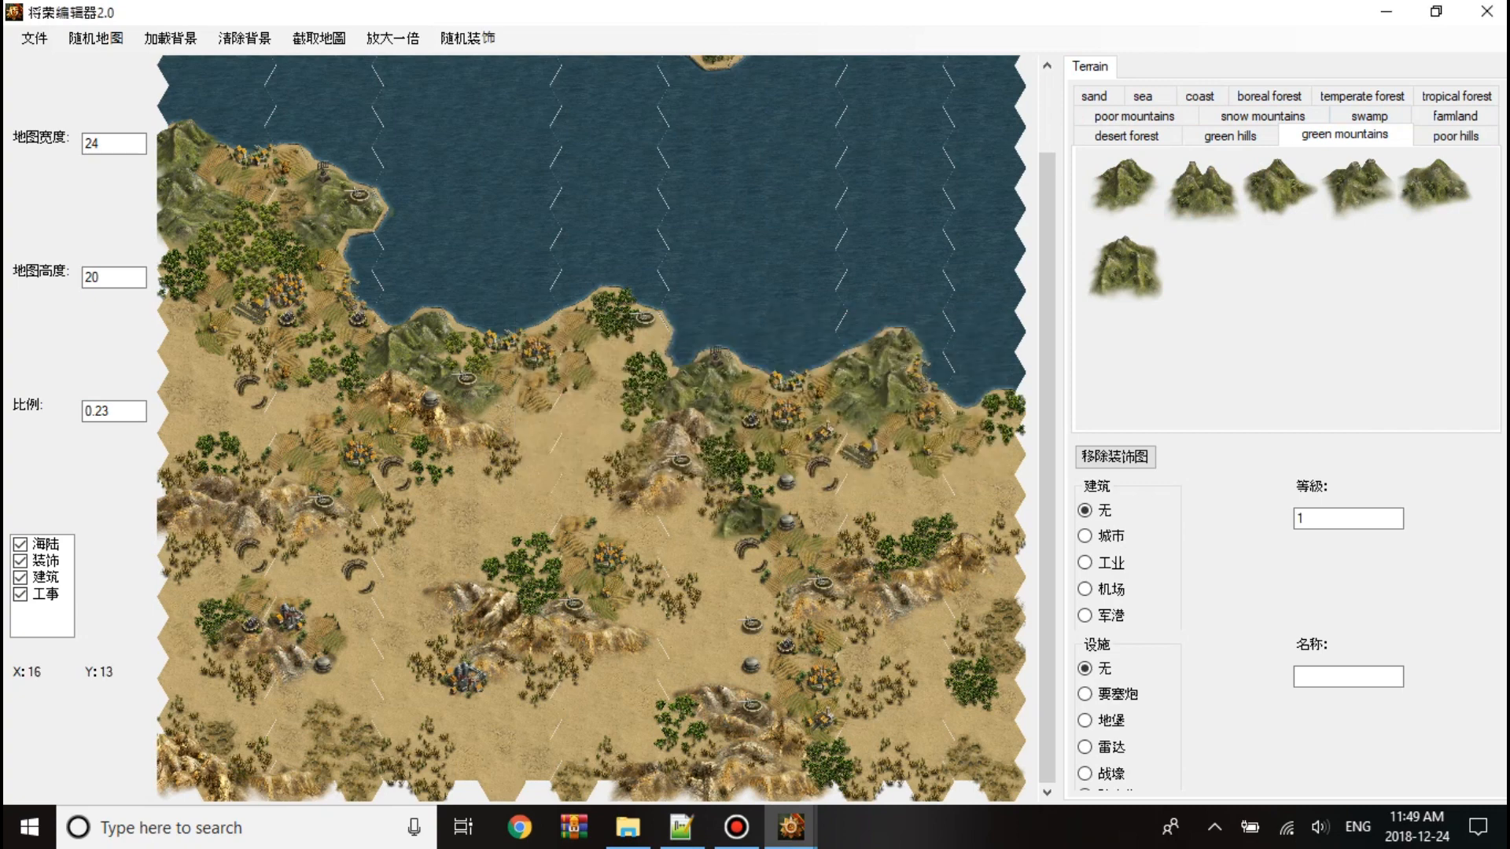
pyautogui.click(1127, 134)
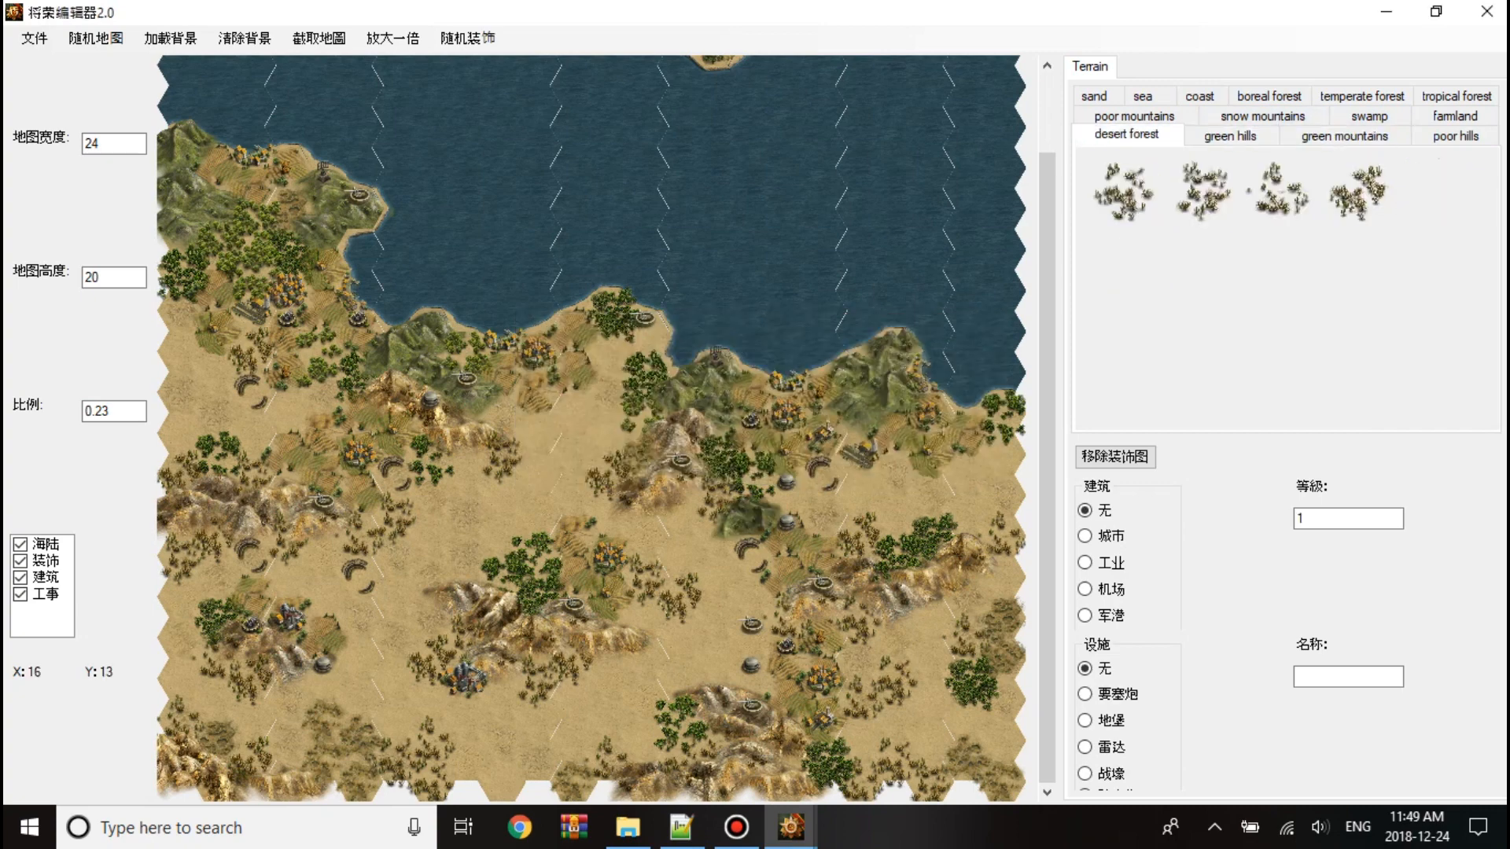
pyautogui.click(1150, 135)
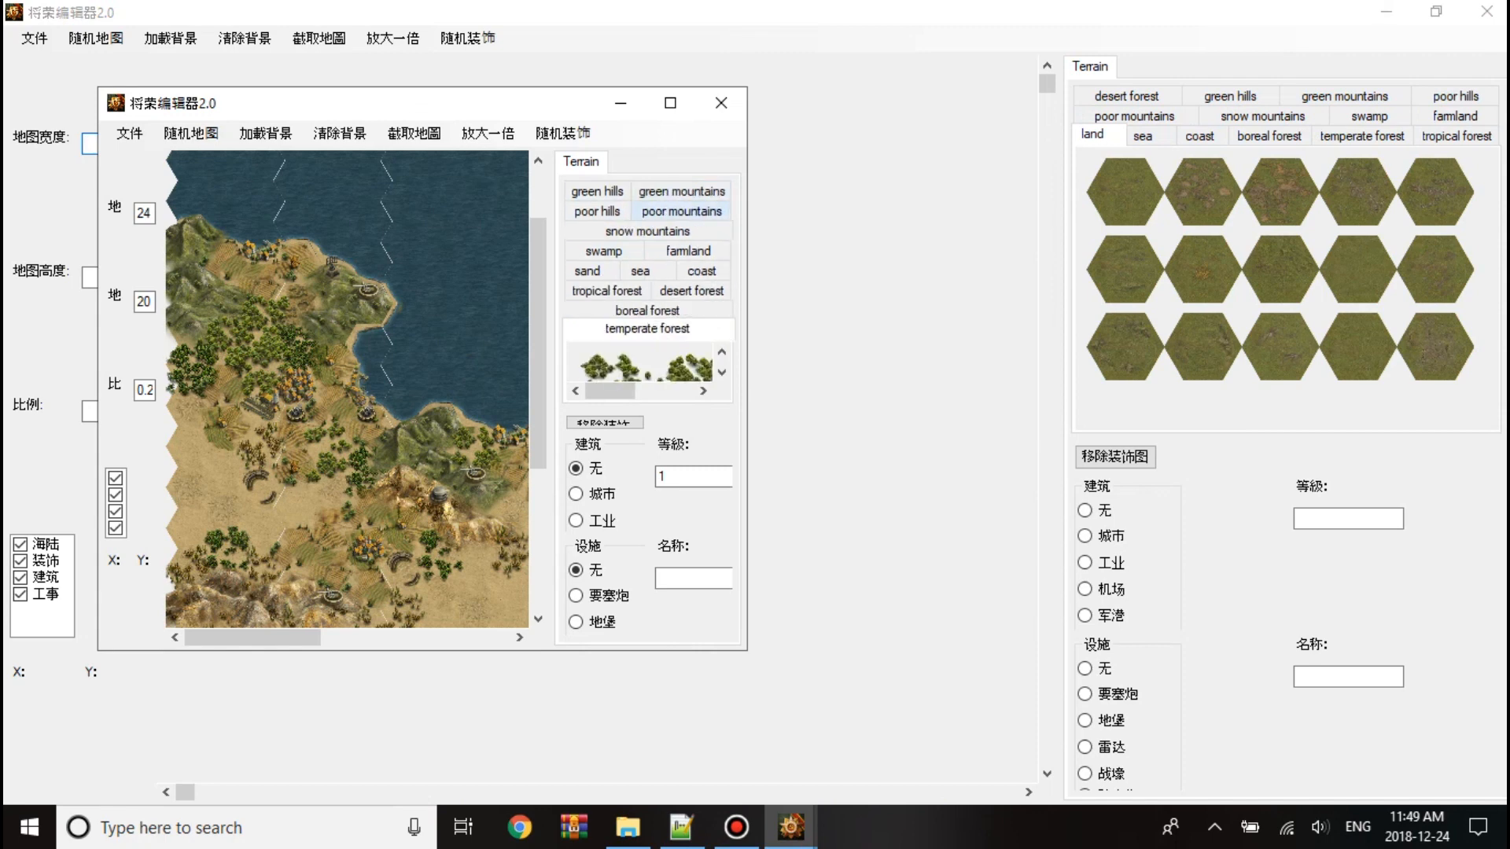
# Remove the mountain decoration from the central hex and close the second editor window.
pyautogui.click(604, 422)
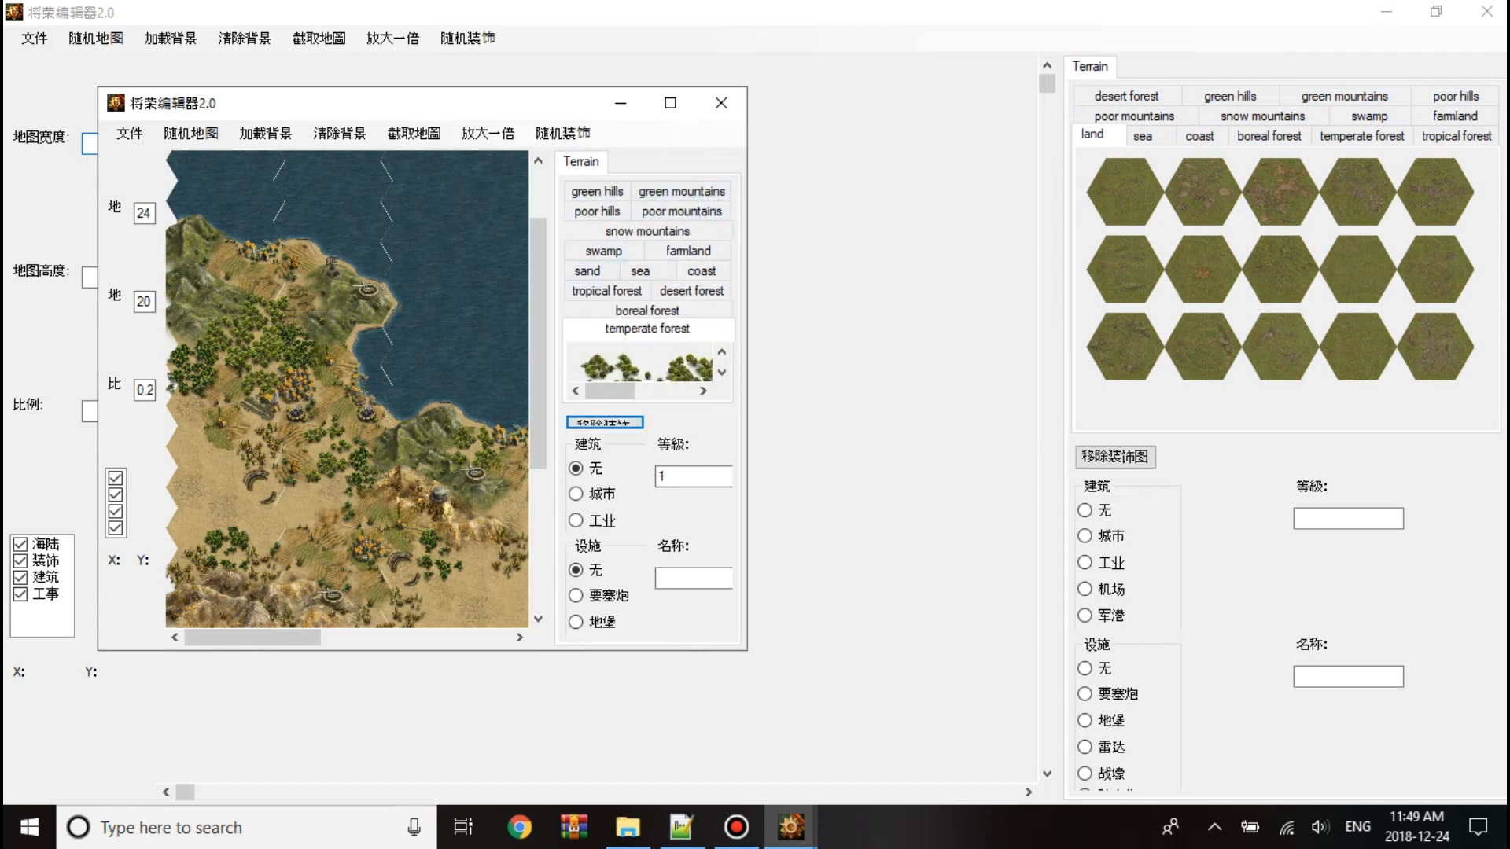
pyautogui.click(596, 211)
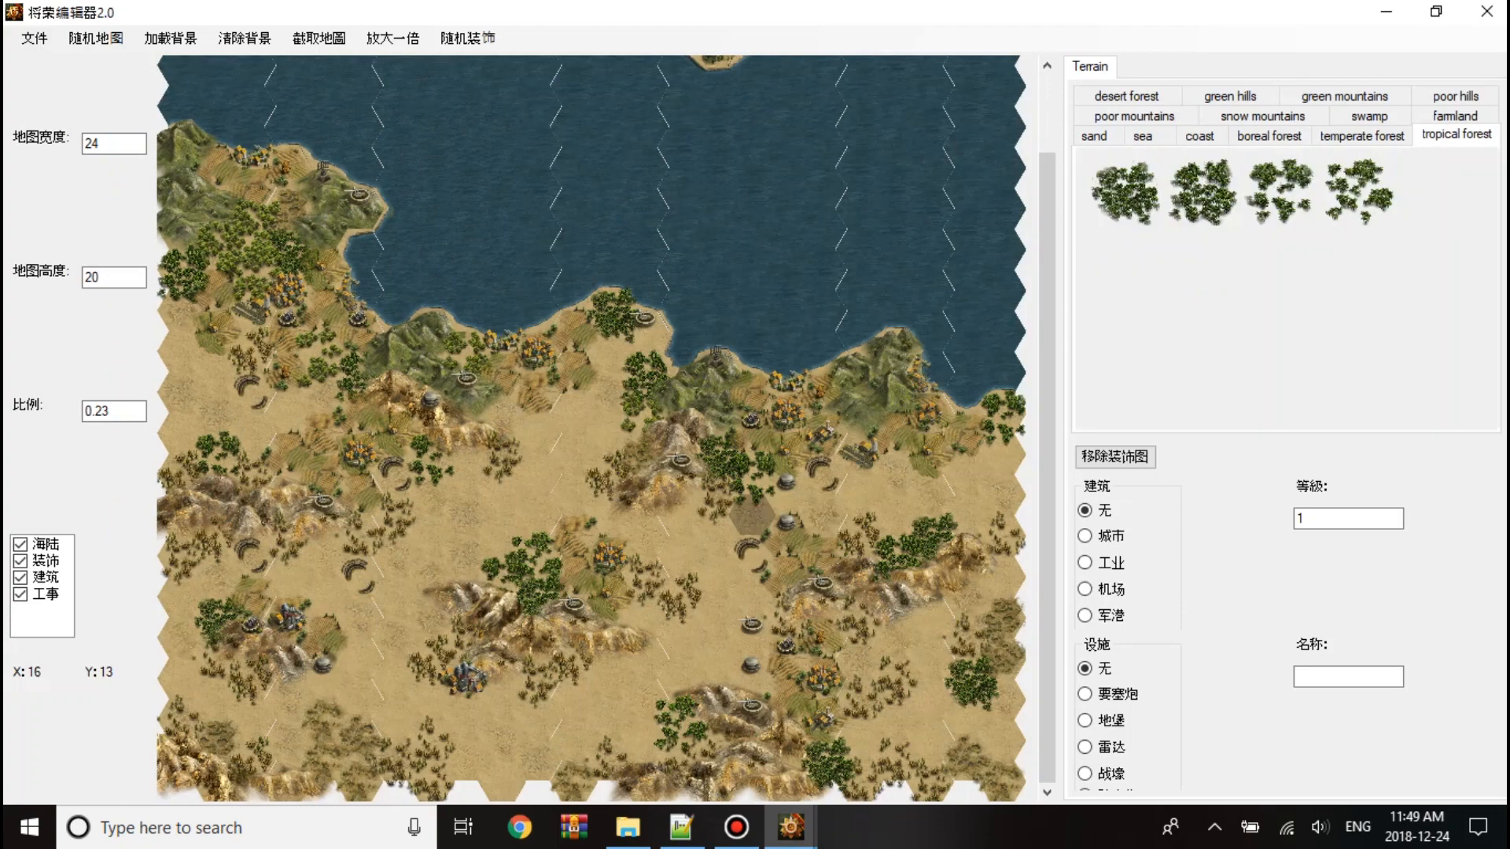
# Plant tropical forest on the central desert hex, then browse the poor mountains and sea tile lists.
pyautogui.click(678, 516)
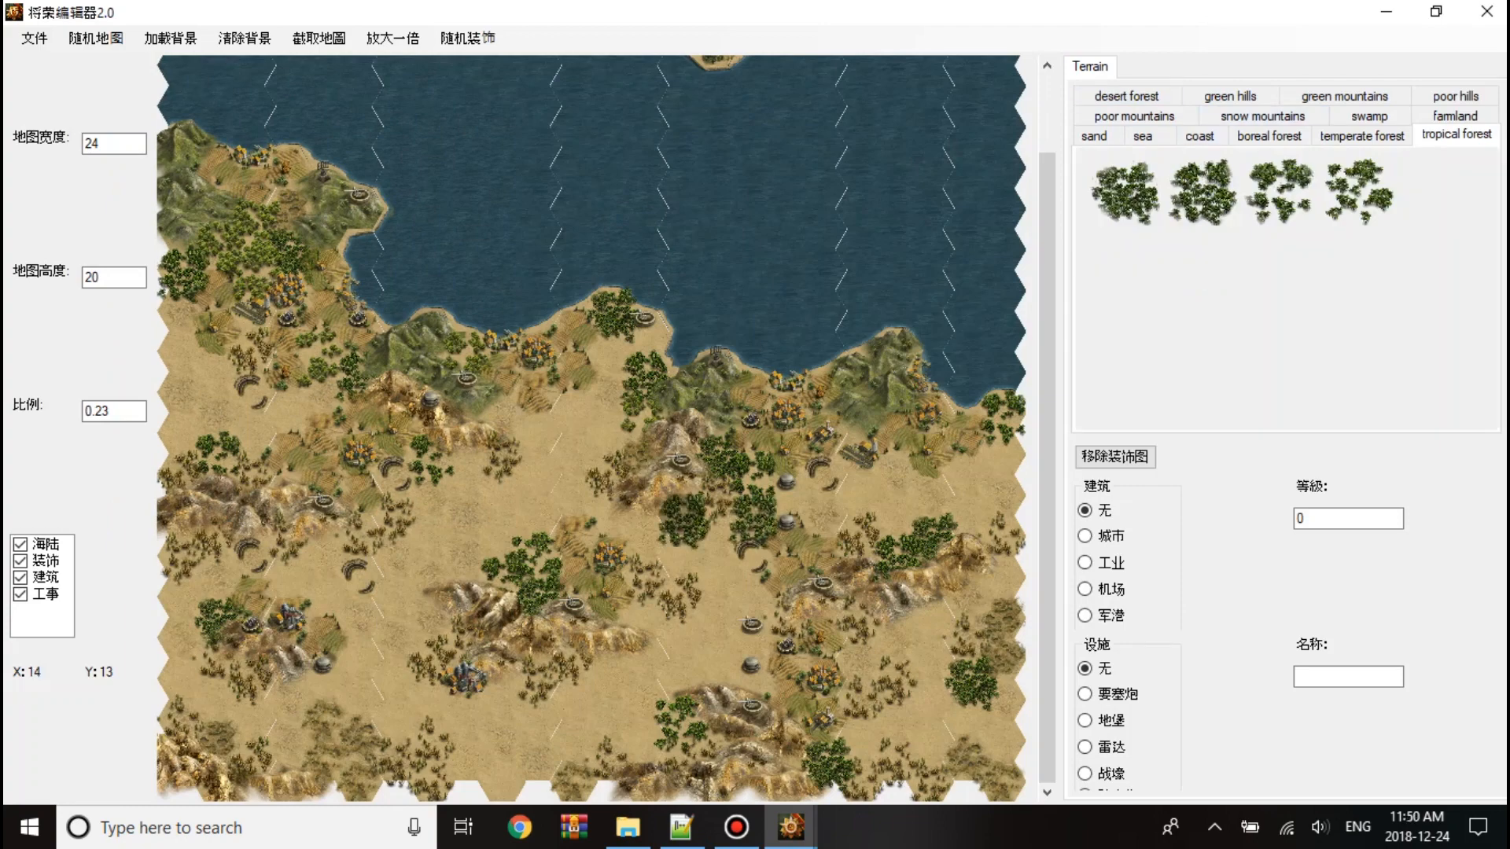
pyautogui.click(1133, 116)
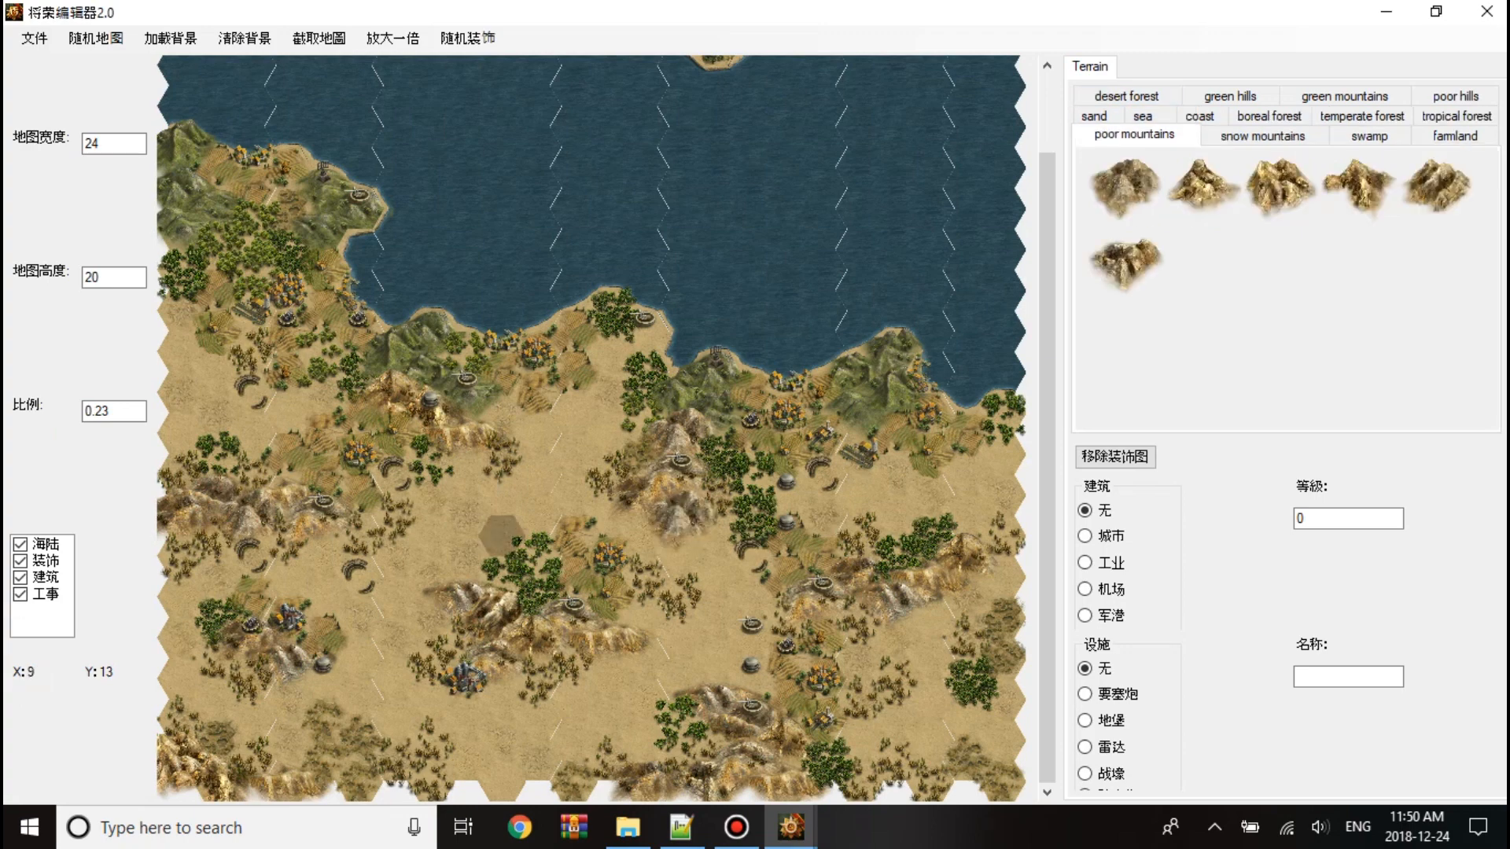
pyautogui.click(1142, 134)
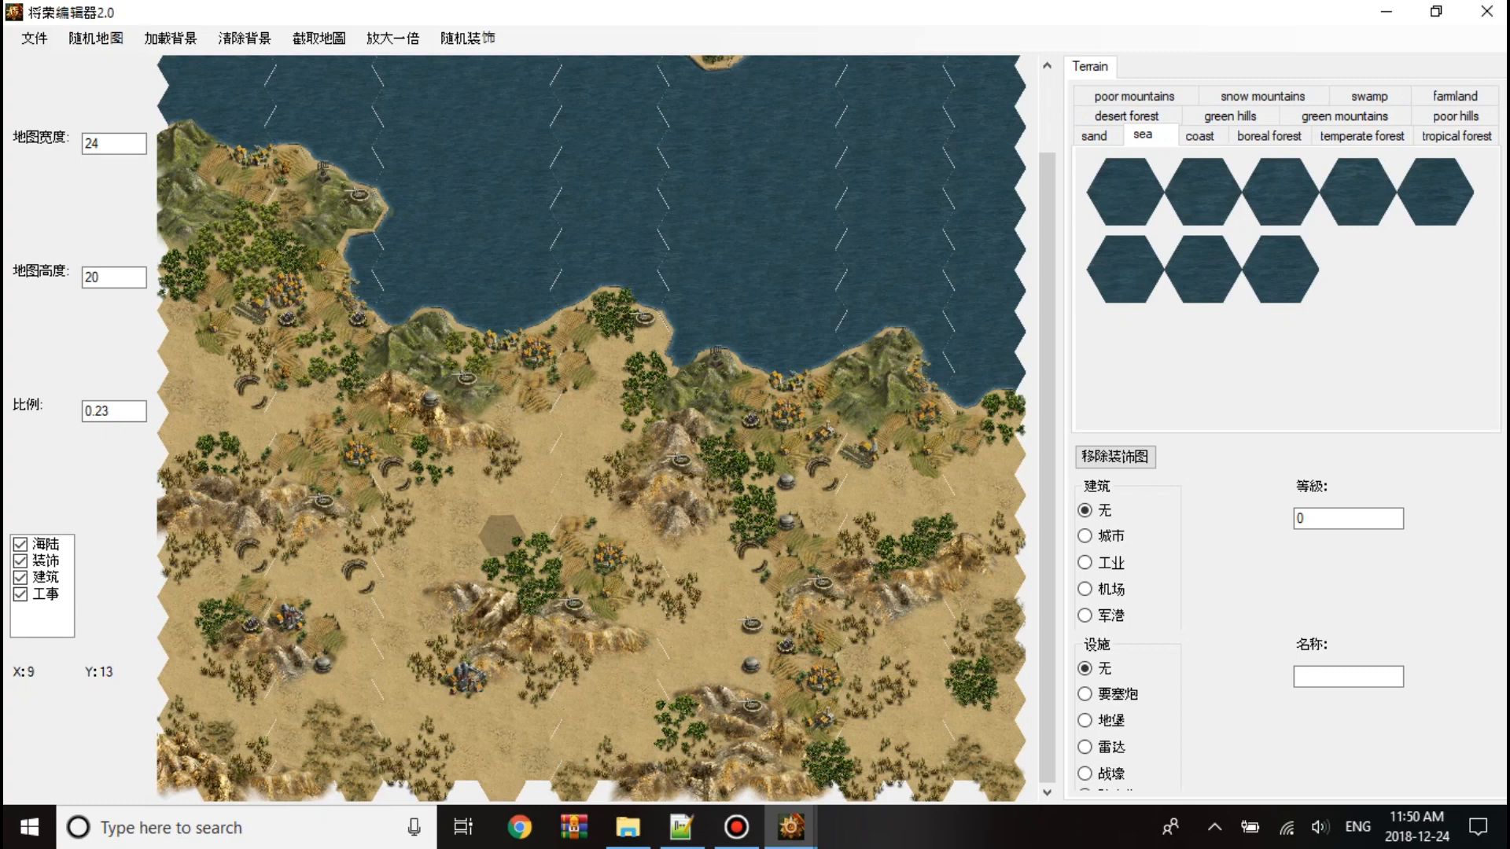